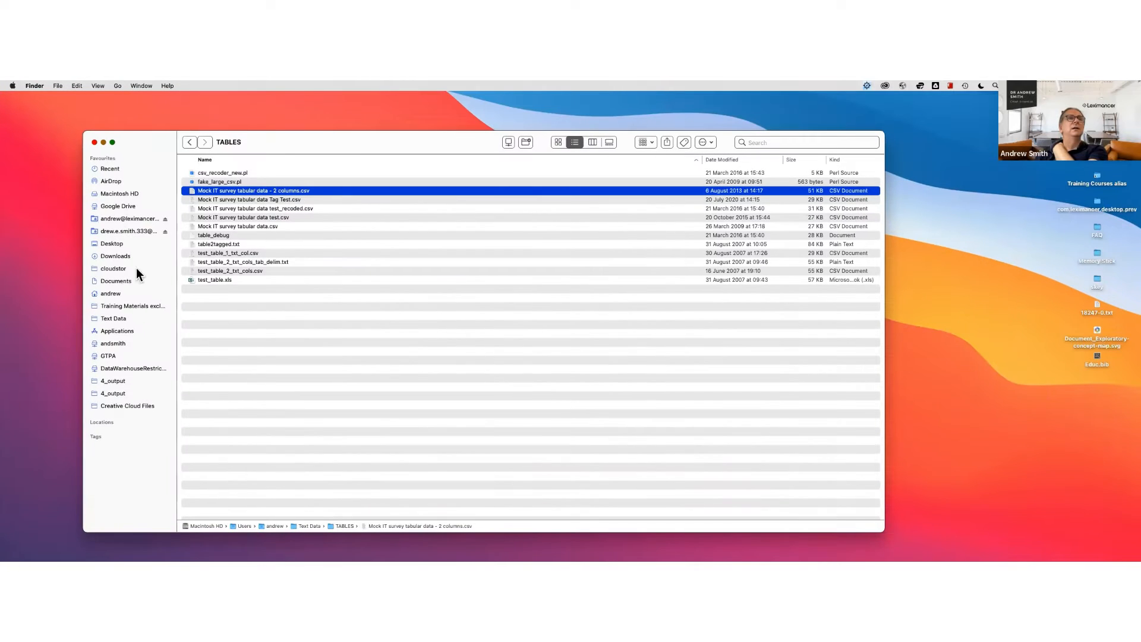
# - Select Adrian and Sally Mock Interview.doc inside Training Materials excl Lex Manual
pyautogui.click(131, 305)
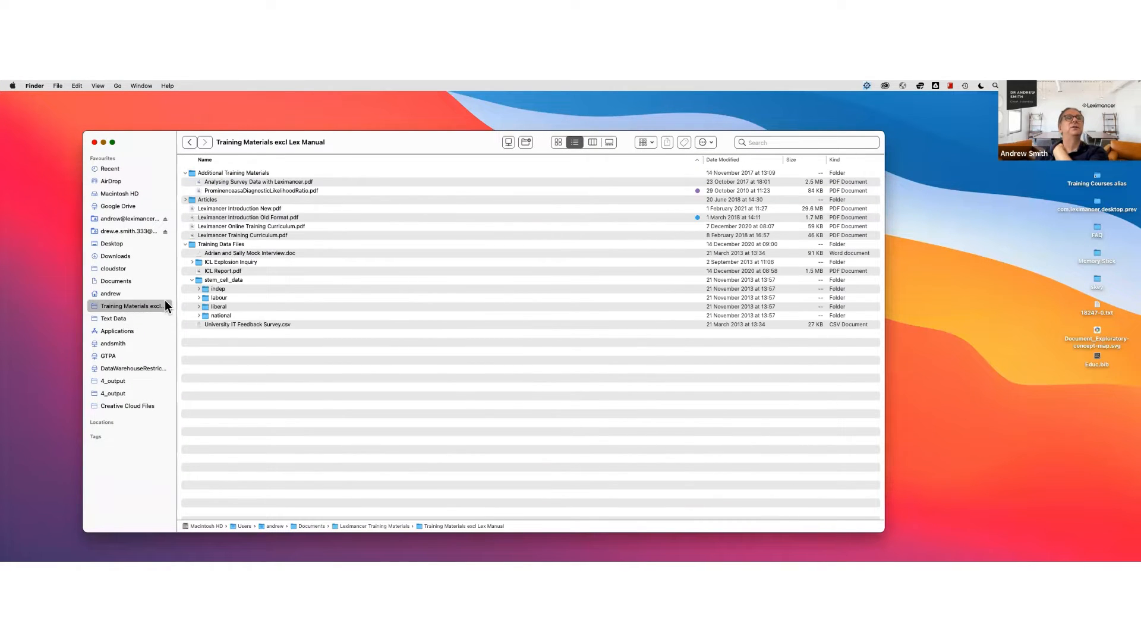
pyautogui.click(251, 252)
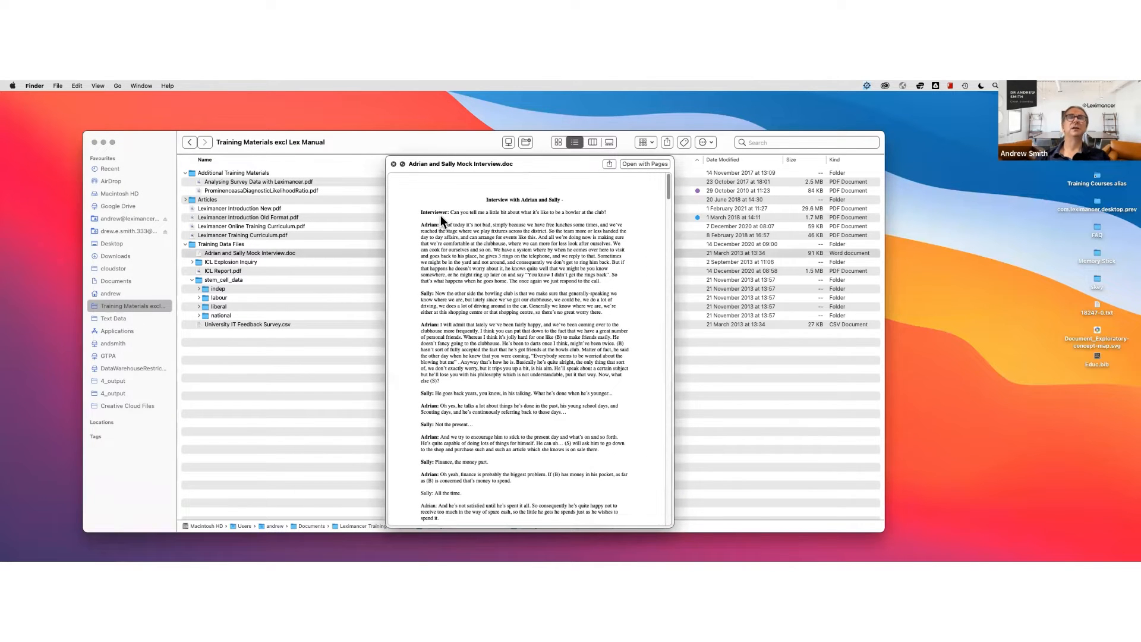
pyautogui.moveTo(496, 208)
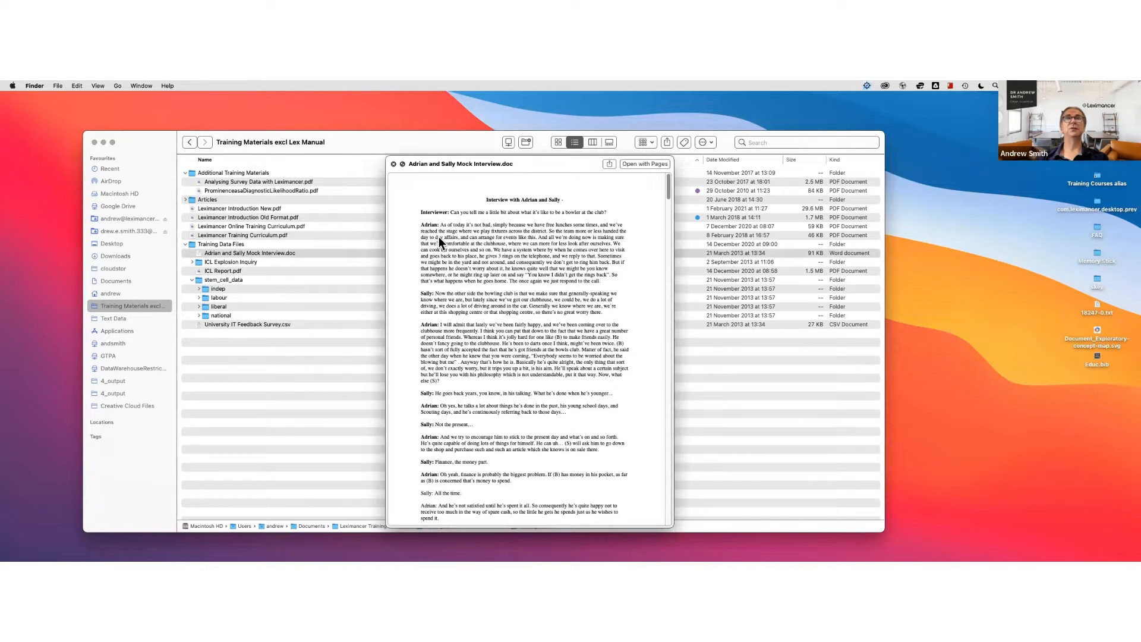
pyautogui.moveTo(425, 228)
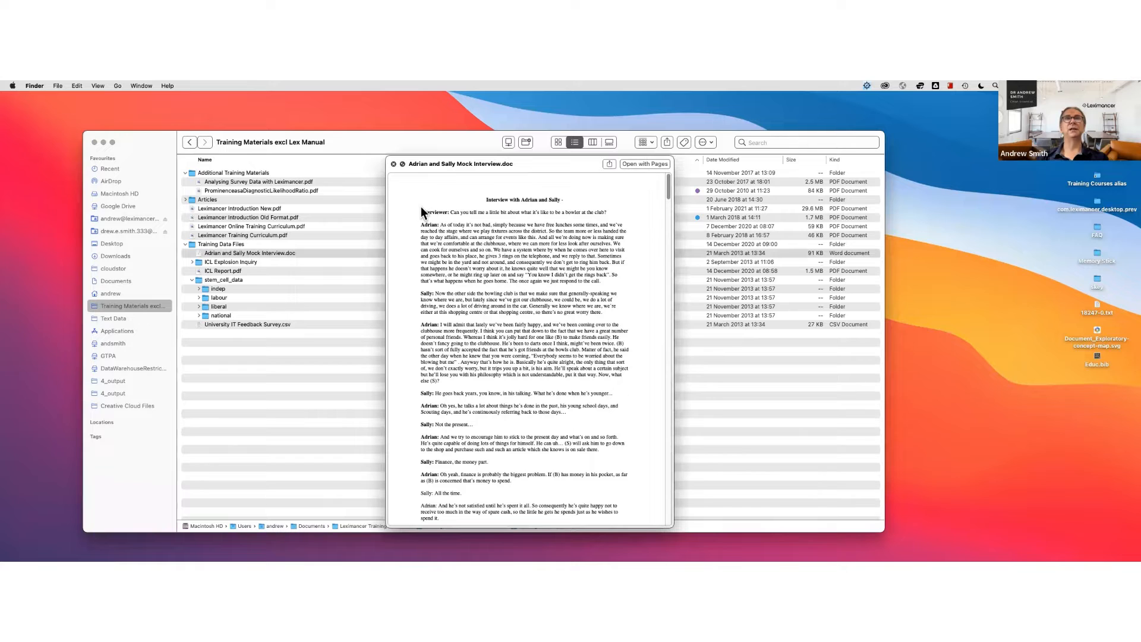
pyautogui.moveTo(430, 304)
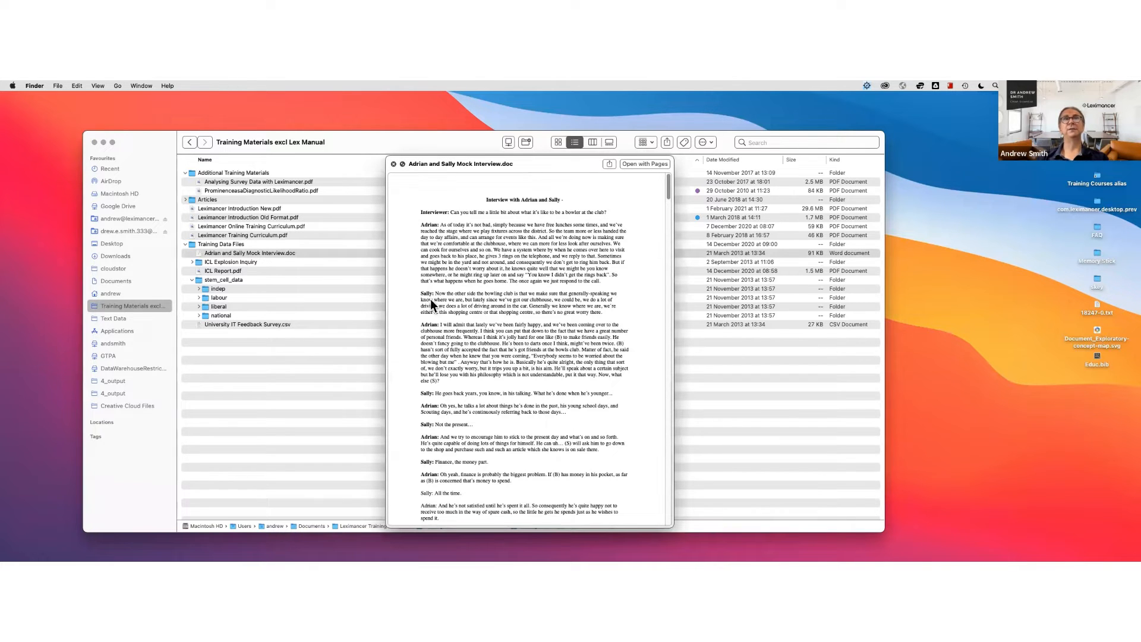
pyautogui.moveTo(434, 271)
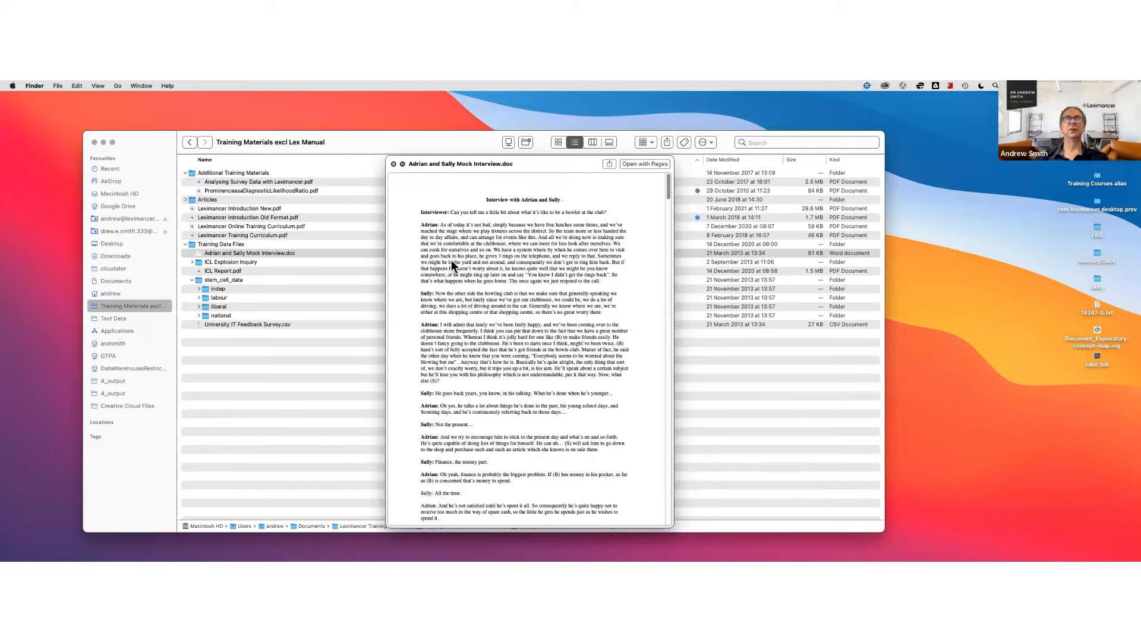
# - Scroll through the mock interview transcript to read its speaker-labelled turns
pyautogui.scroll(-3)
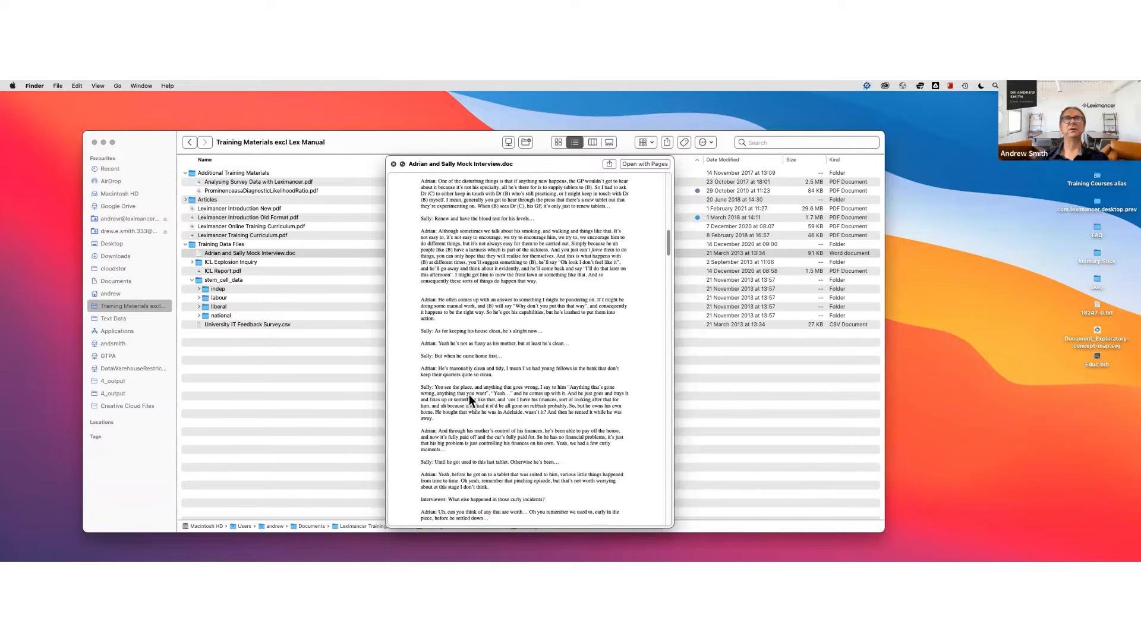
pyautogui.scroll(-3)
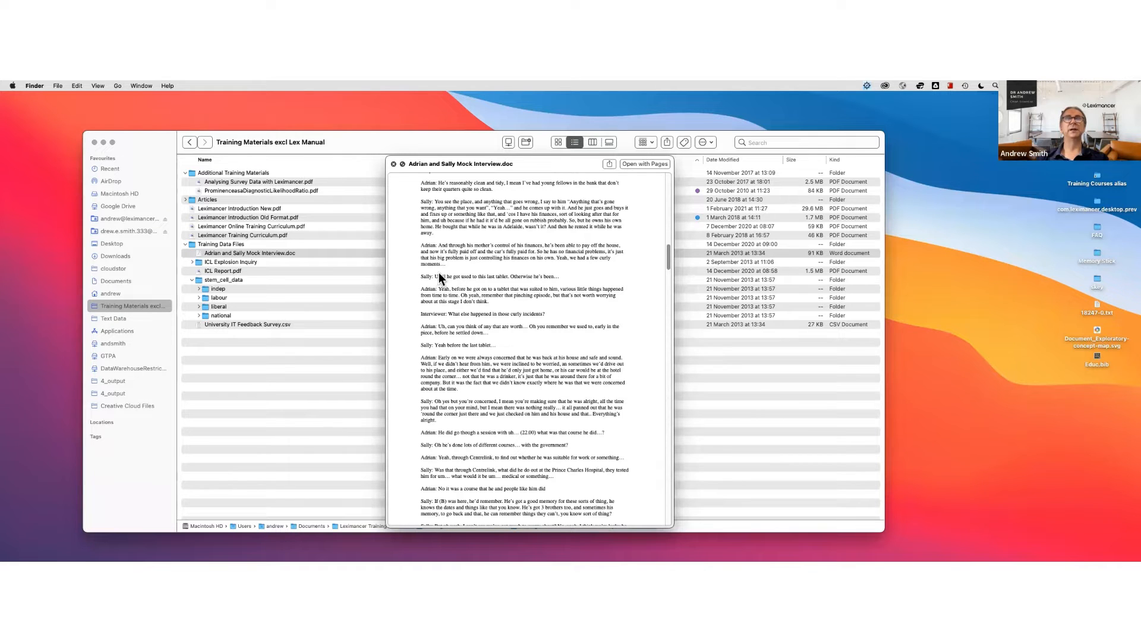
pyautogui.moveTo(473, 261)
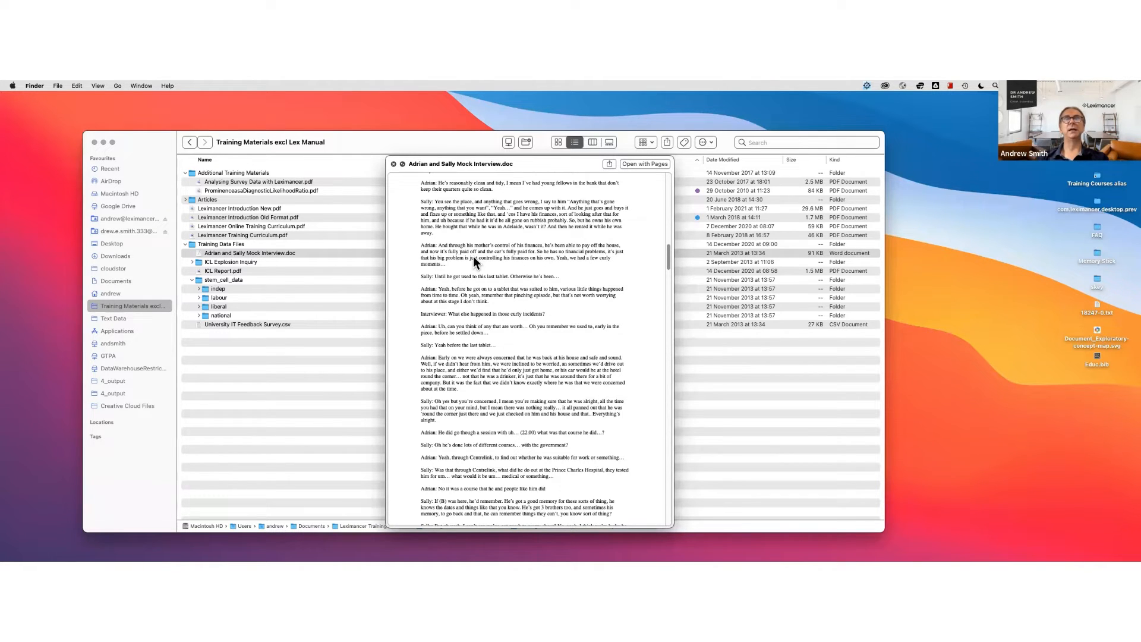
pyautogui.moveTo(430, 243)
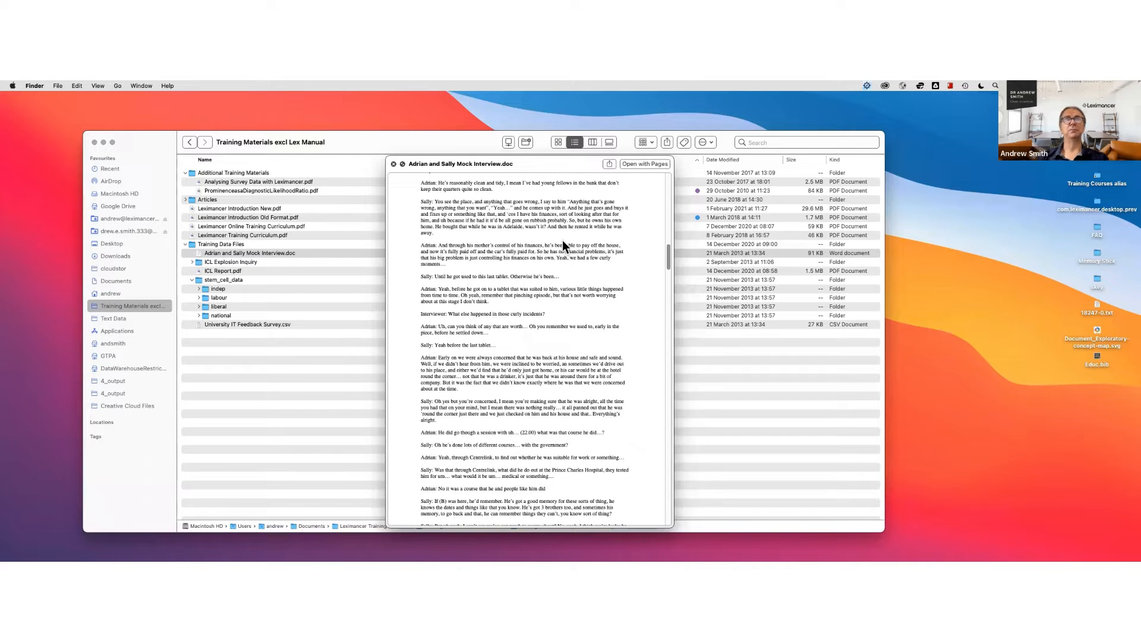
pyautogui.moveTo(628, 264)
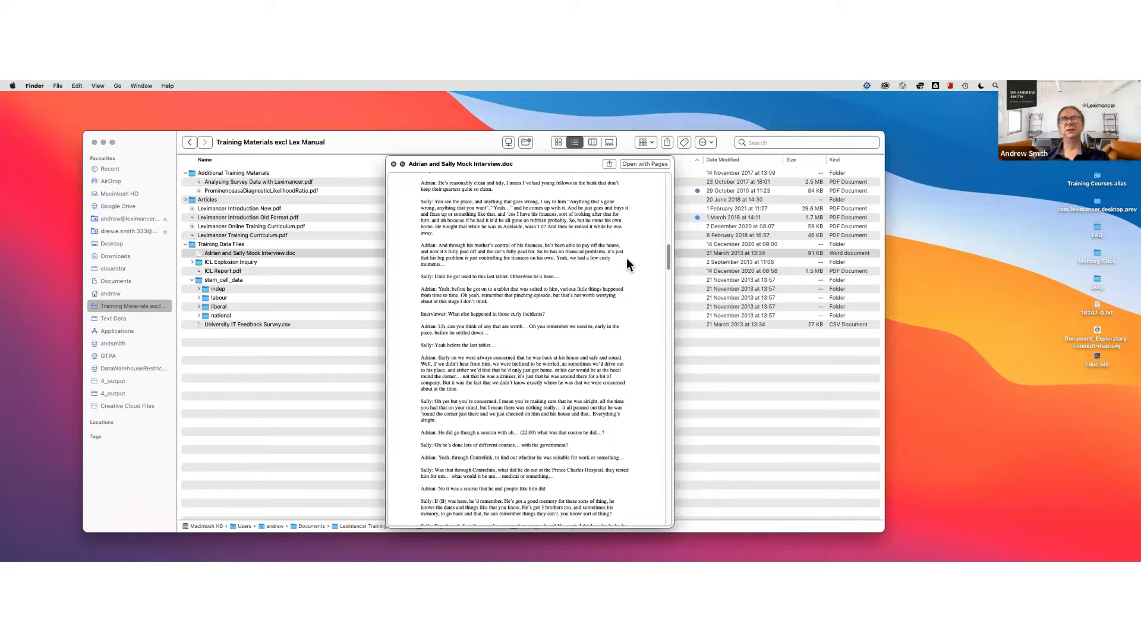
pyautogui.moveTo(575, 237)
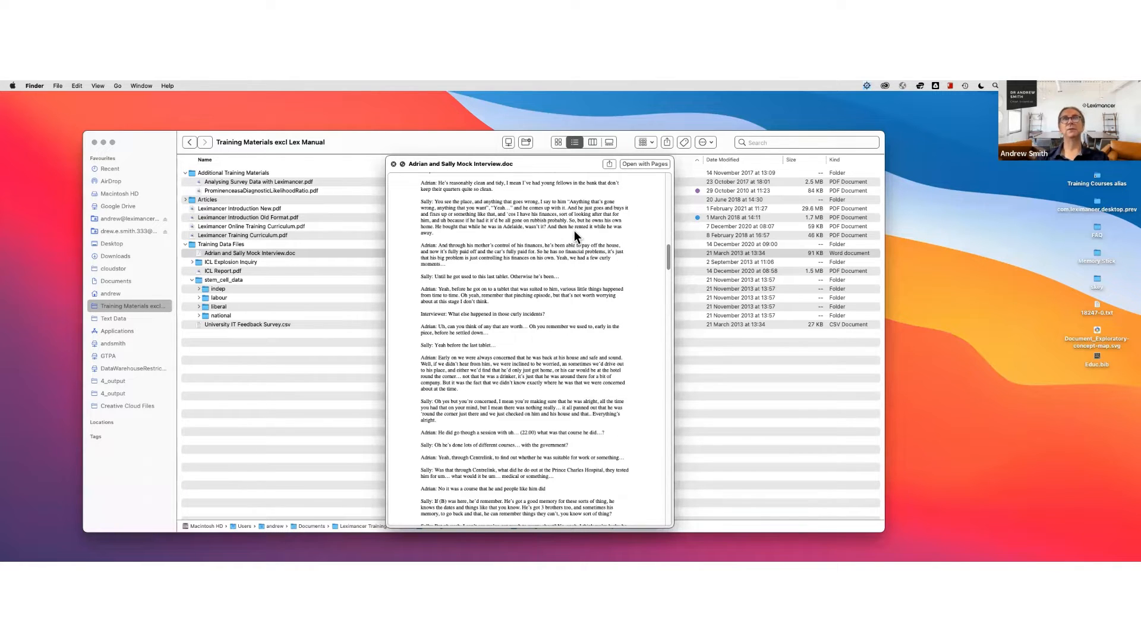
pyautogui.moveTo(538, 193)
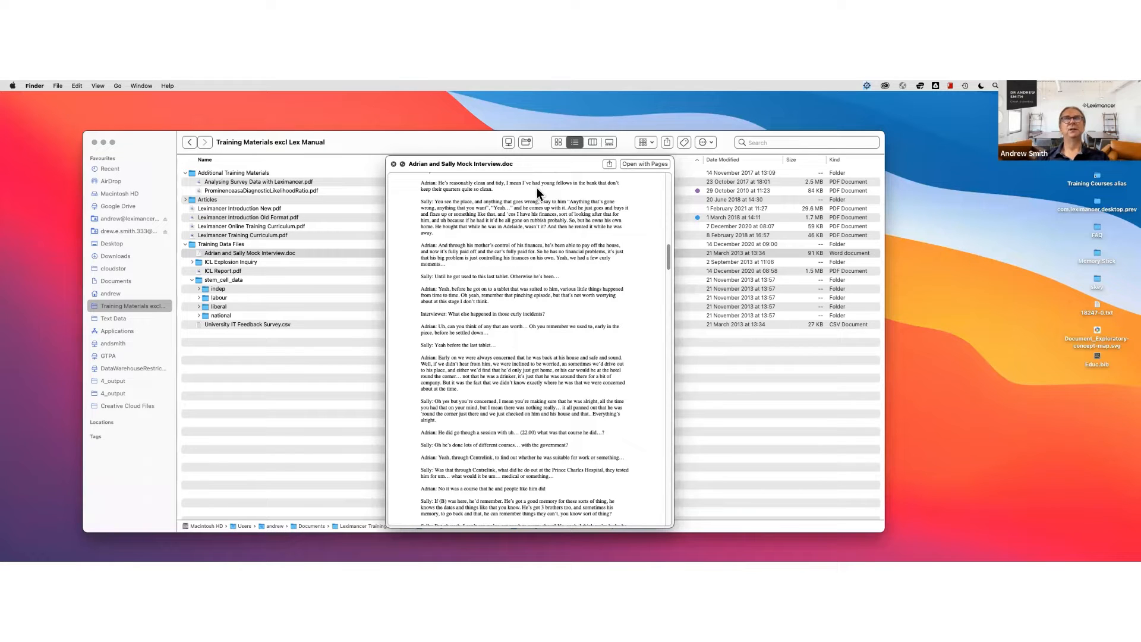
pyautogui.moveTo(471, 172)
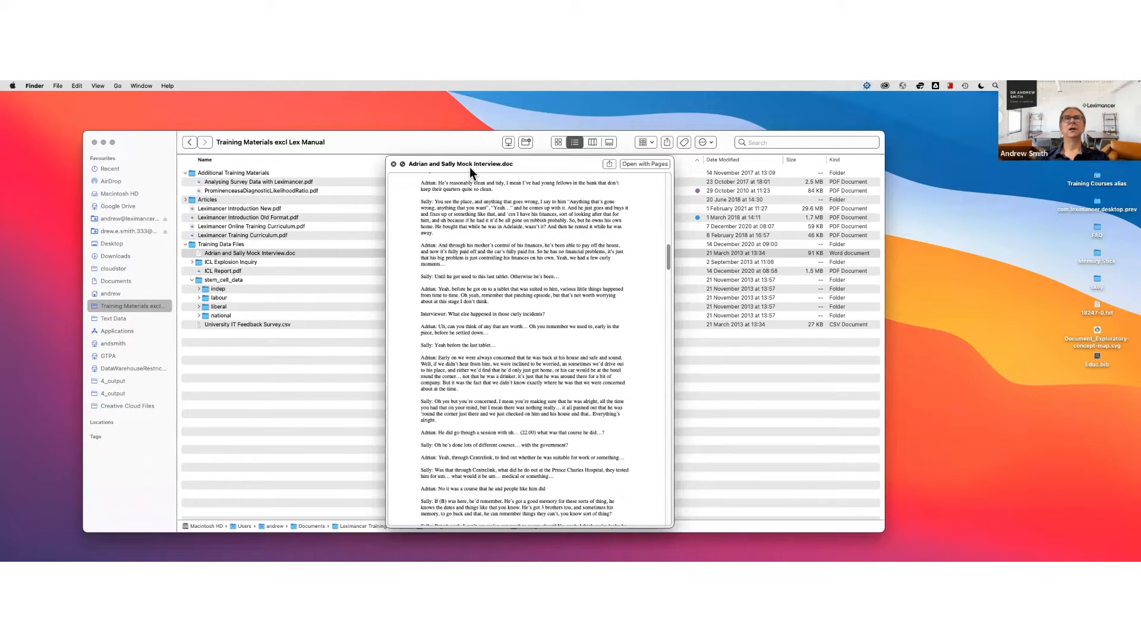
pyautogui.moveTo(491, 181)
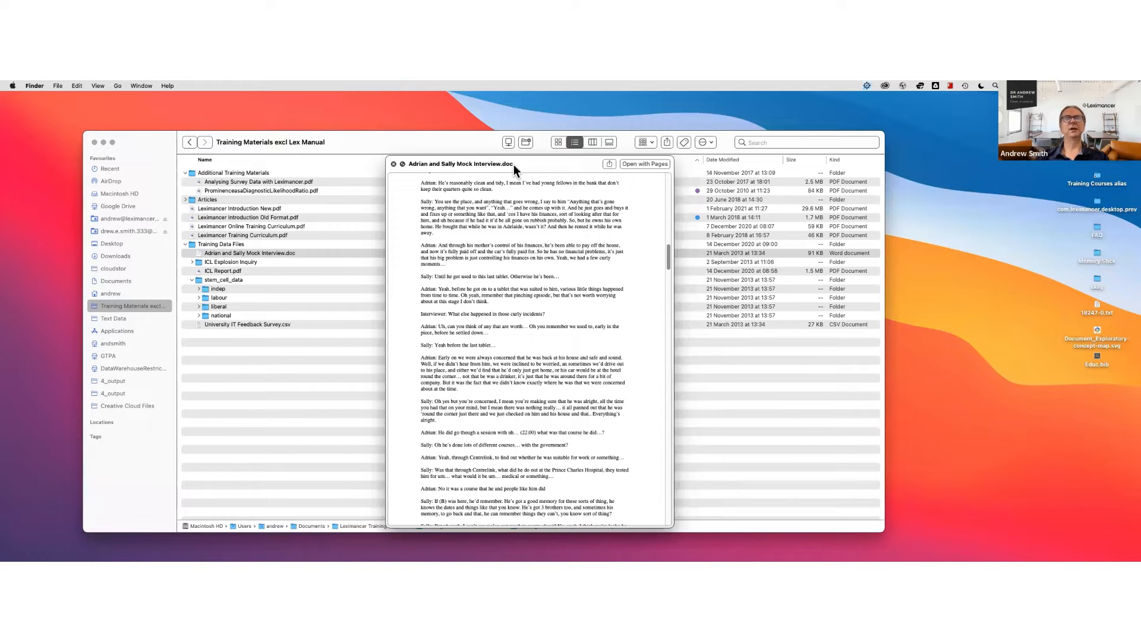
pyautogui.moveTo(524, 162)
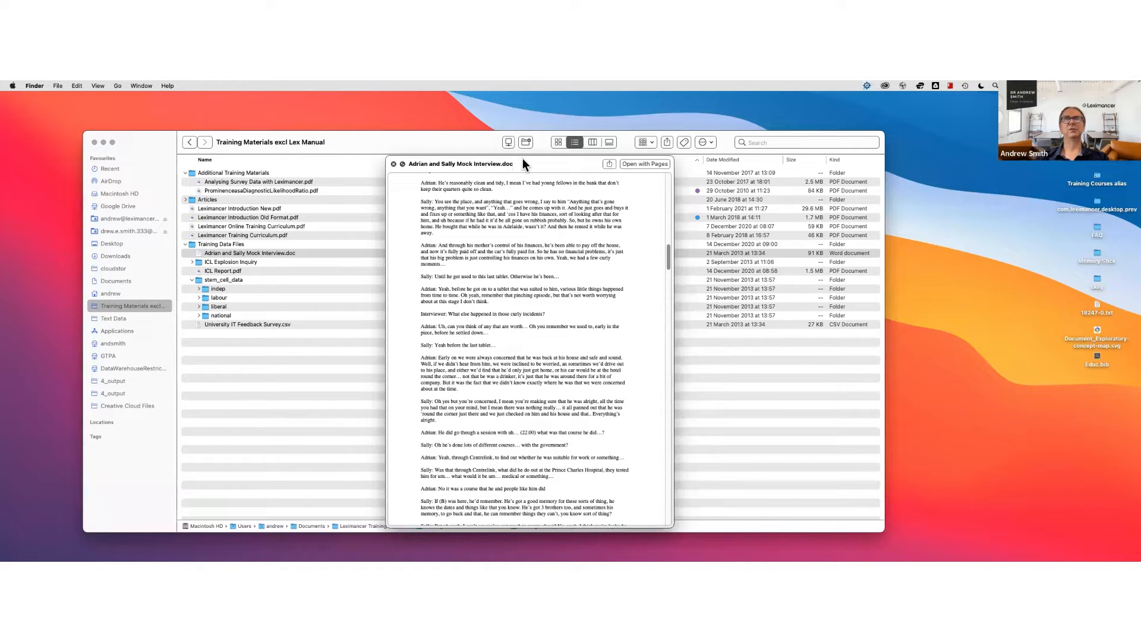
pyautogui.moveTo(502, 173)
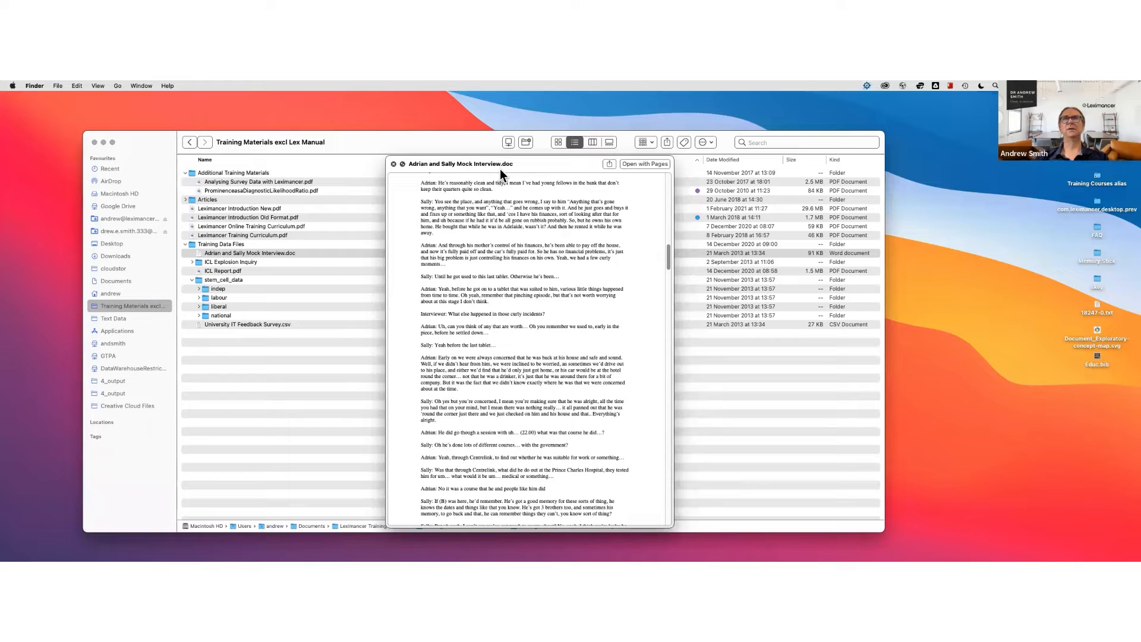
pyautogui.moveTo(511, 170)
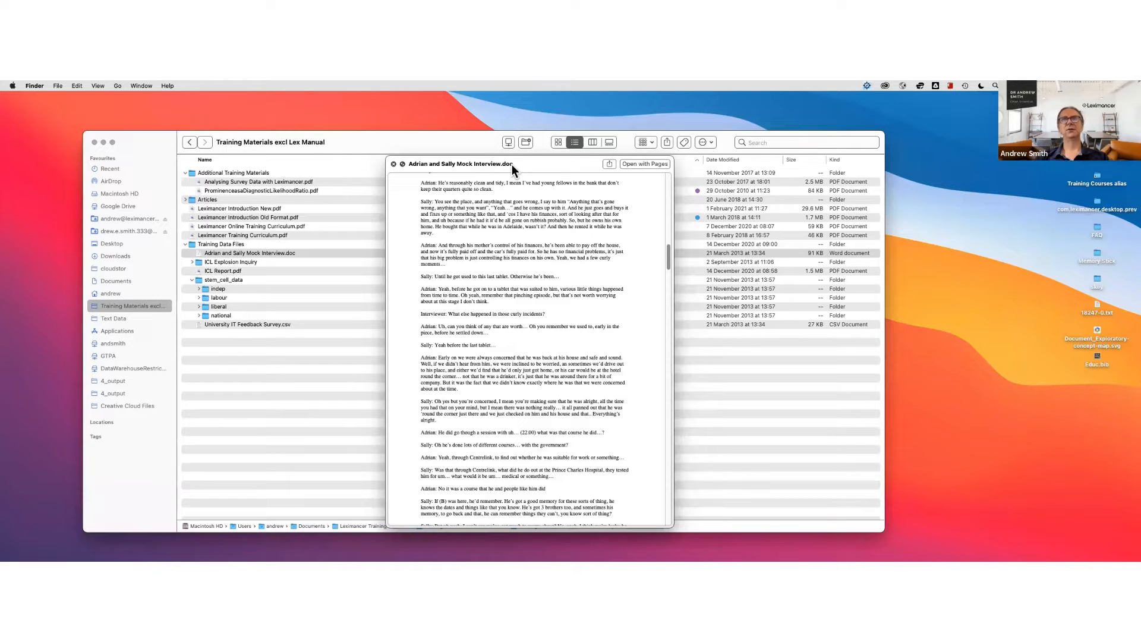
pyautogui.moveTo(522, 178)
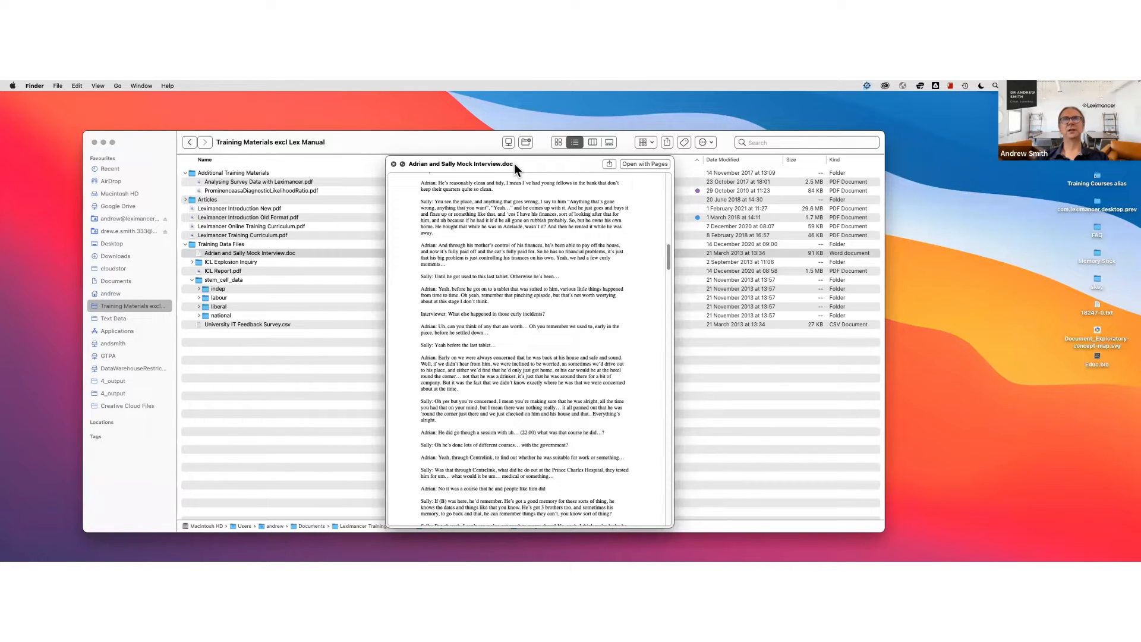
pyautogui.moveTo(486, 221)
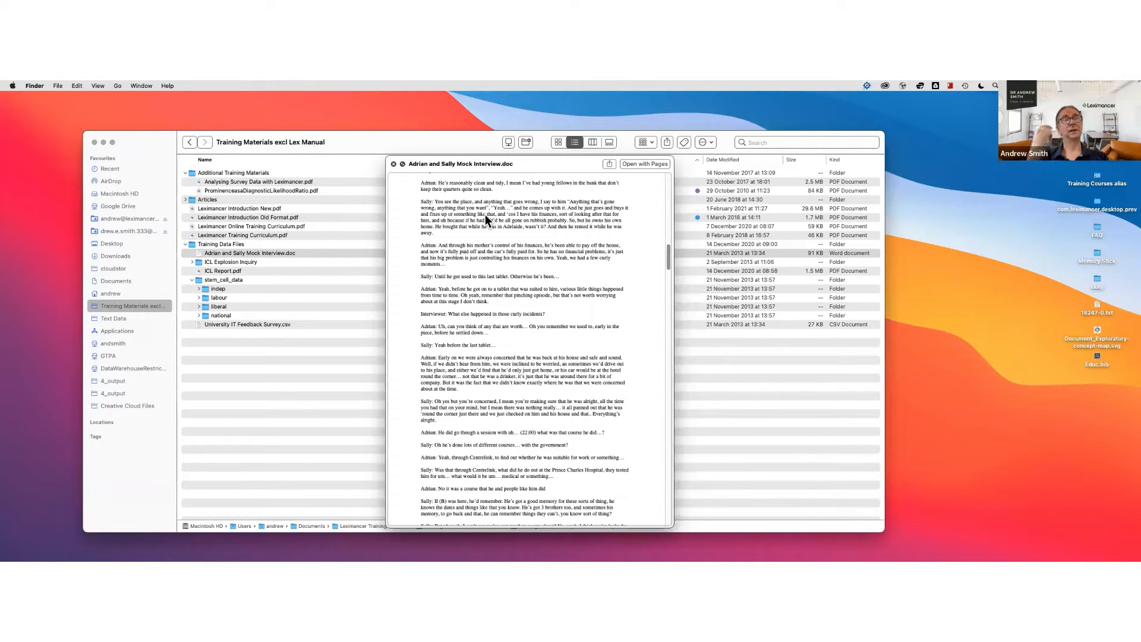
pyautogui.moveTo(507, 172)
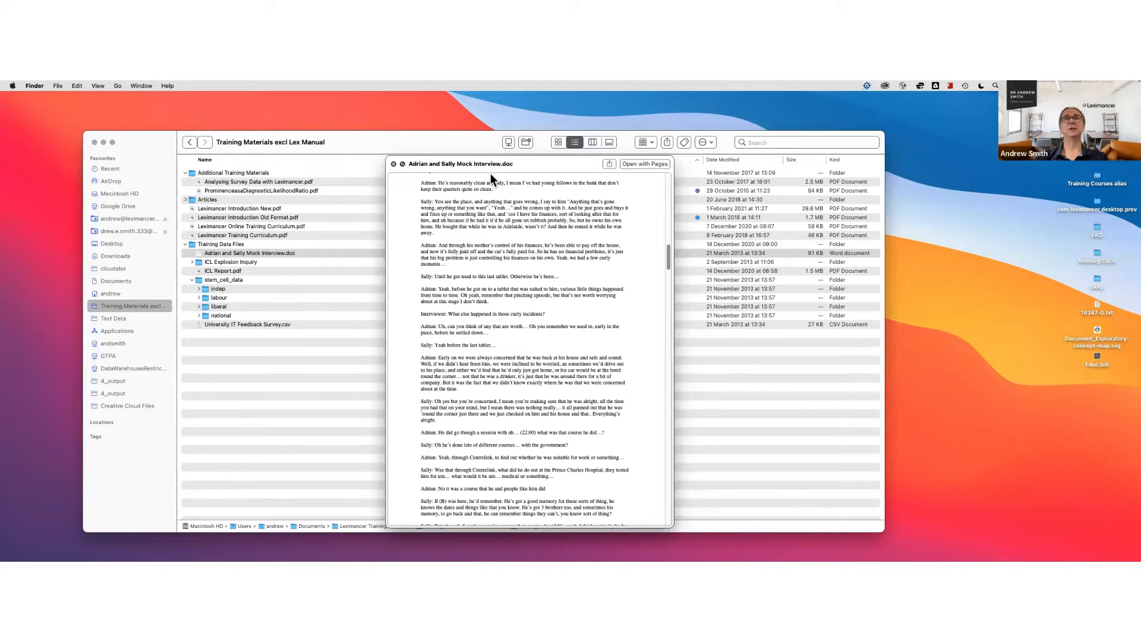
pyautogui.scroll(3)
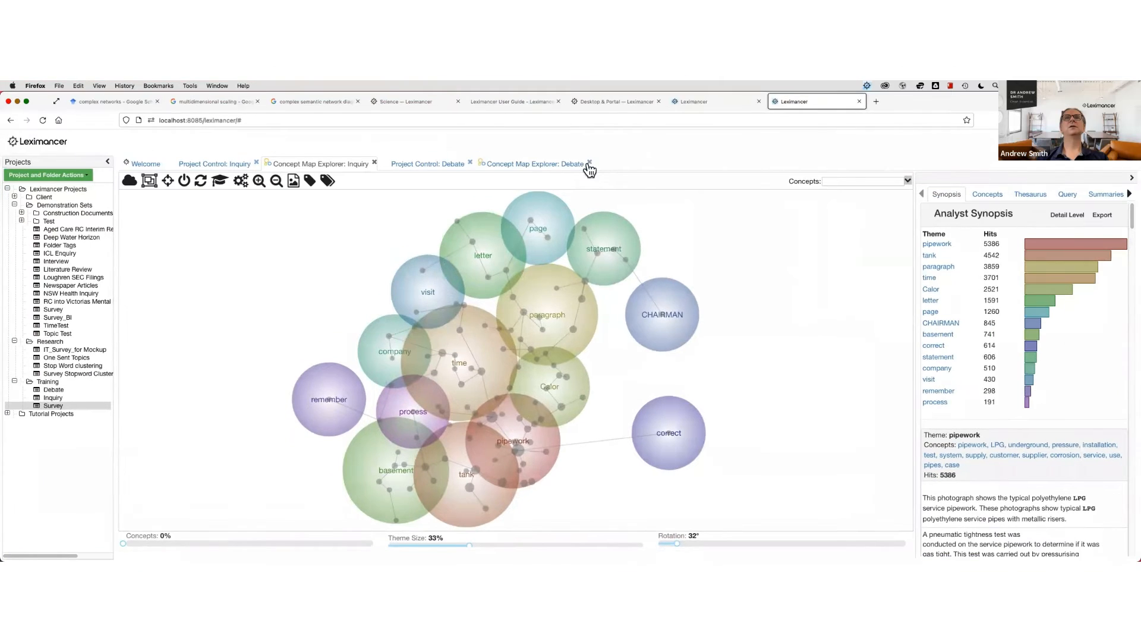
# - Close the Debate concept map, Inquiry concept map and Inquiry project control views
pyautogui.click(588, 163)
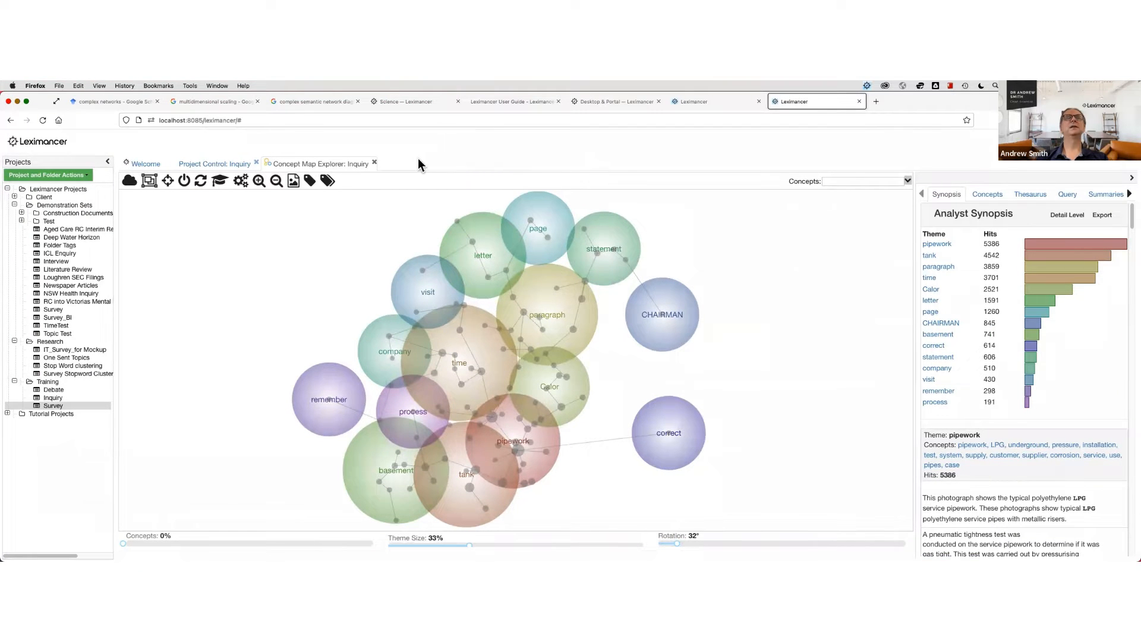
pyautogui.click(375, 162)
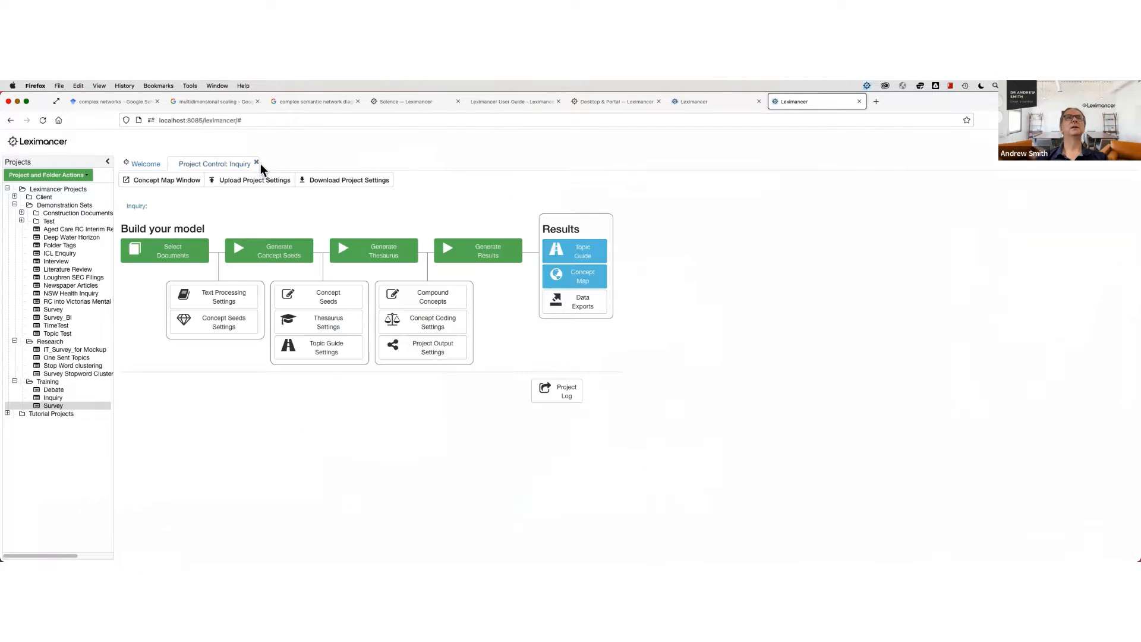
pyautogui.click(257, 163)
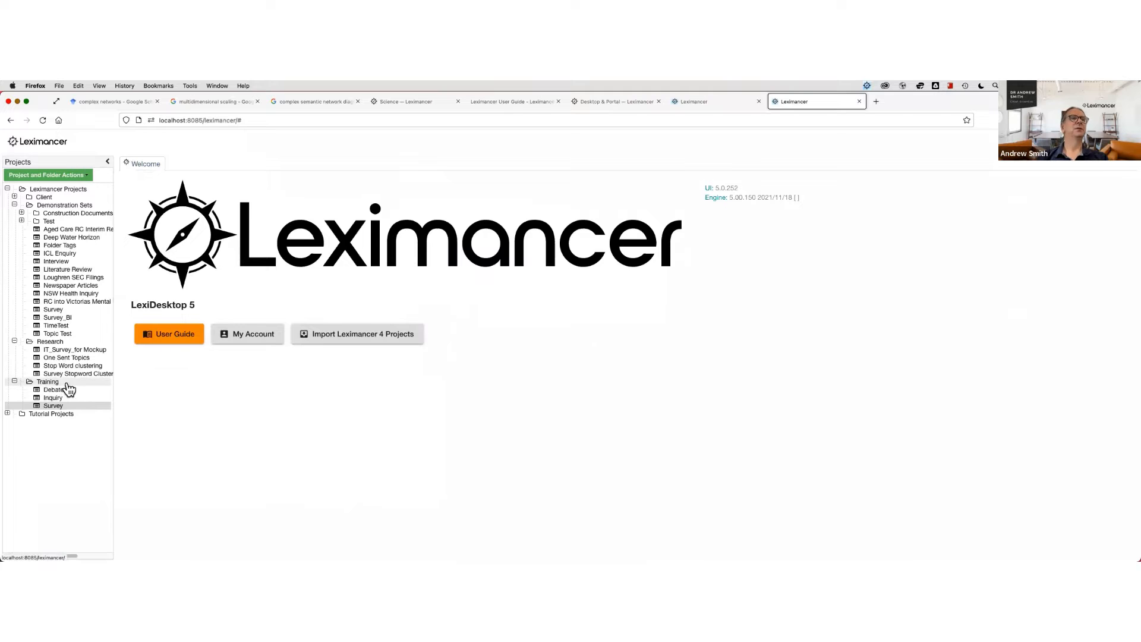
# - Create a new project named Interview under the Training folder
pyautogui.rightClick(47, 381)
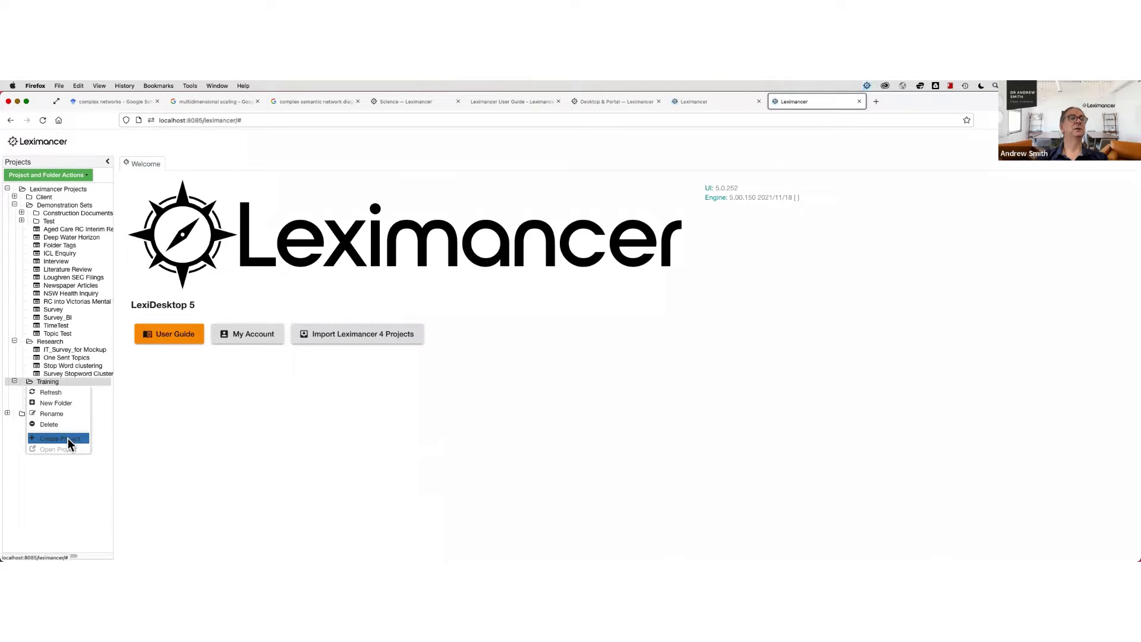
pyautogui.click(62, 438)
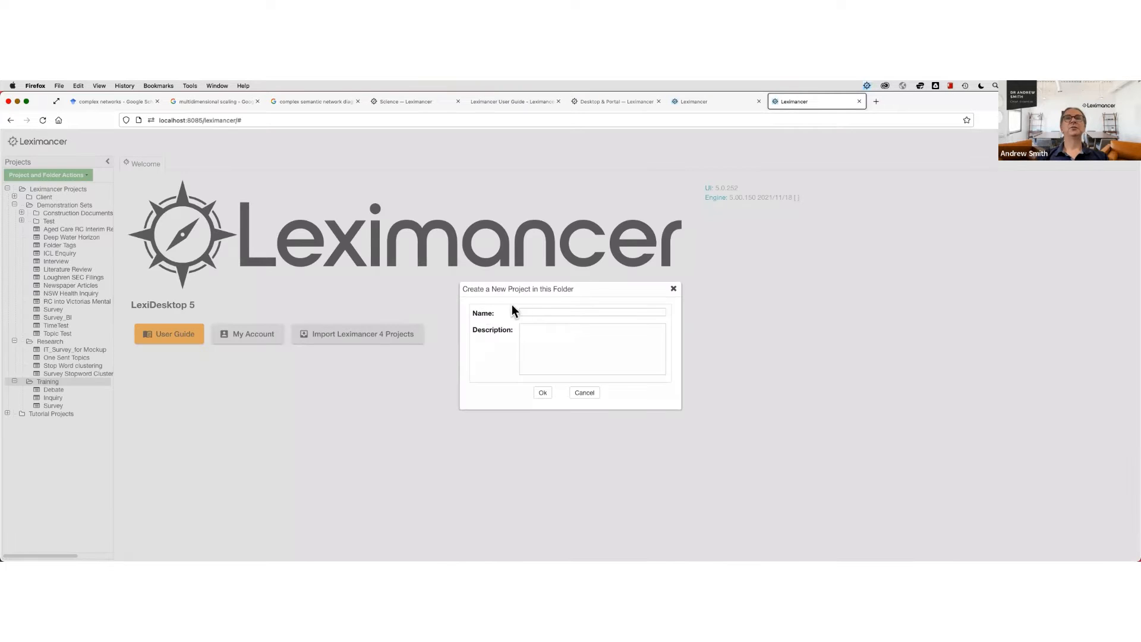
pyautogui.click(591, 313)
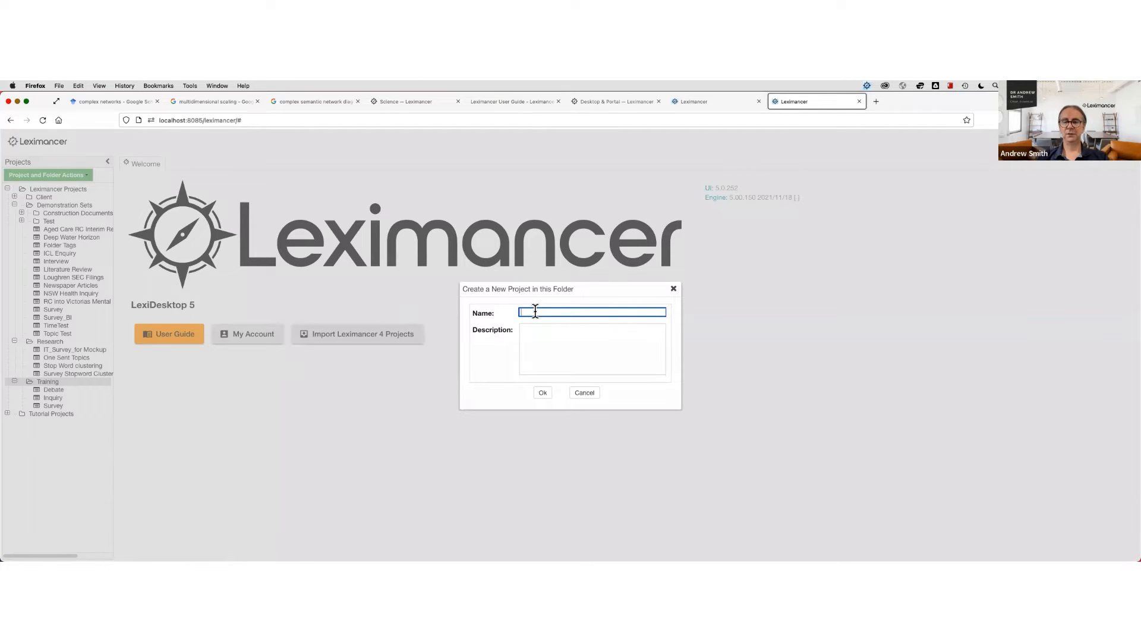
pyautogui.write('Interview')
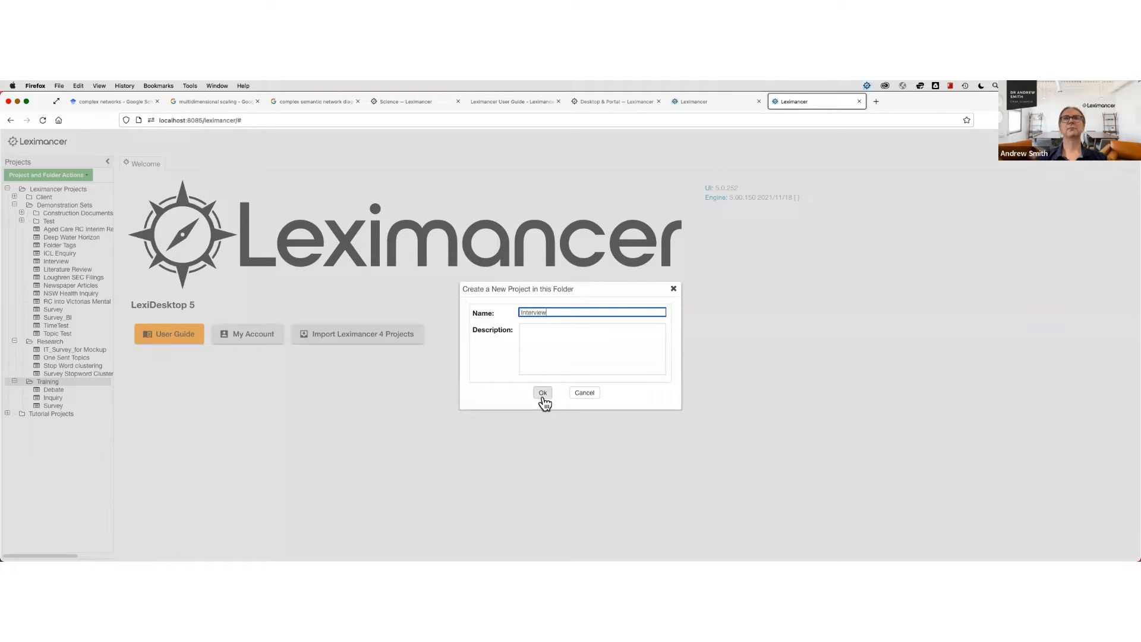
pyautogui.click(543, 393)
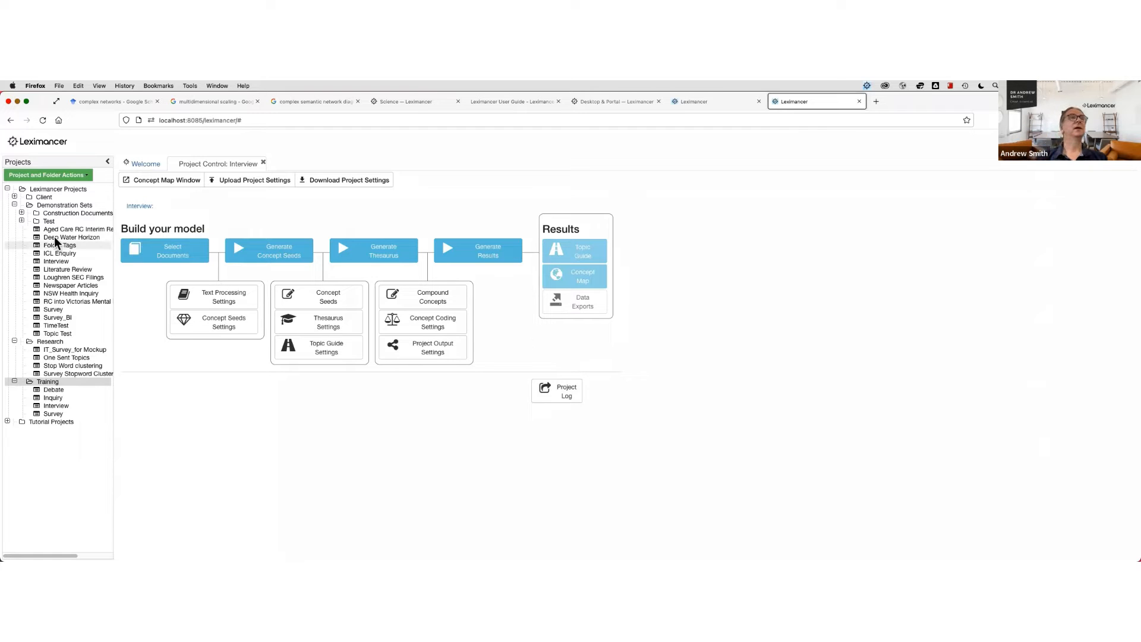
# - Add Adrian and Sally Mock Interview.doc from Training Data Files as the project's document
pyautogui.click(173, 251)
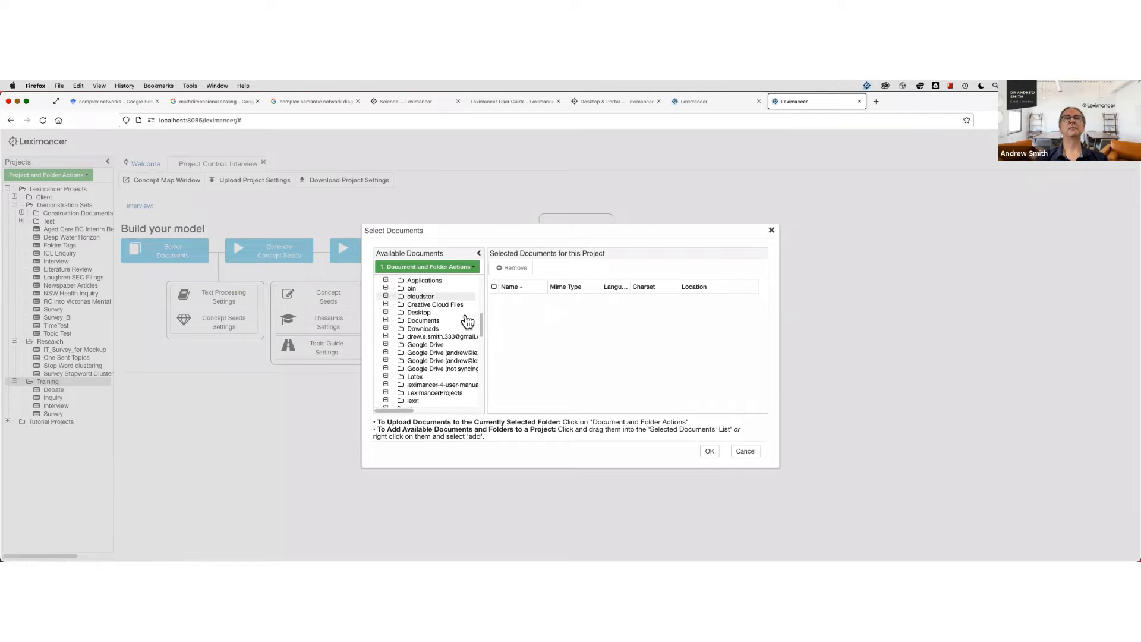
pyautogui.scroll(-3)
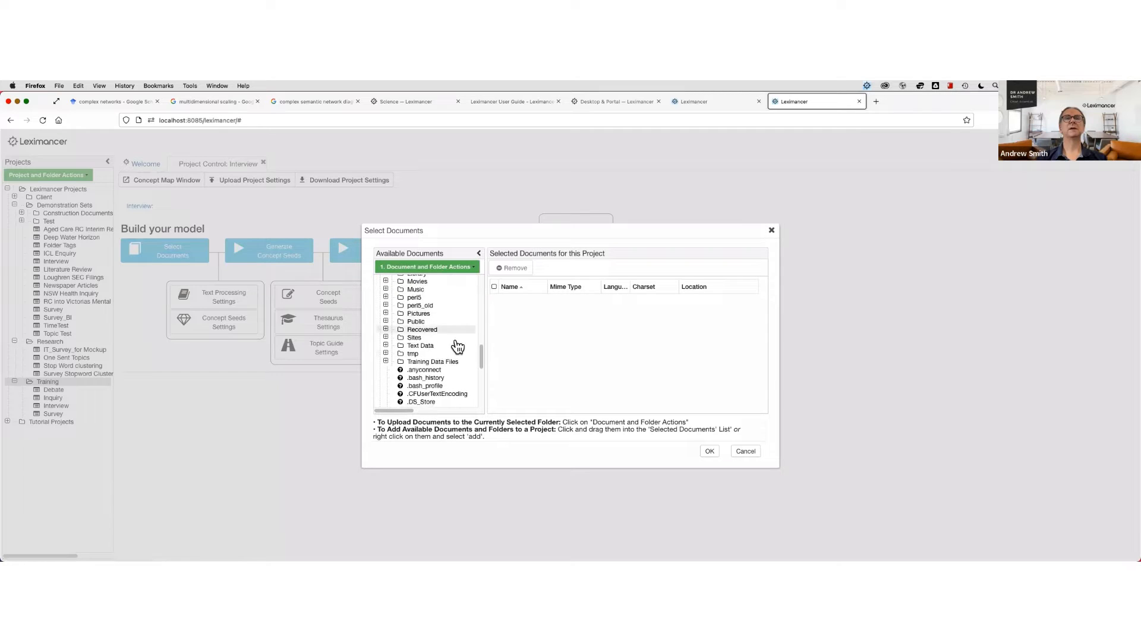
pyautogui.click(386, 362)
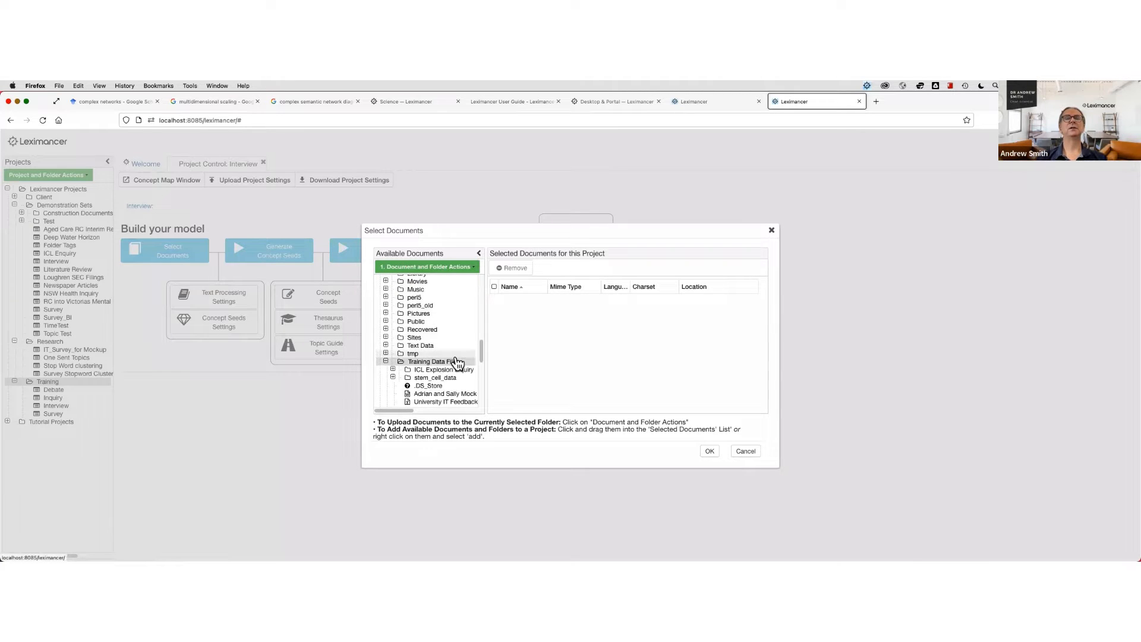
pyautogui.scroll(-3)
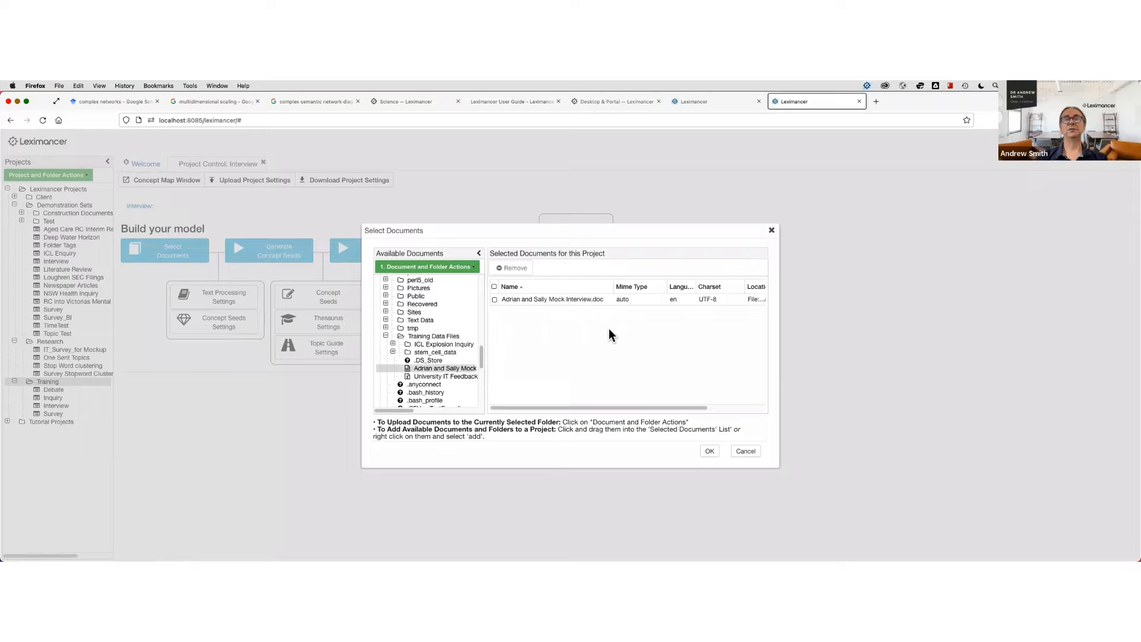
pyautogui.moveTo(579, 312)
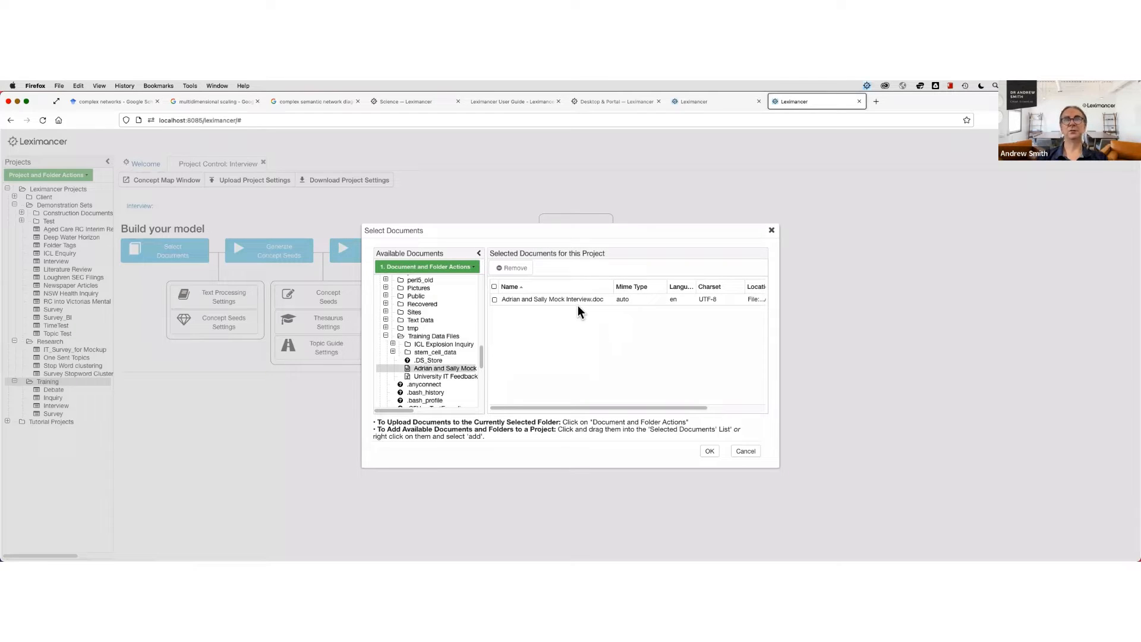
pyautogui.moveTo(511, 308)
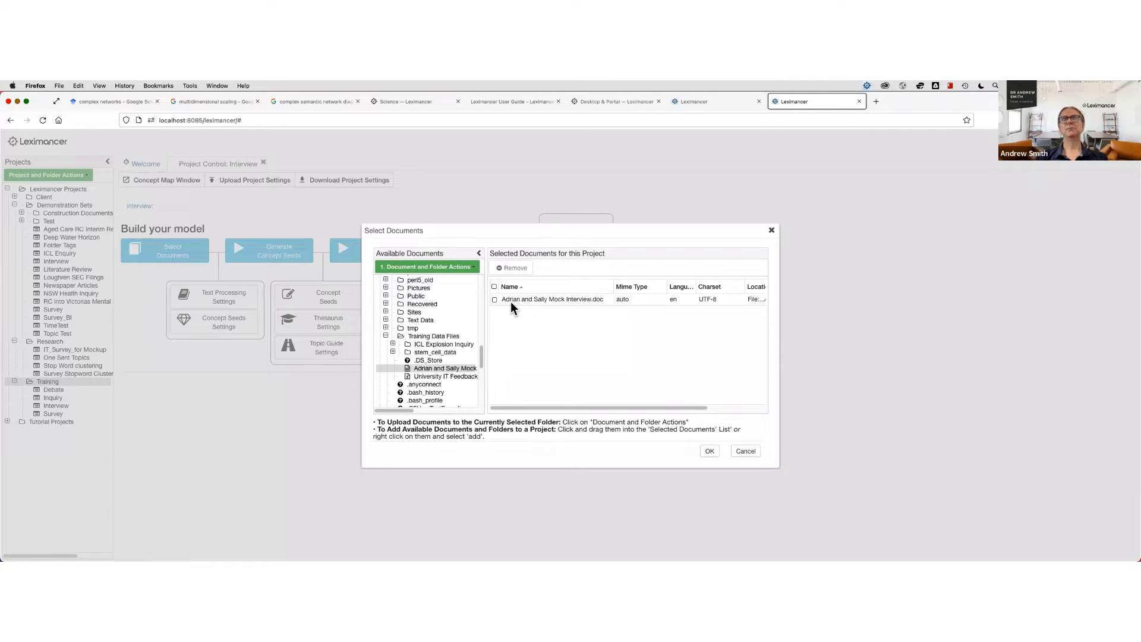
pyautogui.moveTo(602, 311)
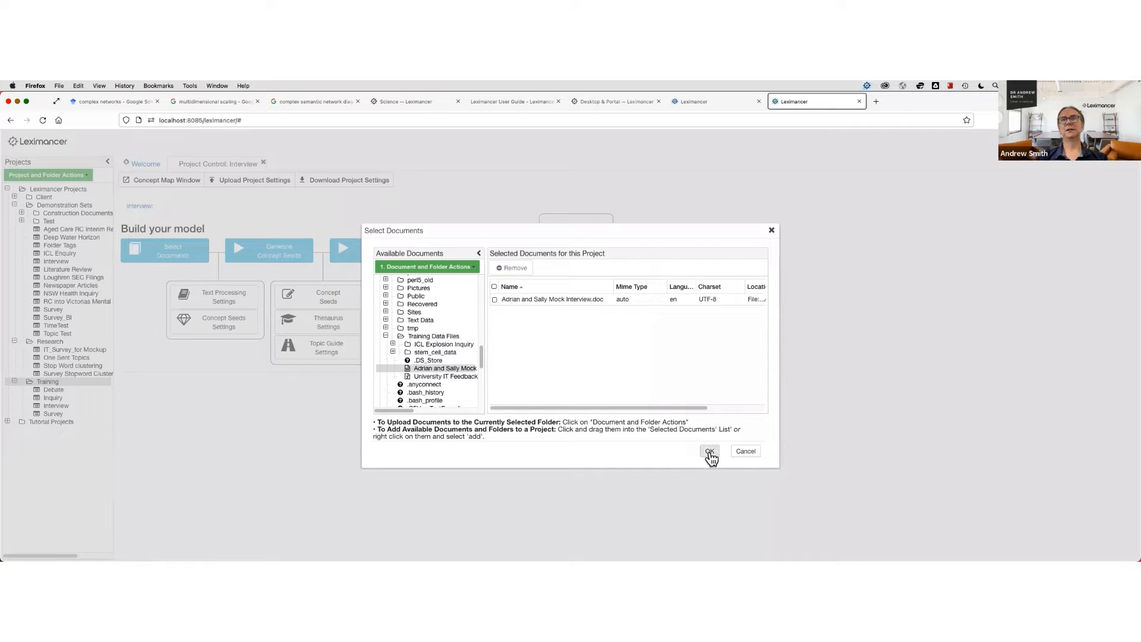
pyautogui.click(709, 451)
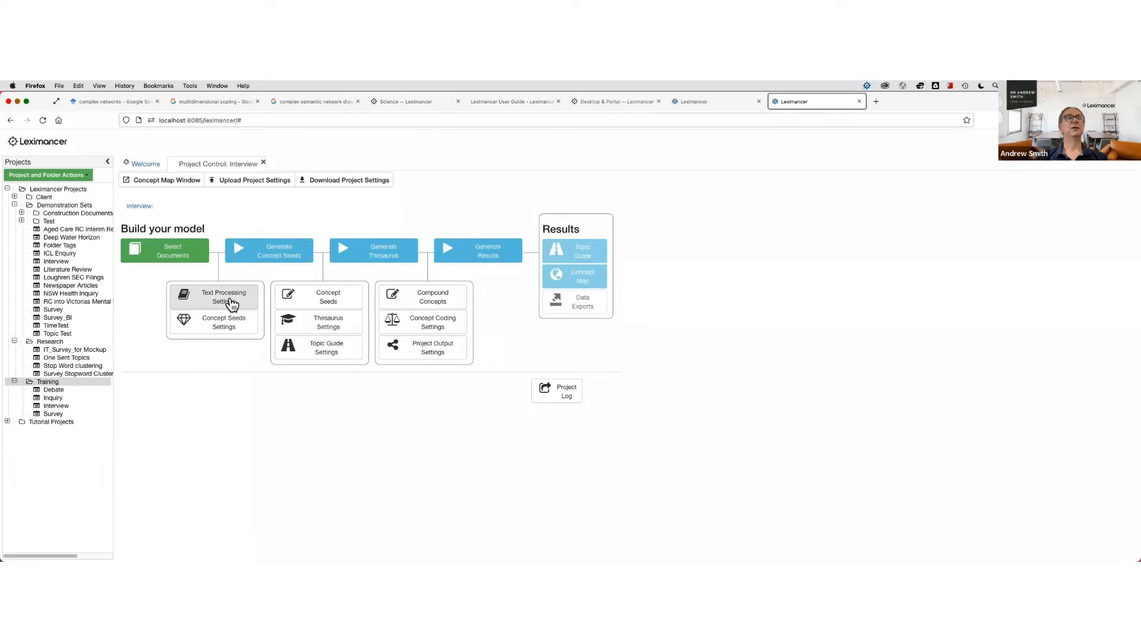
pyautogui.moveTo(224, 297)
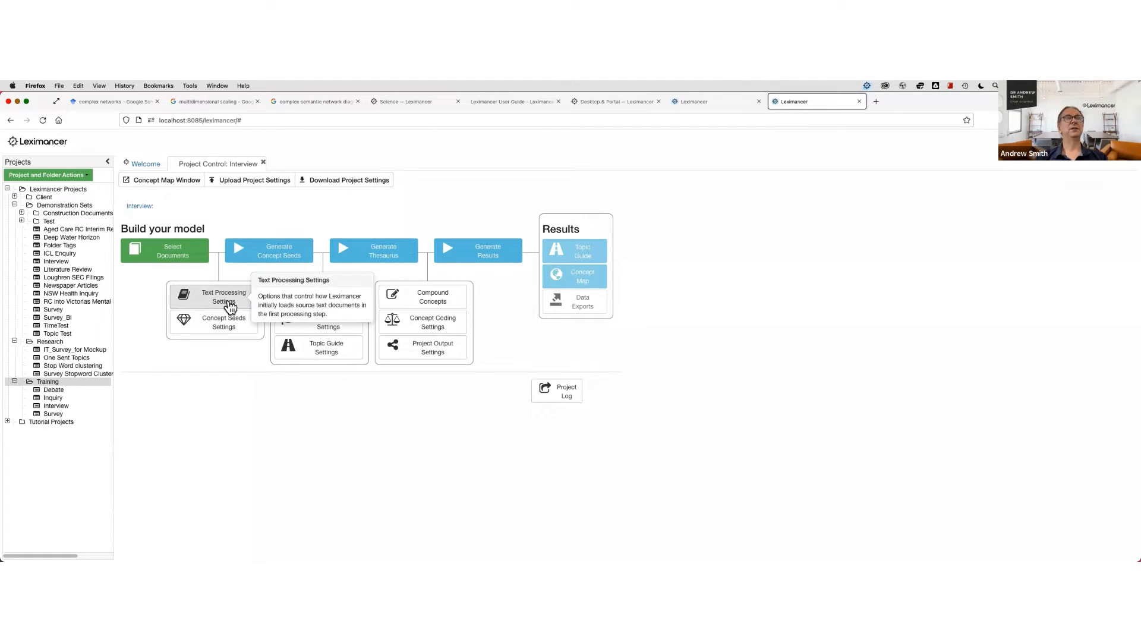
pyautogui.moveTo(223, 301)
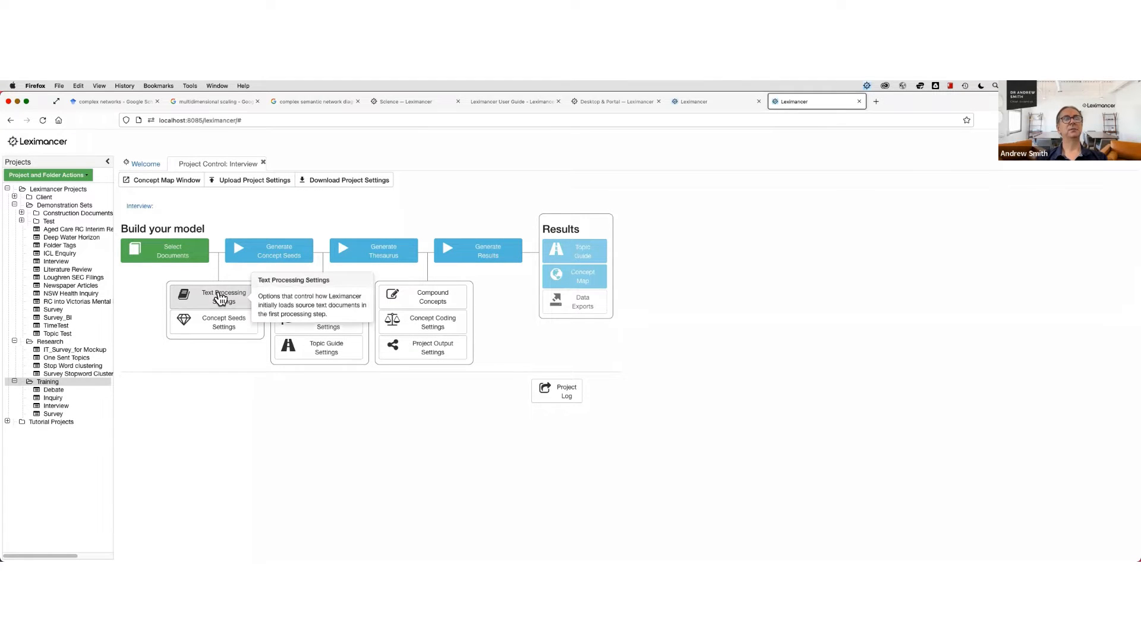
# - Tick the Dialog tag in the Interview project's text processing options
pyautogui.click(224, 297)
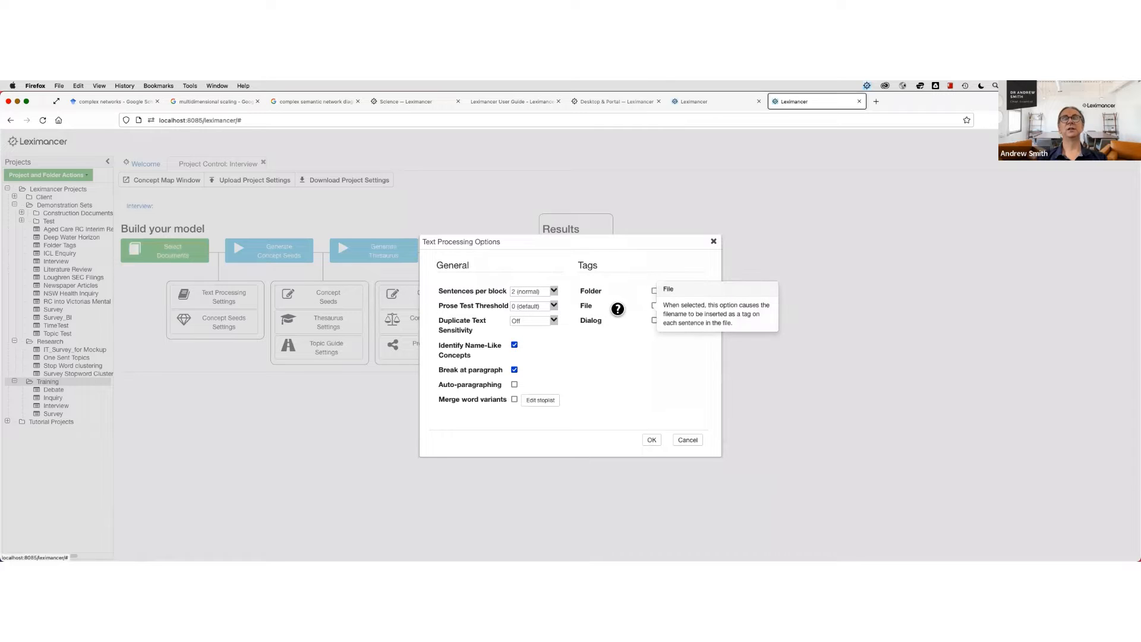
pyautogui.moveTo(682, 319)
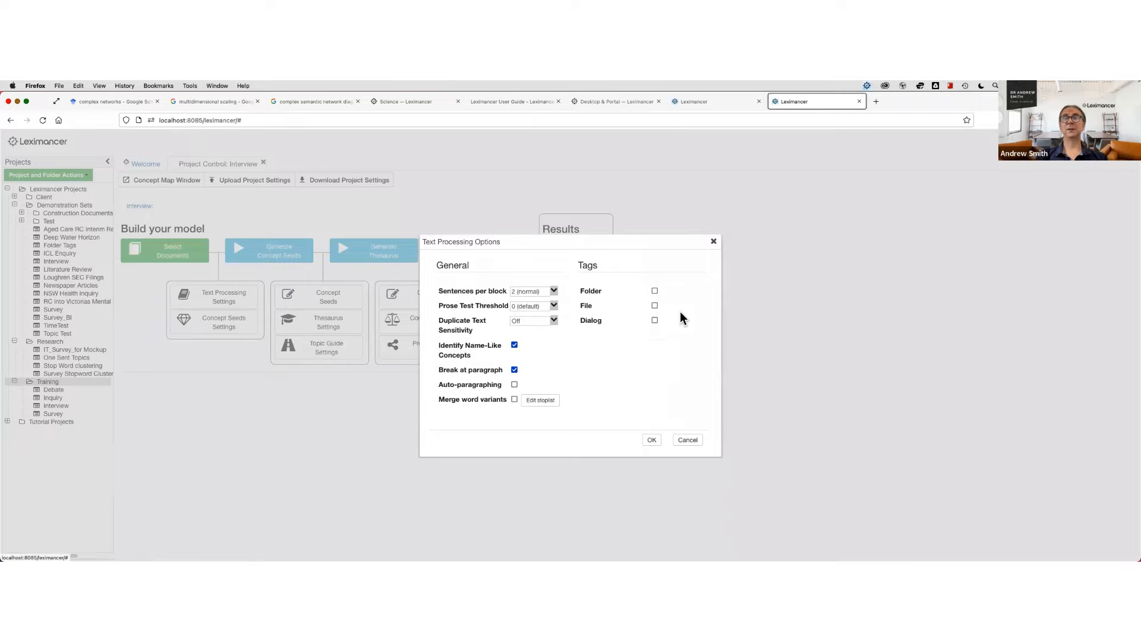
pyautogui.moveTo(684, 278)
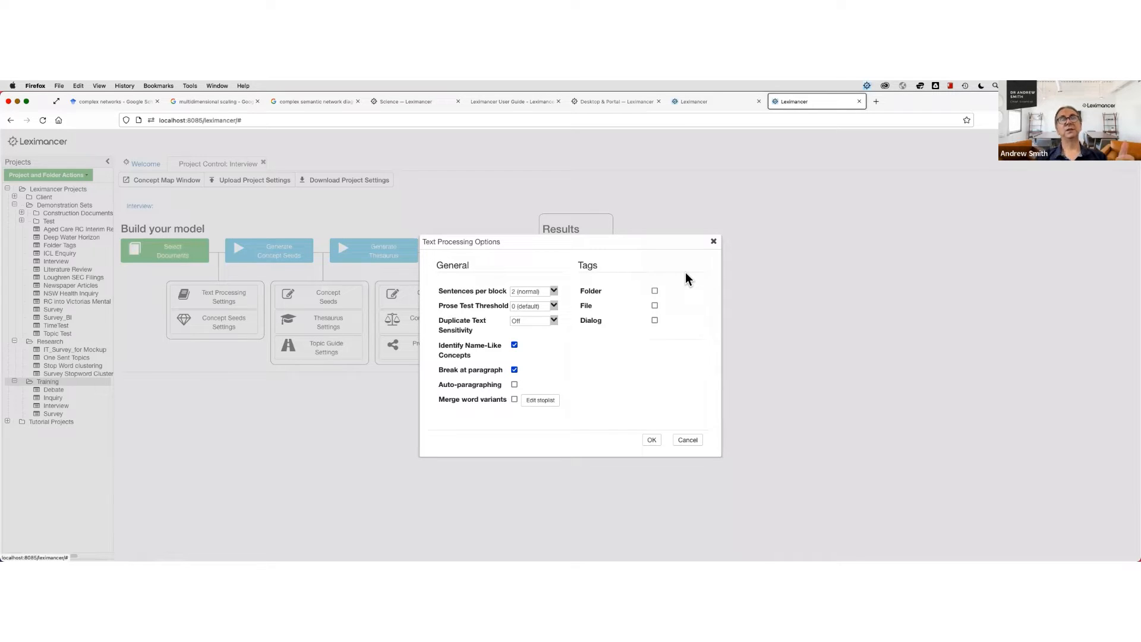
pyautogui.moveTo(676, 282)
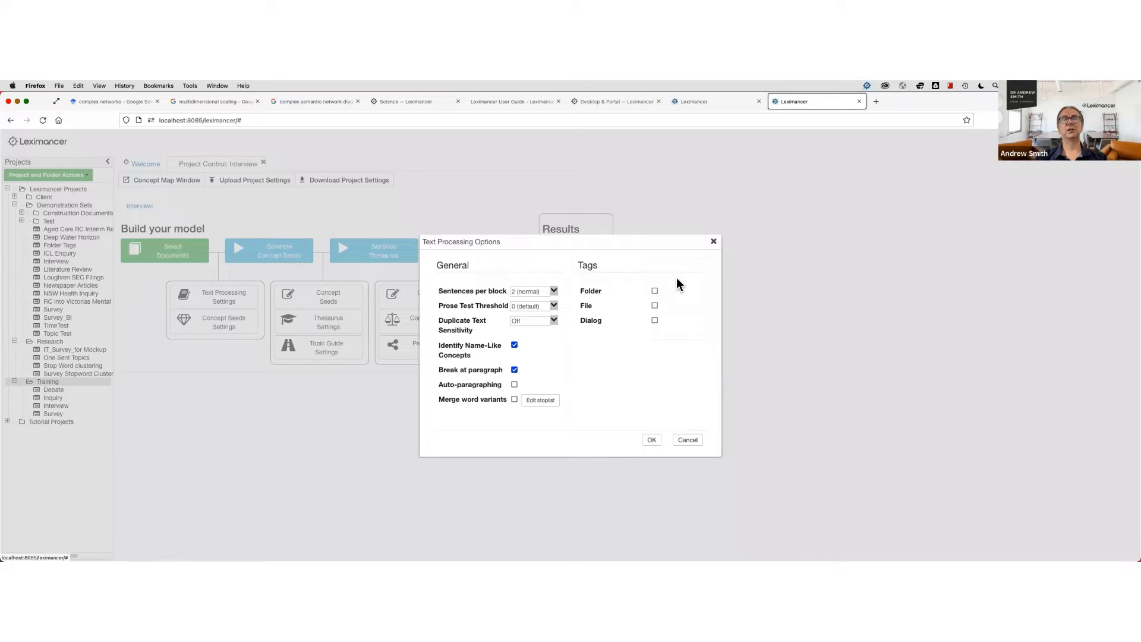
pyautogui.moveTo(675, 296)
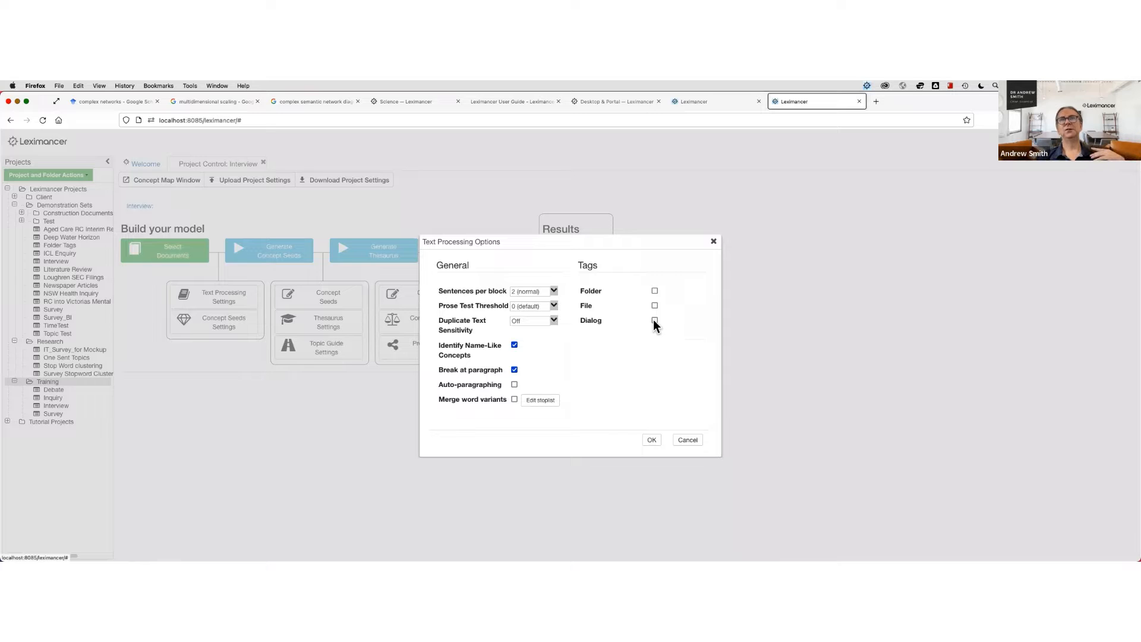
pyautogui.click(654, 320)
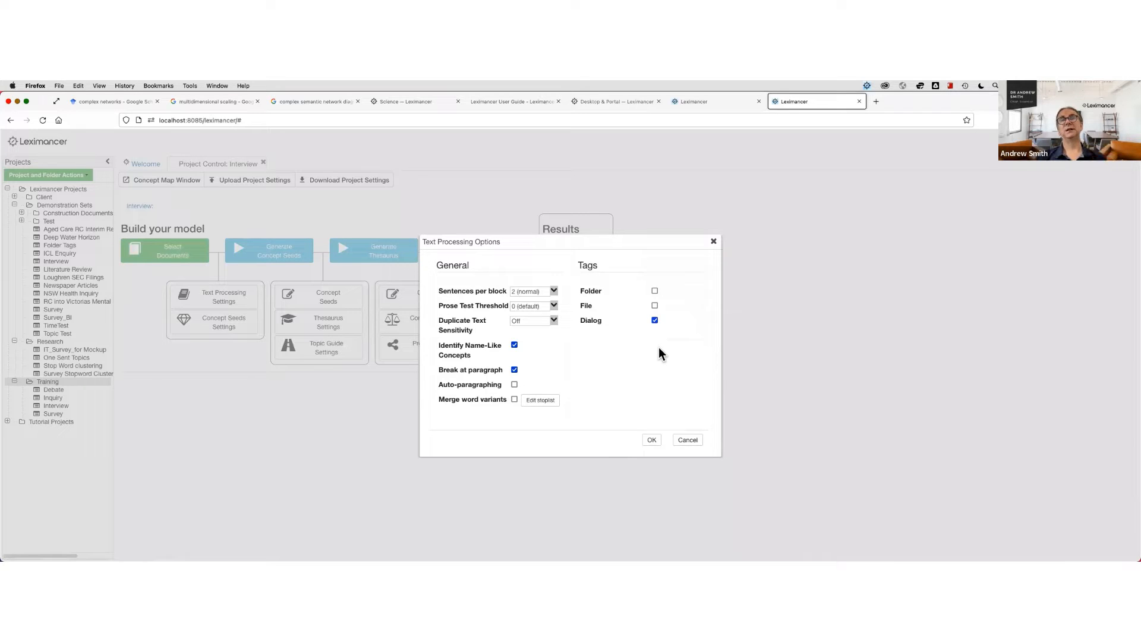
pyautogui.moveTo(596, 269)
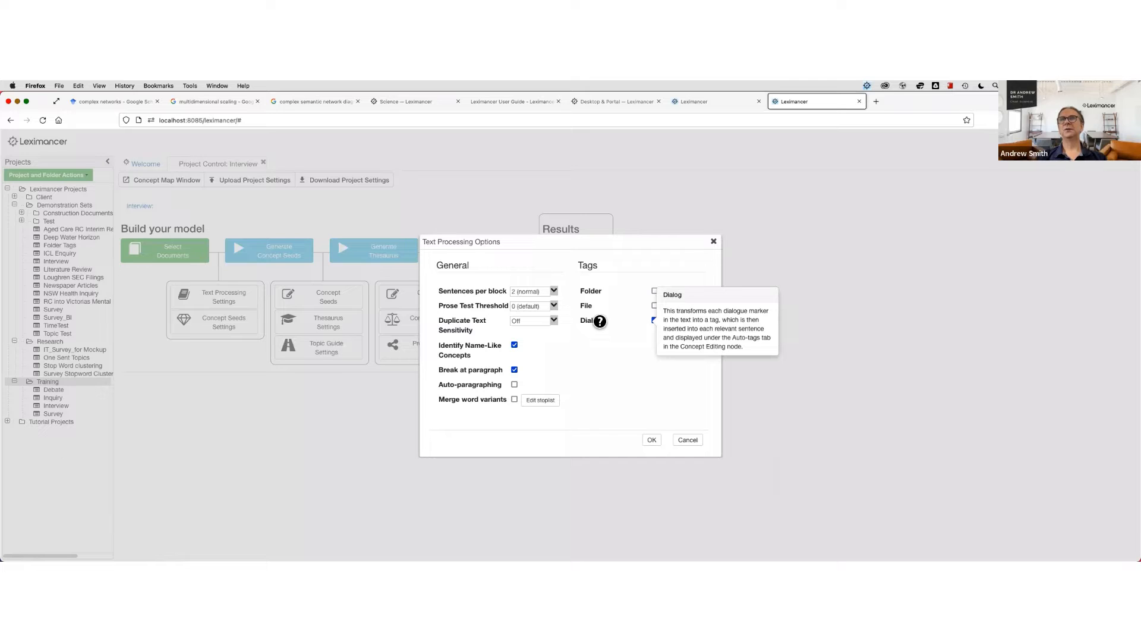
pyautogui.moveTo(644, 346)
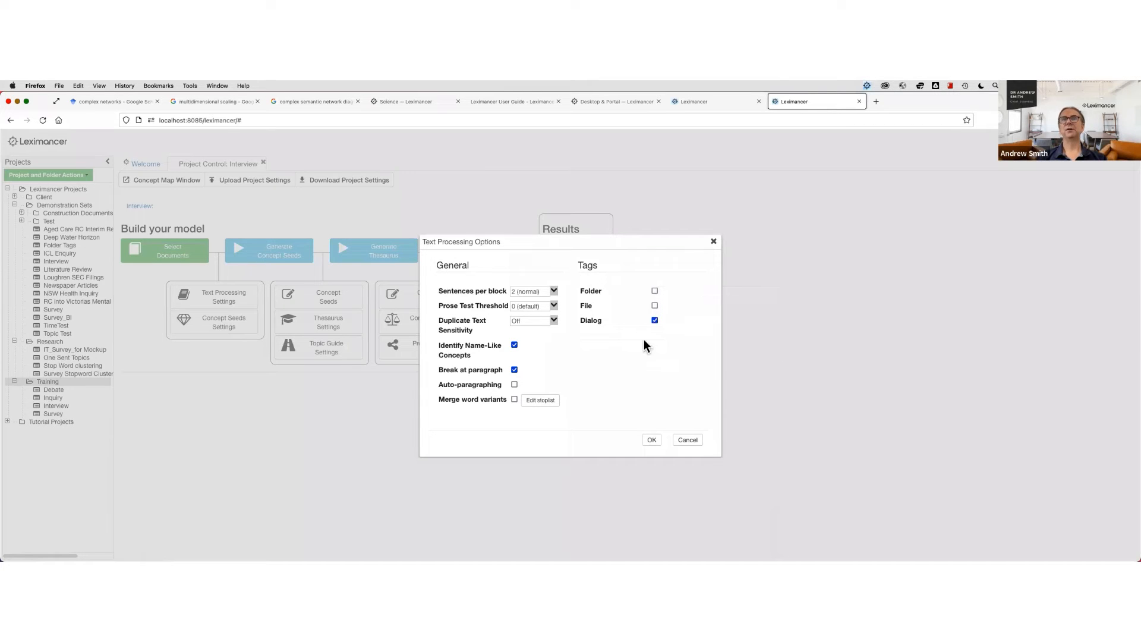
pyautogui.moveTo(631, 397)
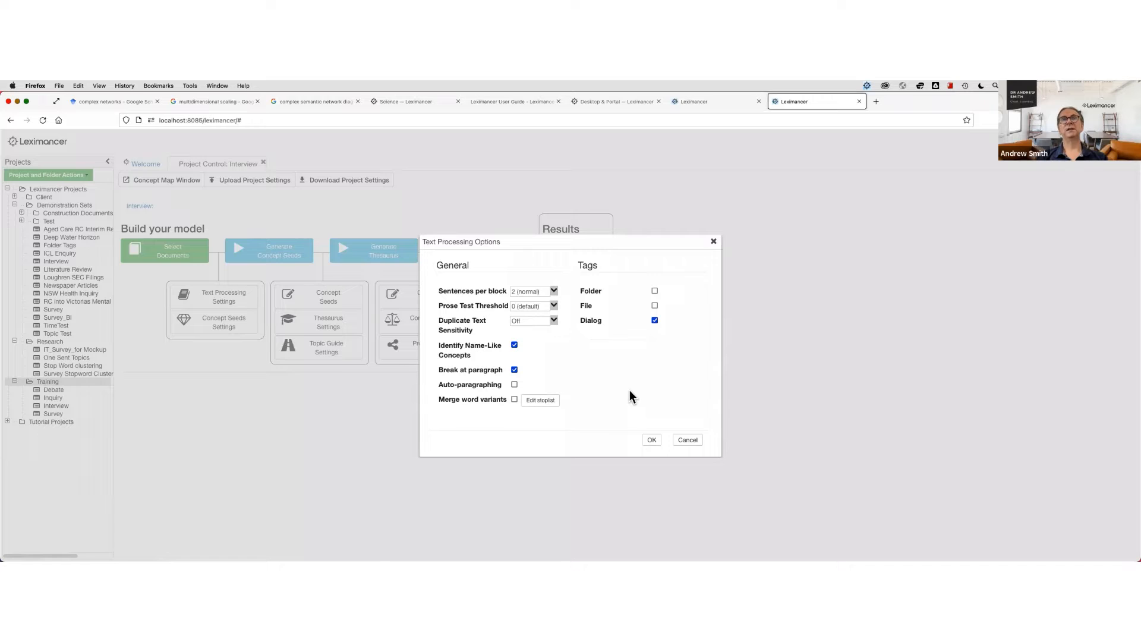
pyautogui.moveTo(624, 372)
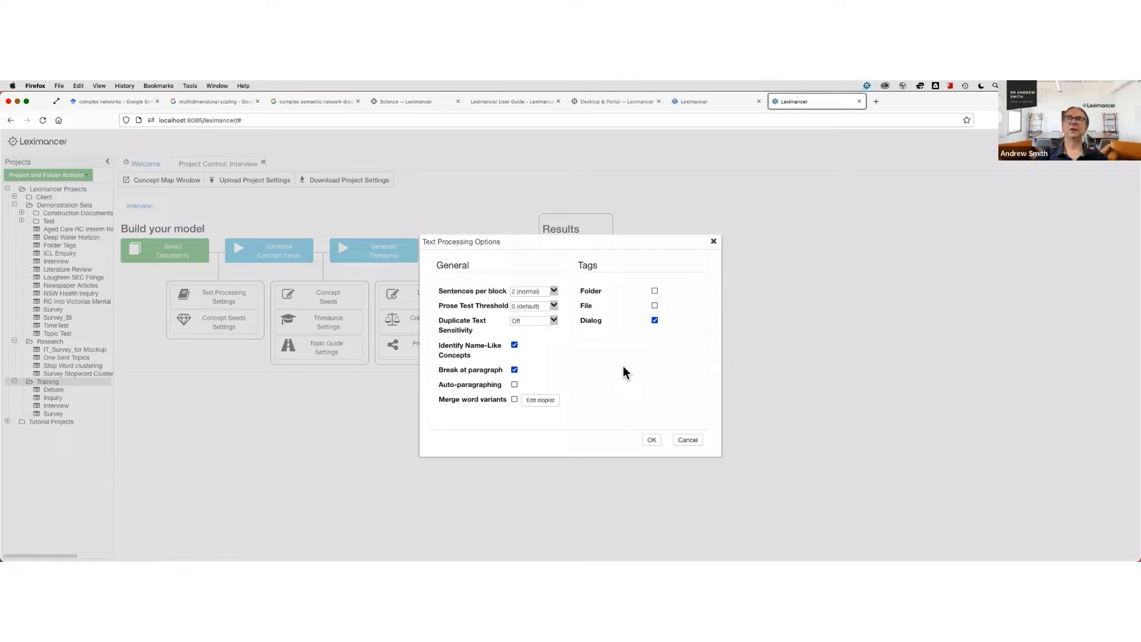
pyautogui.moveTo(654, 425)
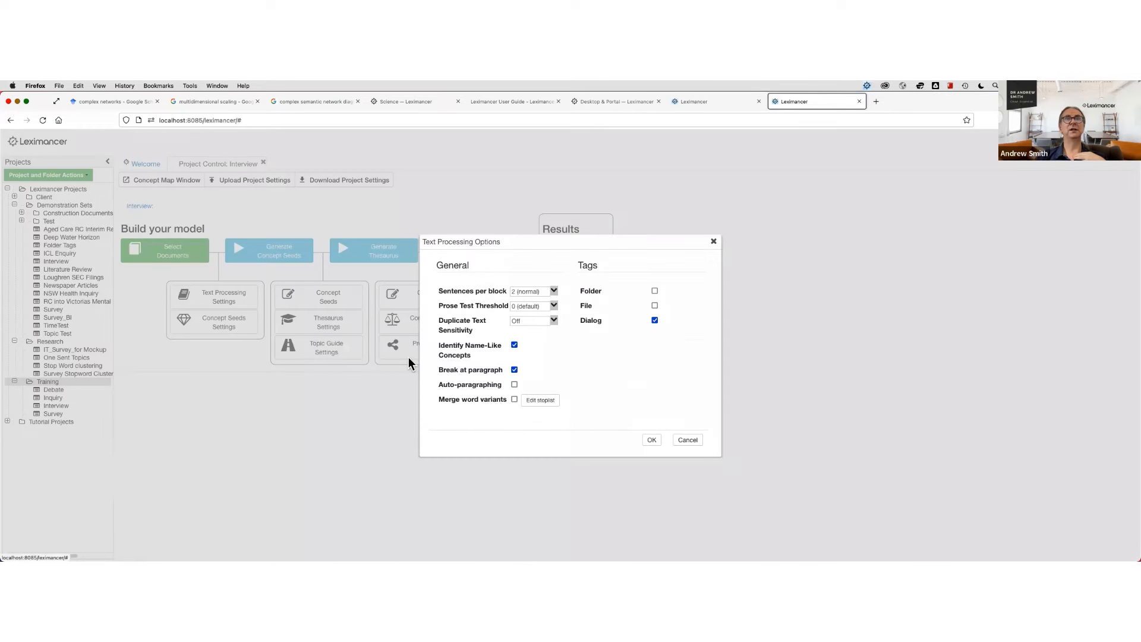
# - Save the text processing options and accept the concept seed settings unchanged
pyautogui.click(654, 320)
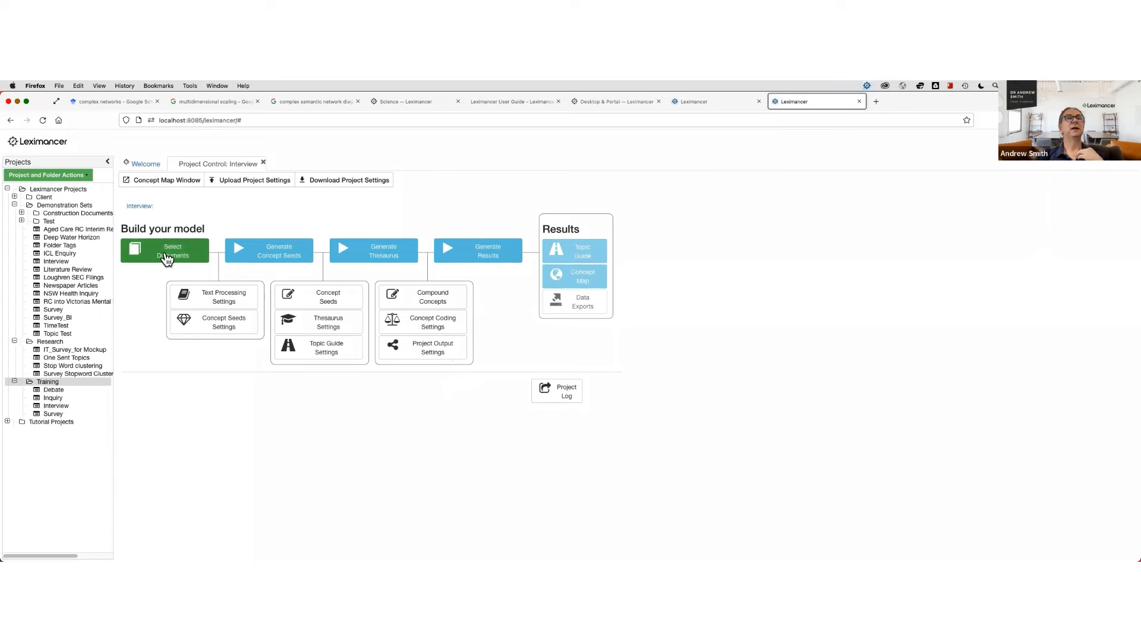
pyautogui.moveTo(269, 250)
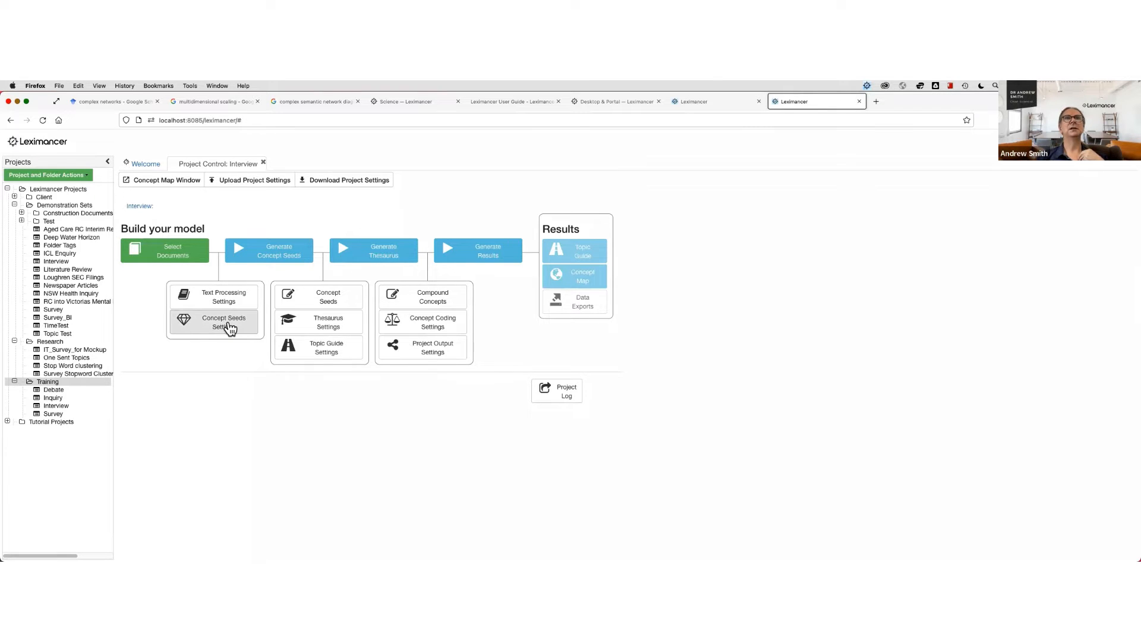
pyautogui.click(224, 322)
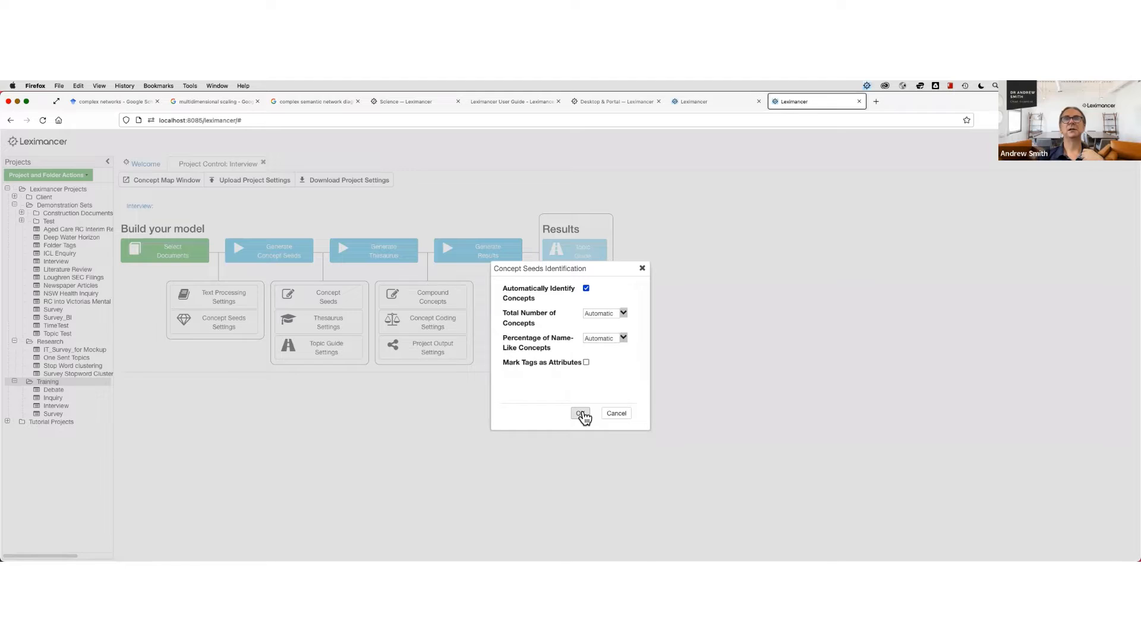
pyautogui.click(581, 412)
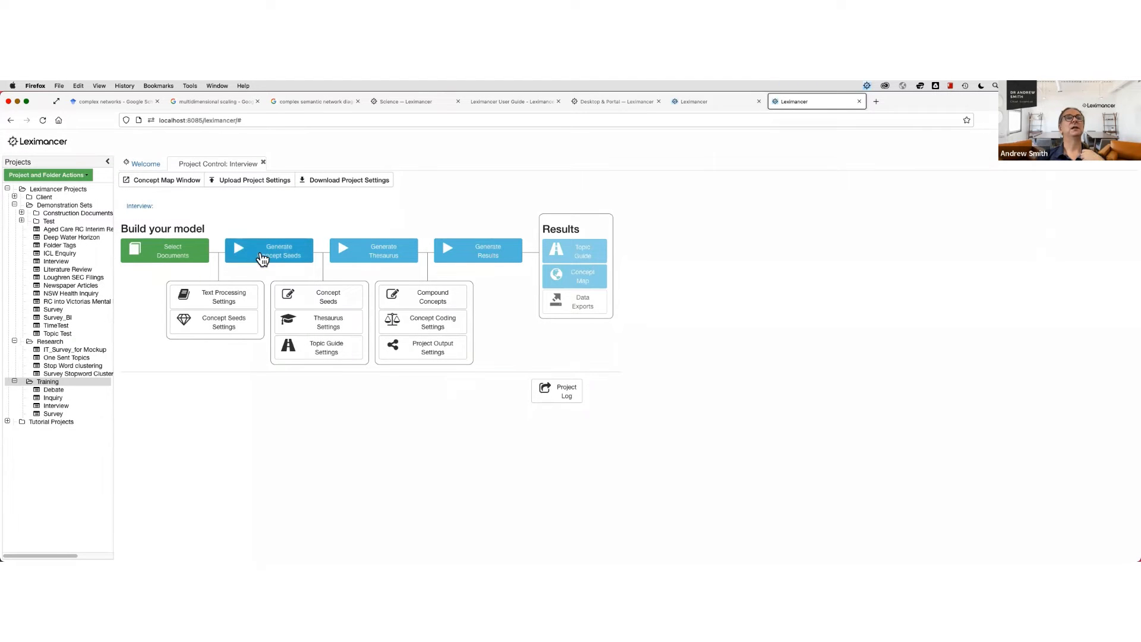
# - Generate concept seeds and browse the Auto Concepts list in the seed editor
pyautogui.click(269, 251)
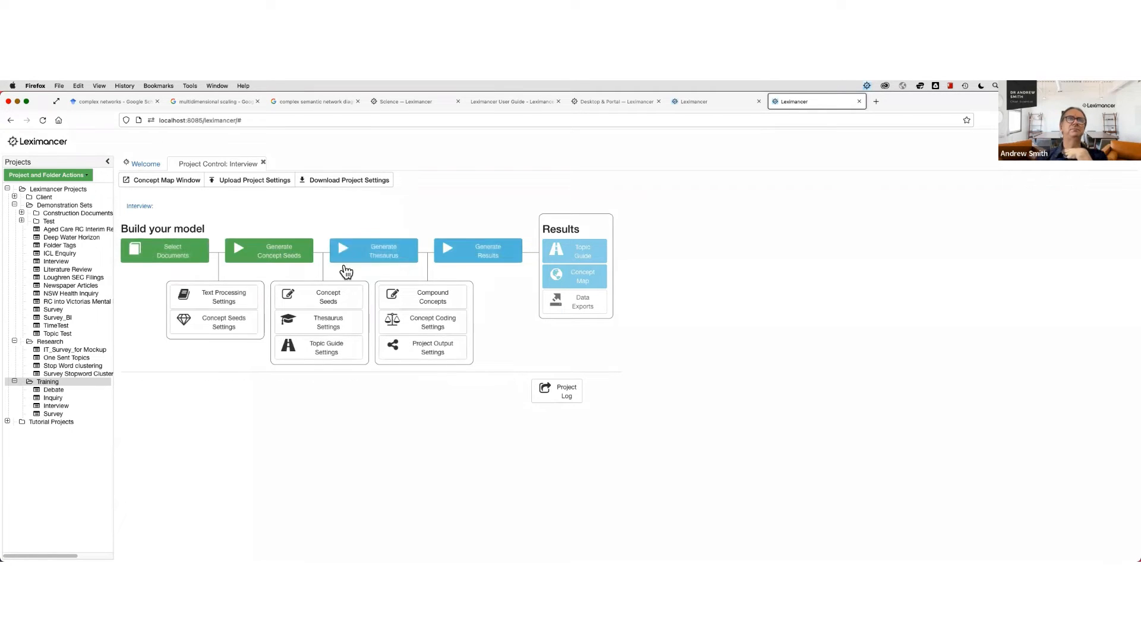
pyautogui.click(328, 296)
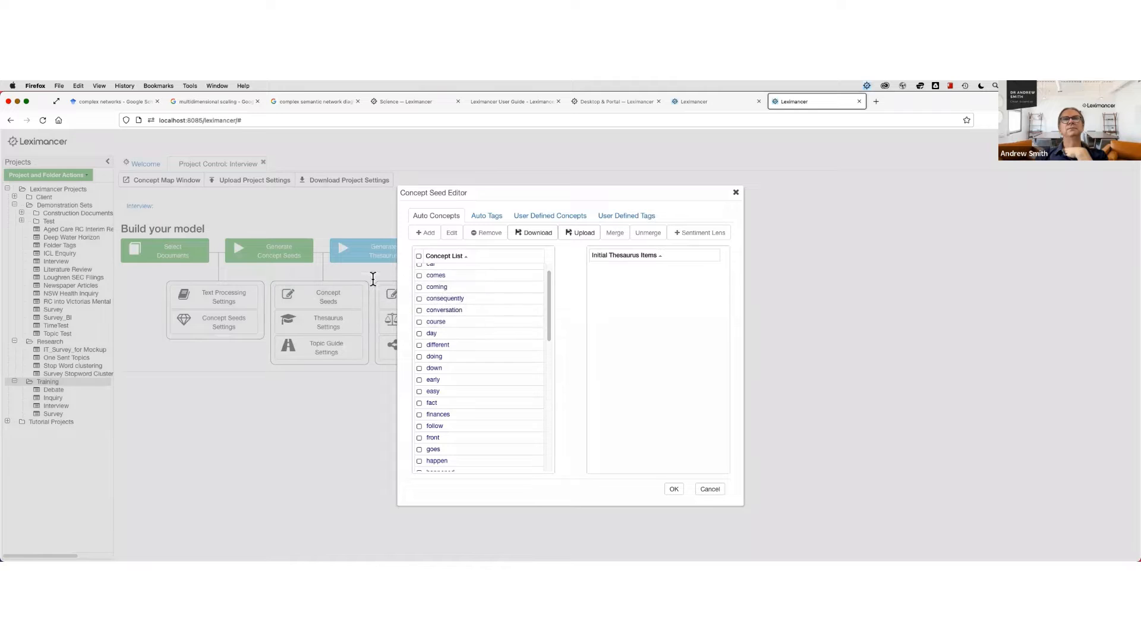
pyautogui.scroll(-3)
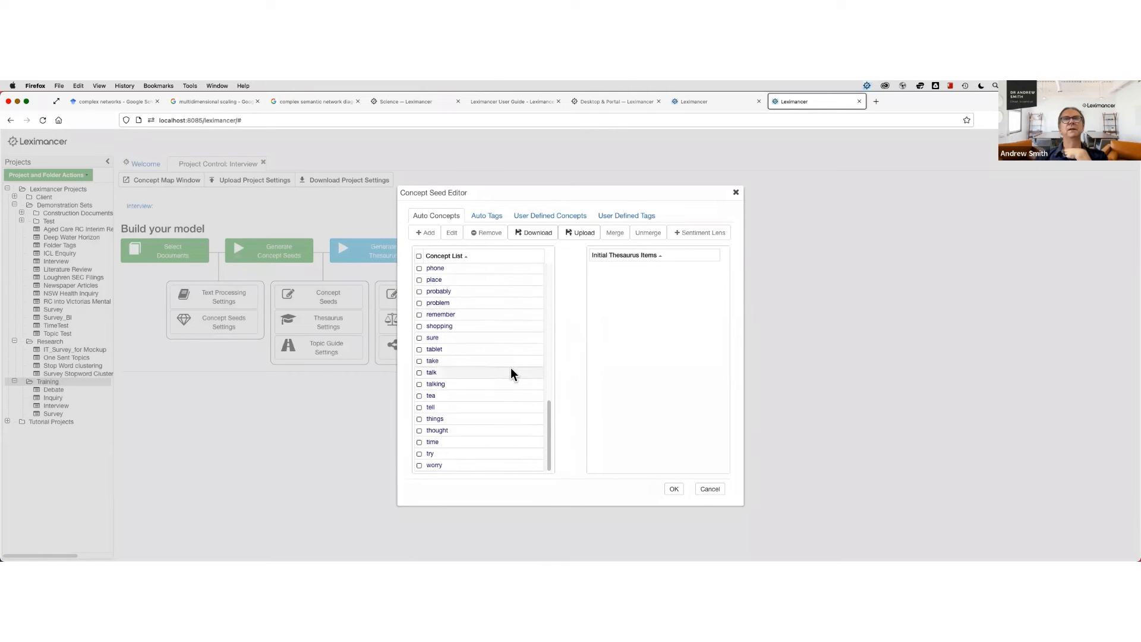
pyautogui.scroll(3)
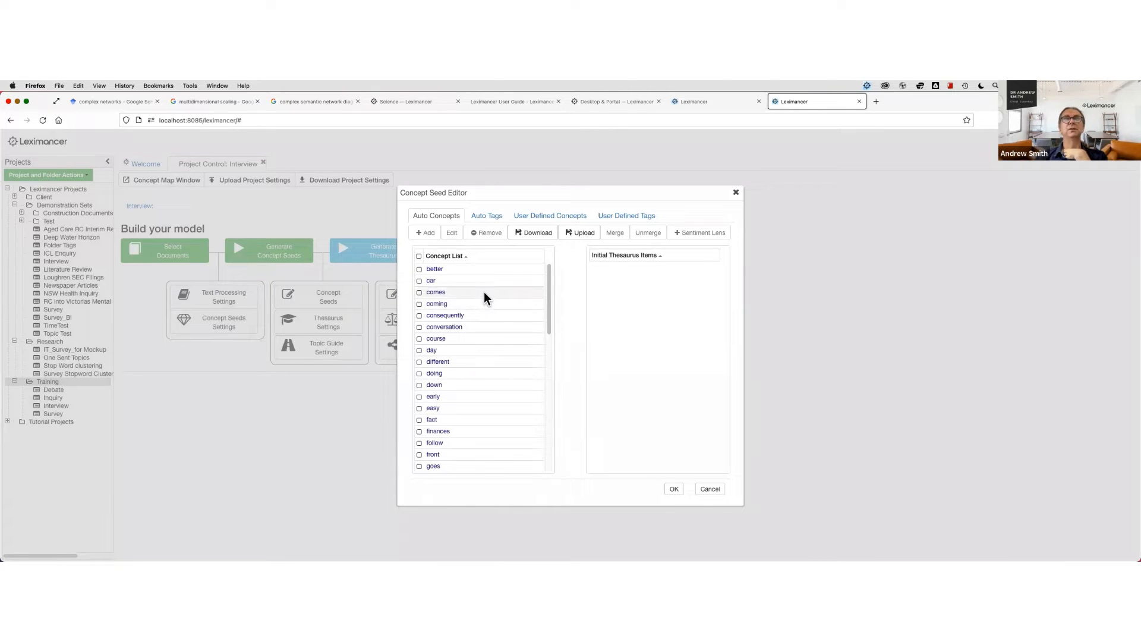
pyautogui.moveTo(459, 287)
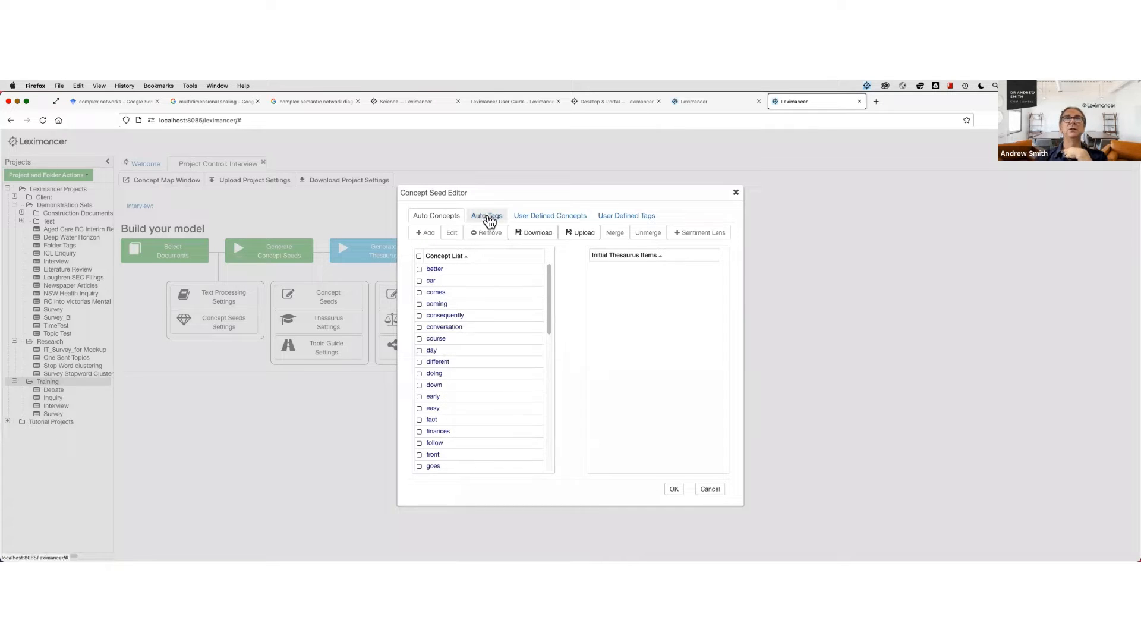
# - Show Auto Tags and tick SPEAKER: sally to view its initial thesaurus items
pyautogui.click(486, 215)
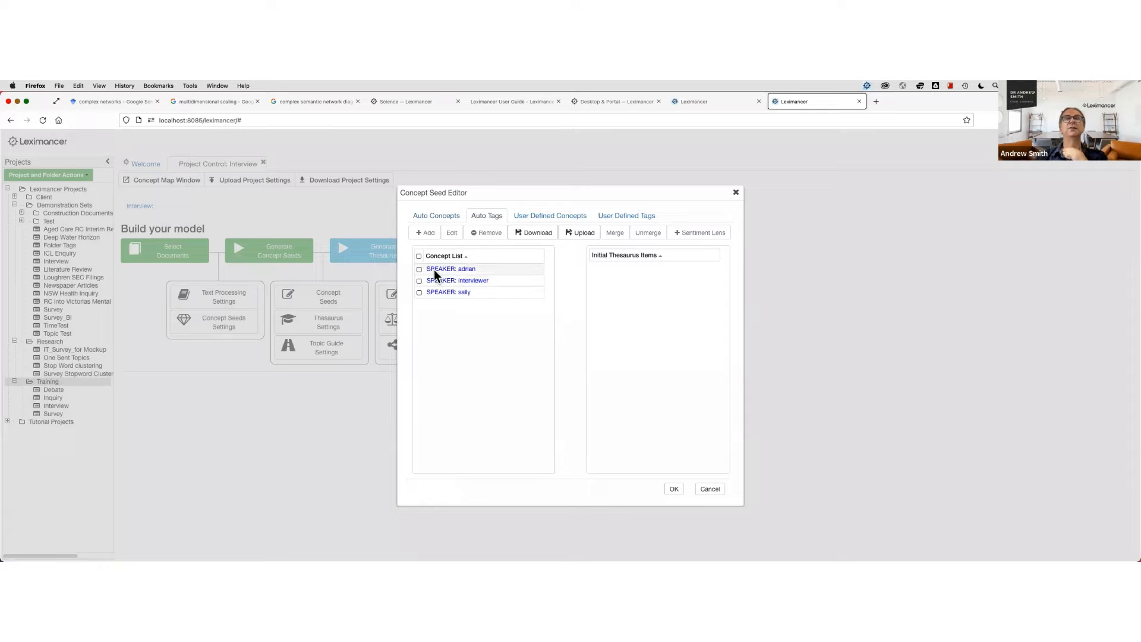
pyautogui.moveTo(486, 284)
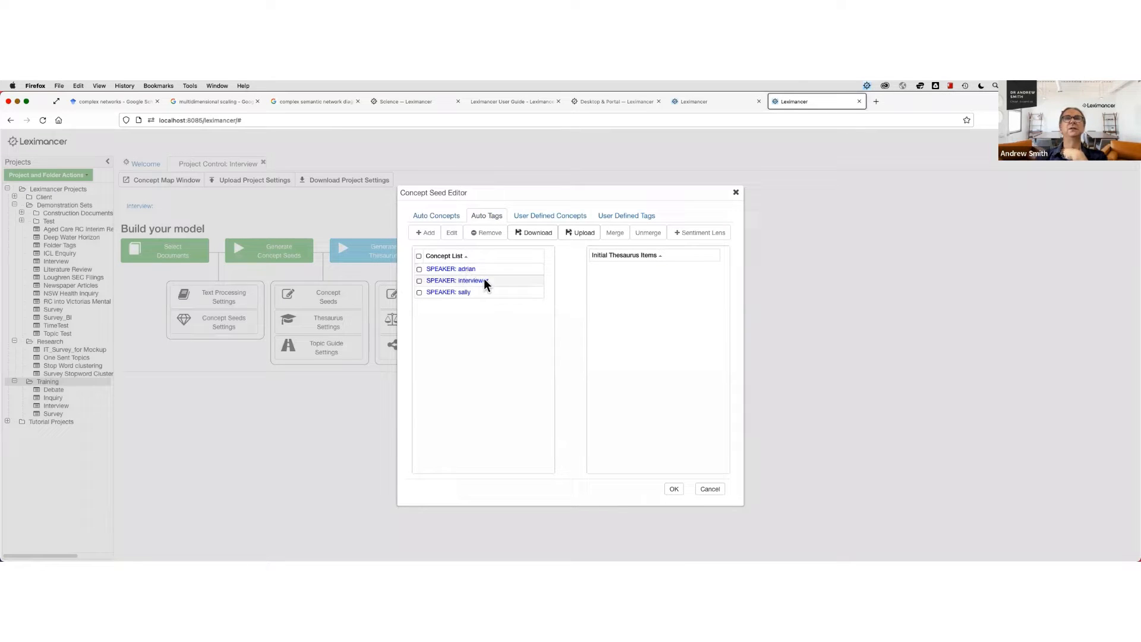
pyautogui.click(452, 269)
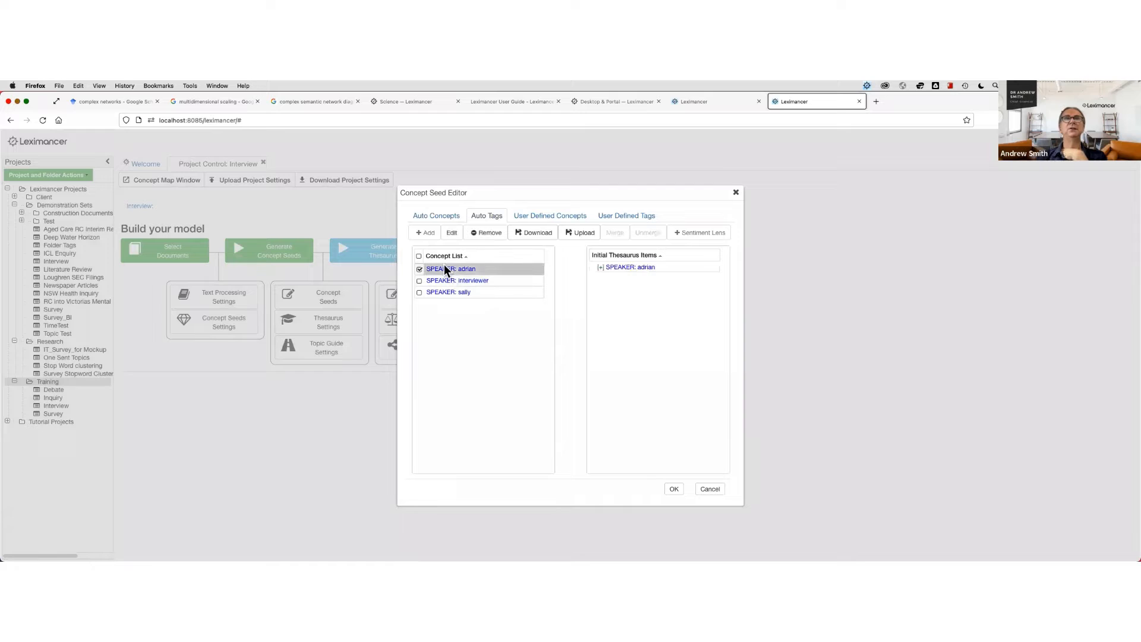
pyautogui.click(449, 292)
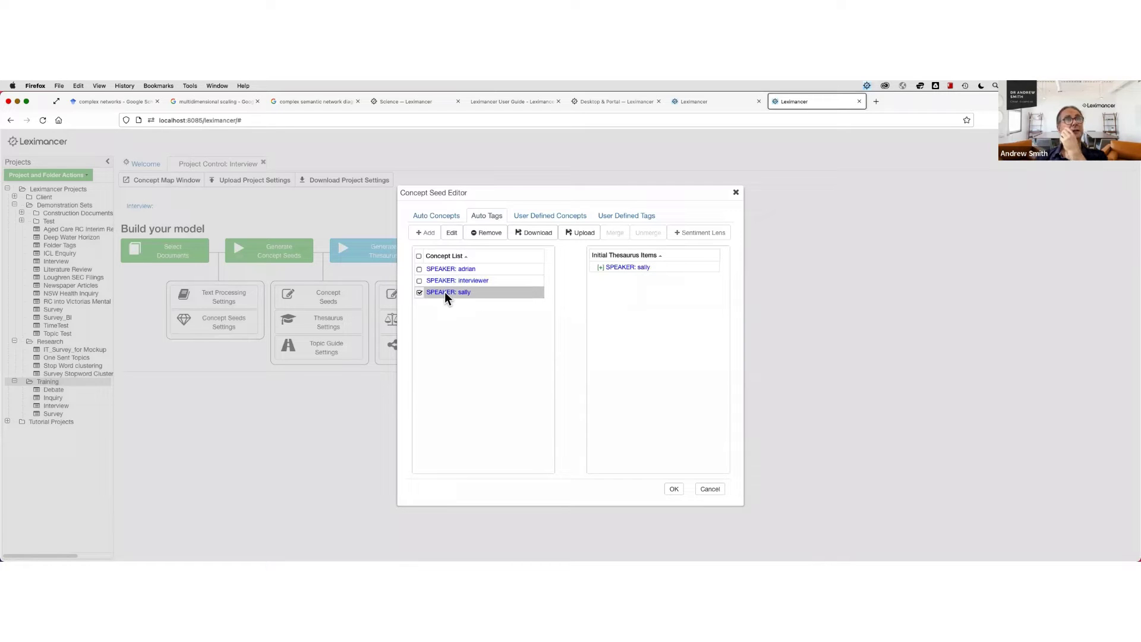
pyautogui.moveTo(485, 251)
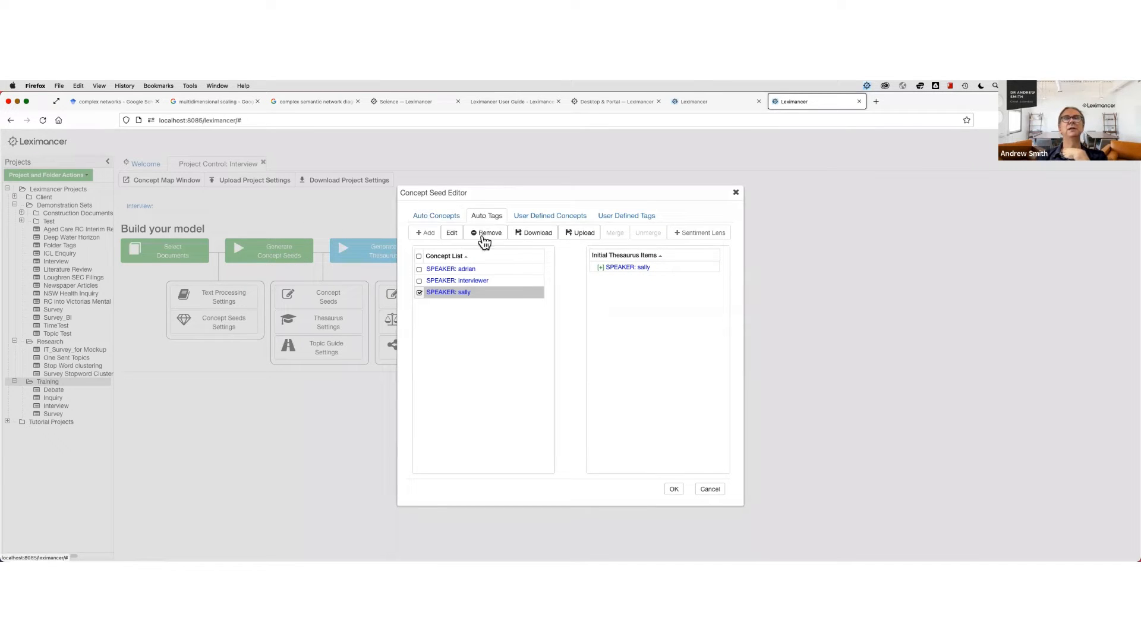
pyautogui.moveTo(477, 326)
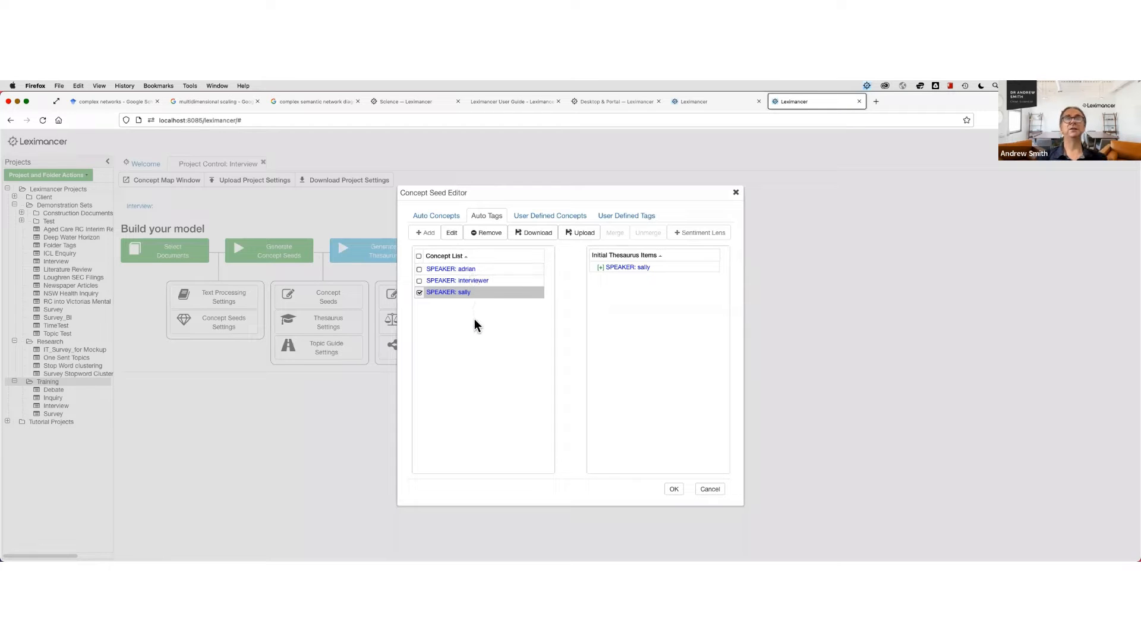
pyautogui.moveTo(466, 333)
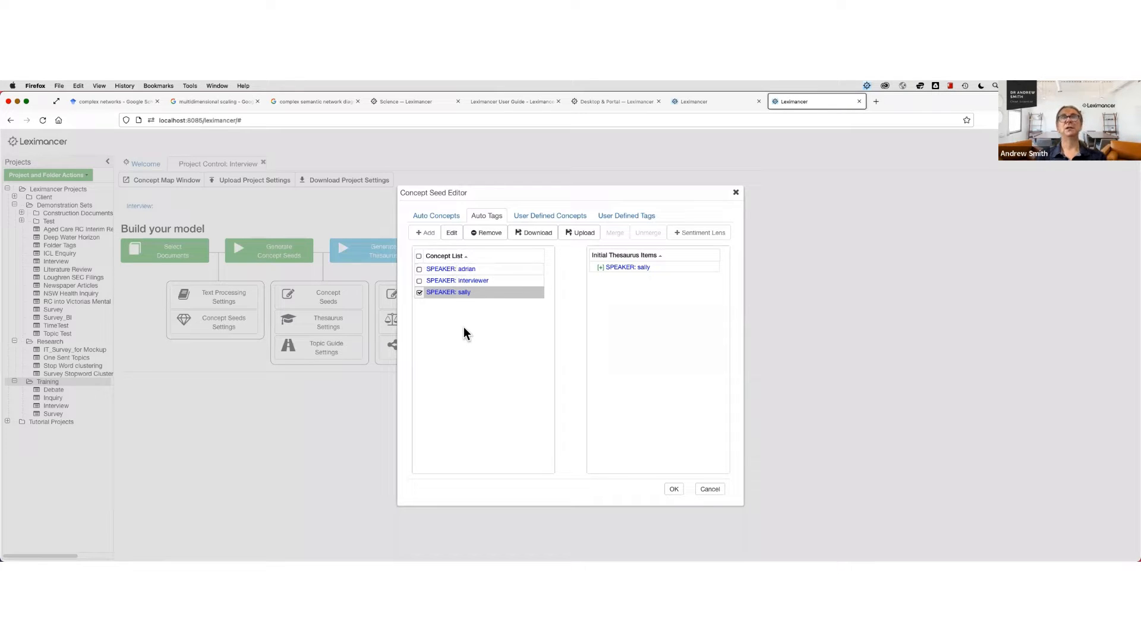
pyautogui.moveTo(464, 314)
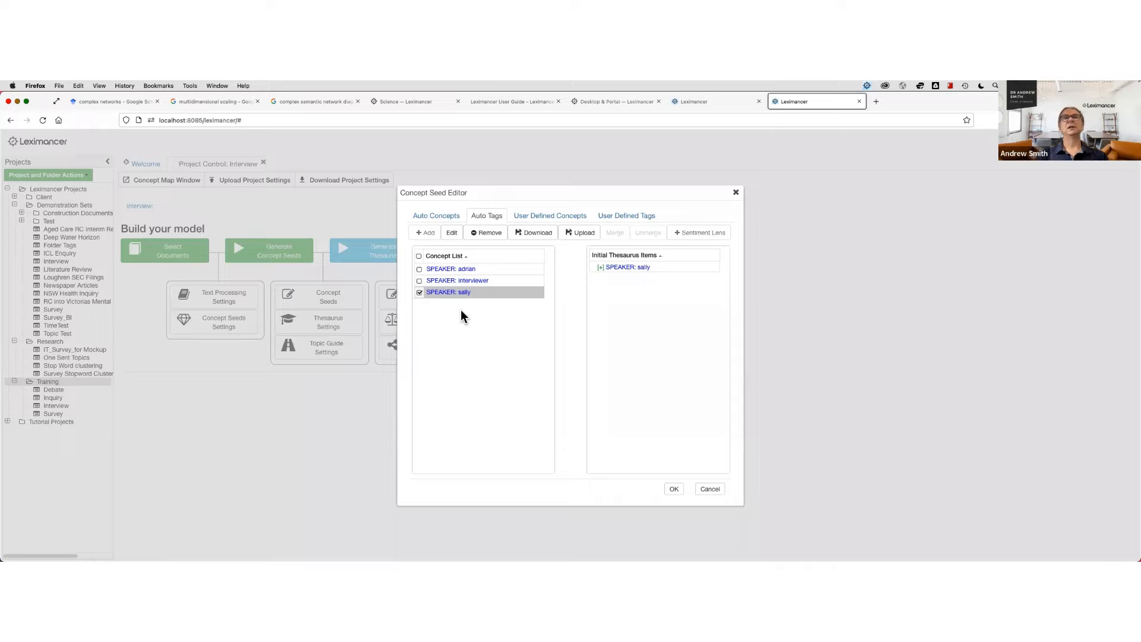
pyautogui.moveTo(479, 280)
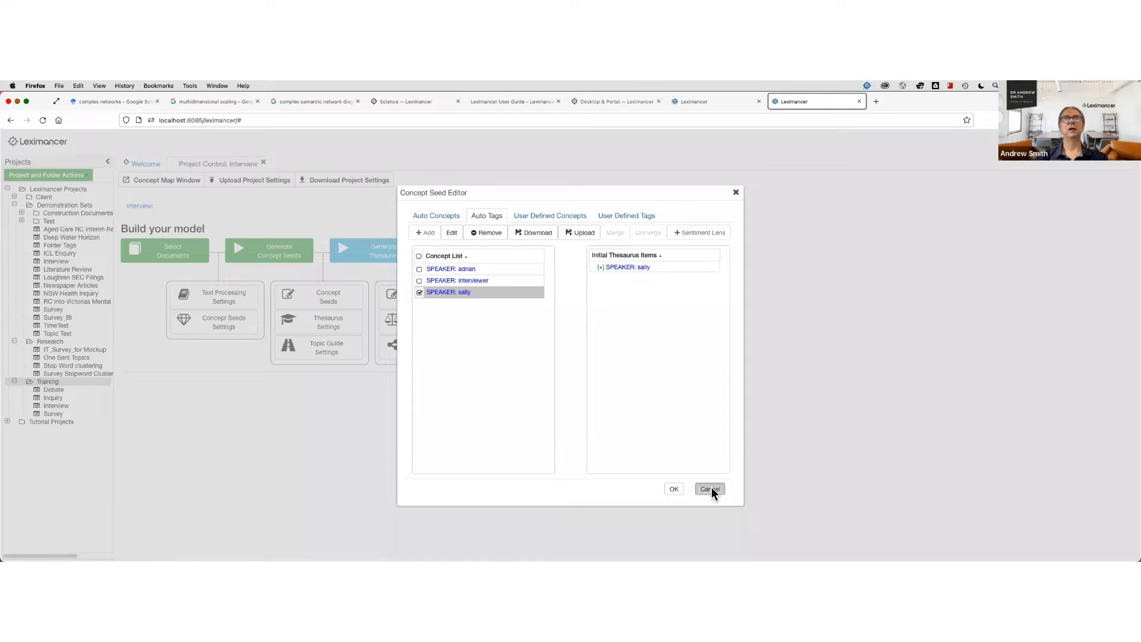
pyautogui.click(708, 489)
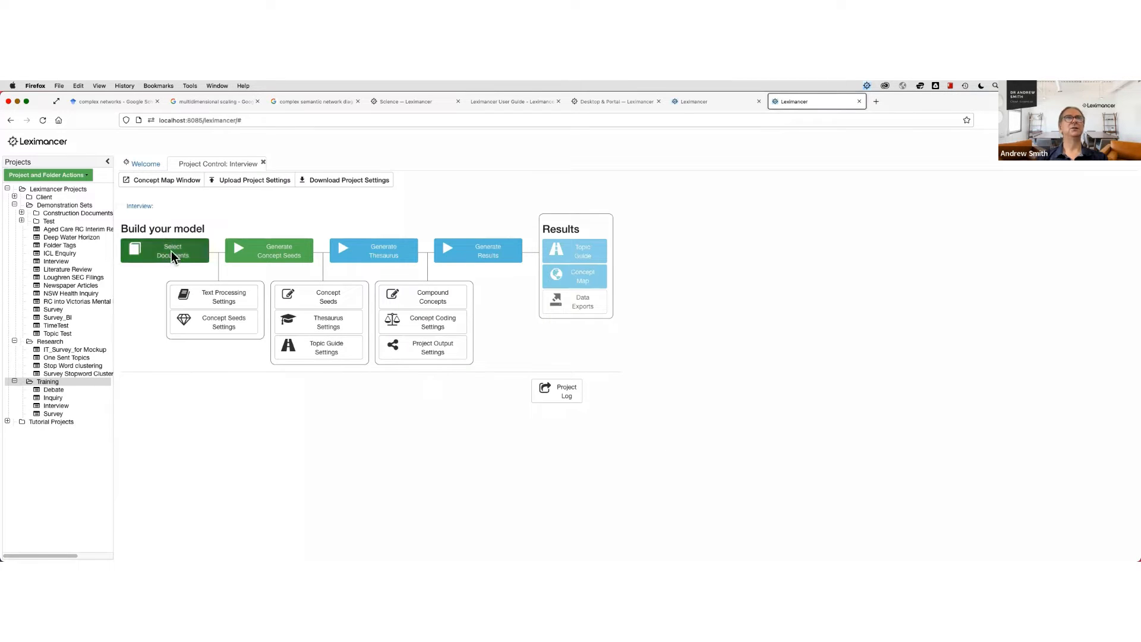
pyautogui.click(172, 251)
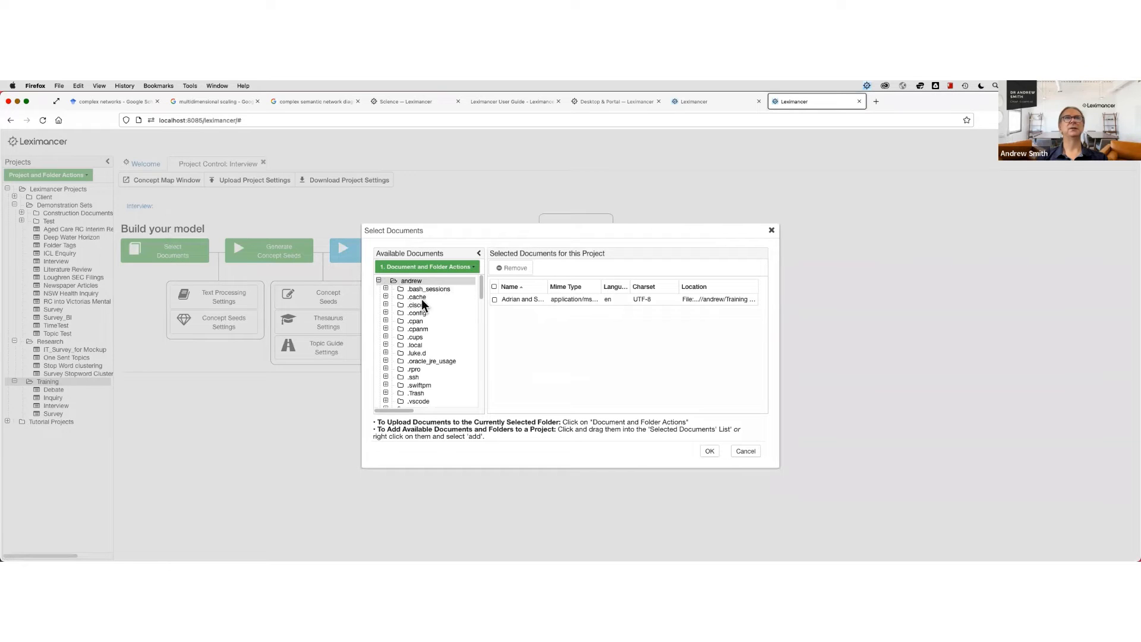
pyautogui.moveTo(777, 307)
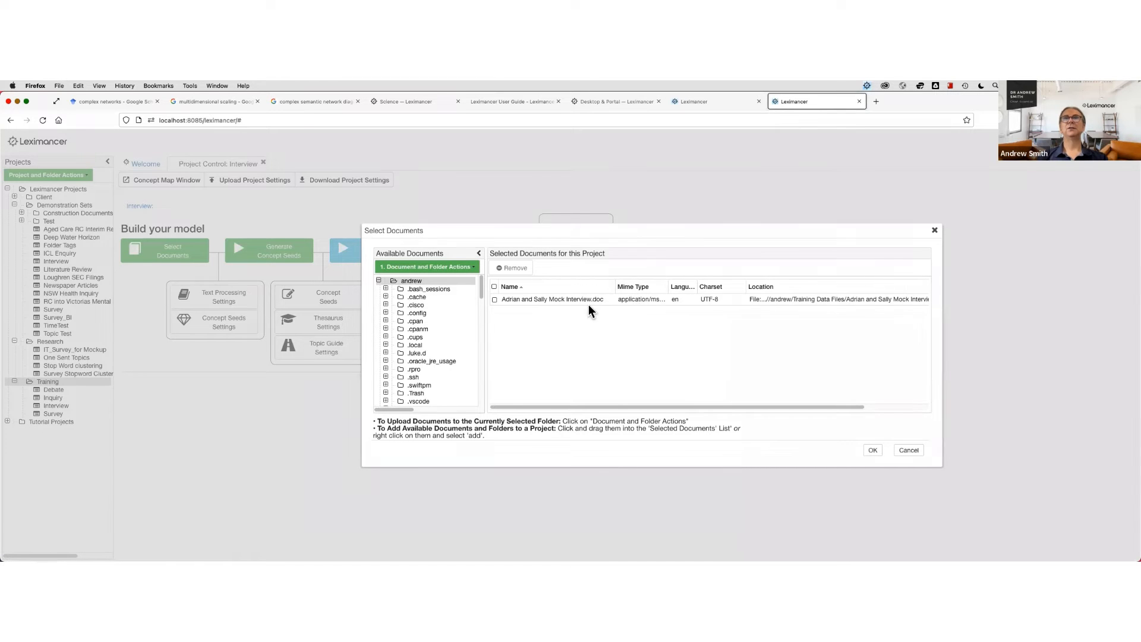
pyautogui.moveTo(594, 313)
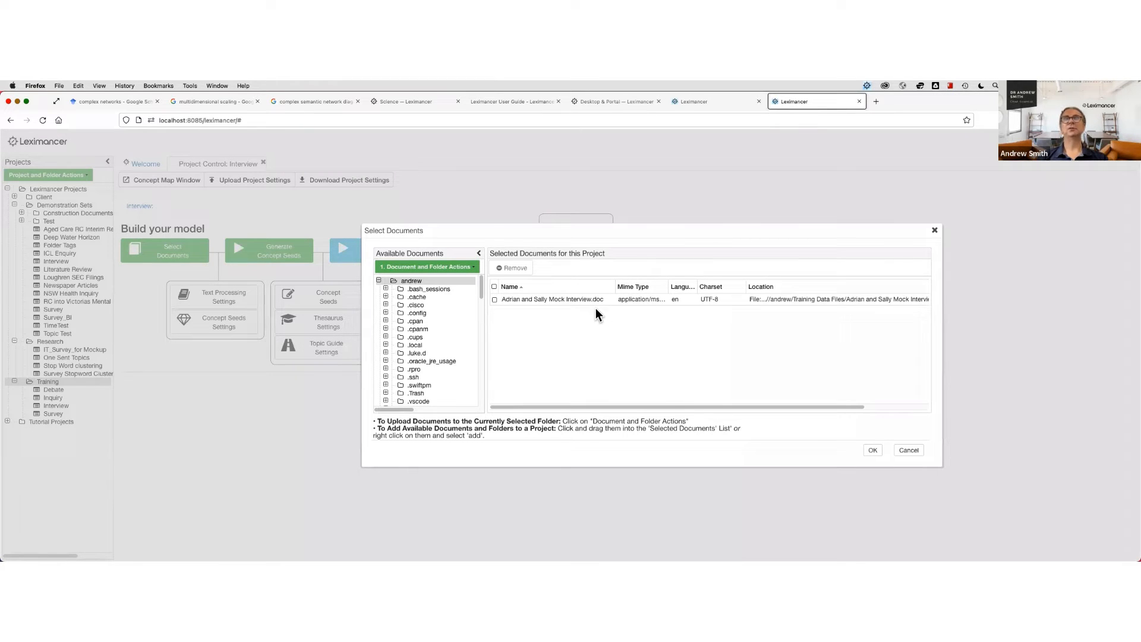
pyautogui.moveTo(604, 308)
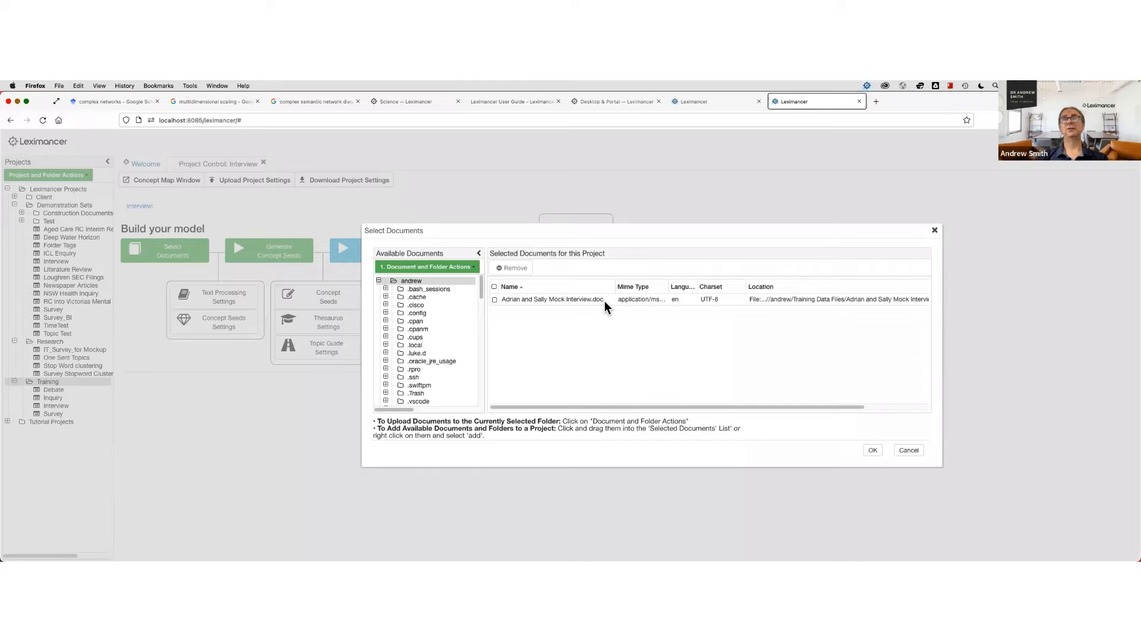
pyautogui.moveTo(613, 303)
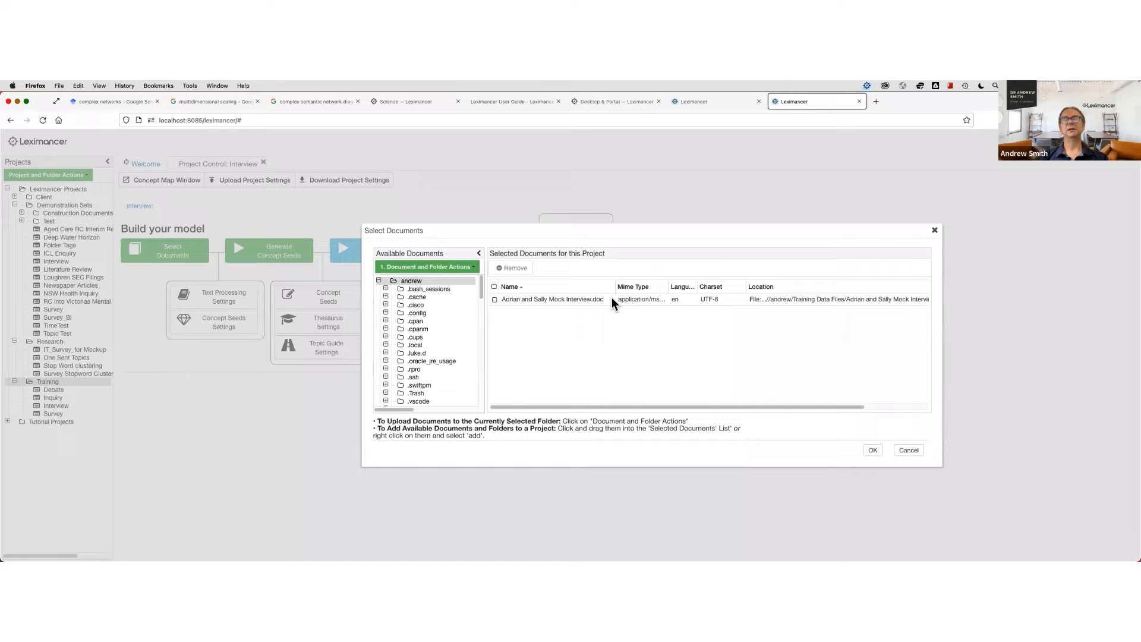
pyautogui.moveTo(597, 311)
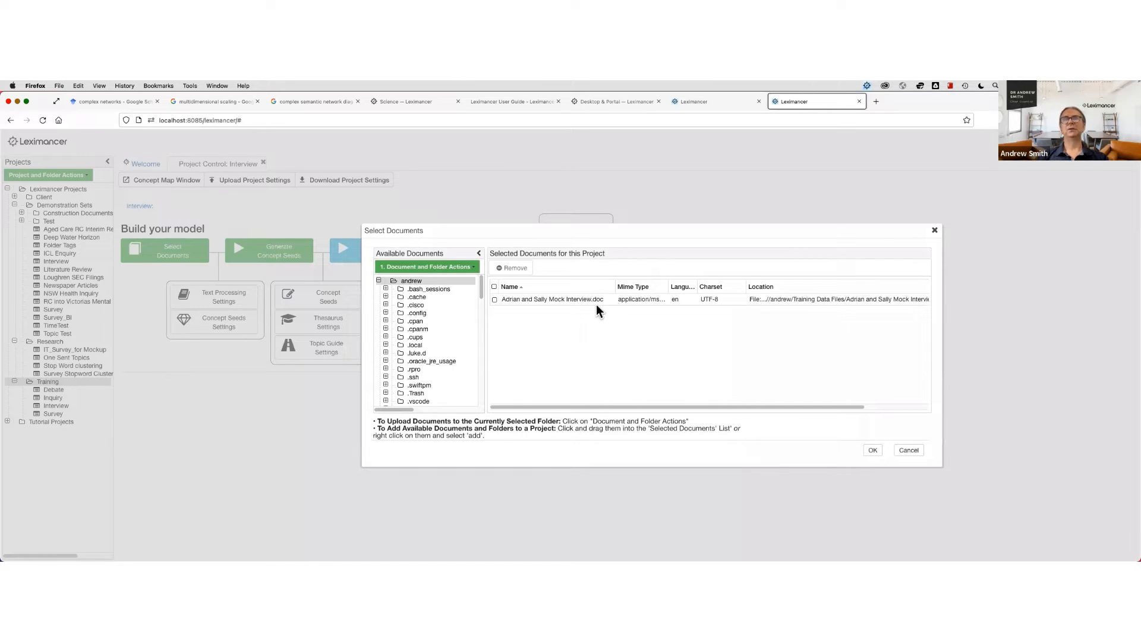
pyautogui.moveTo(746, 380)
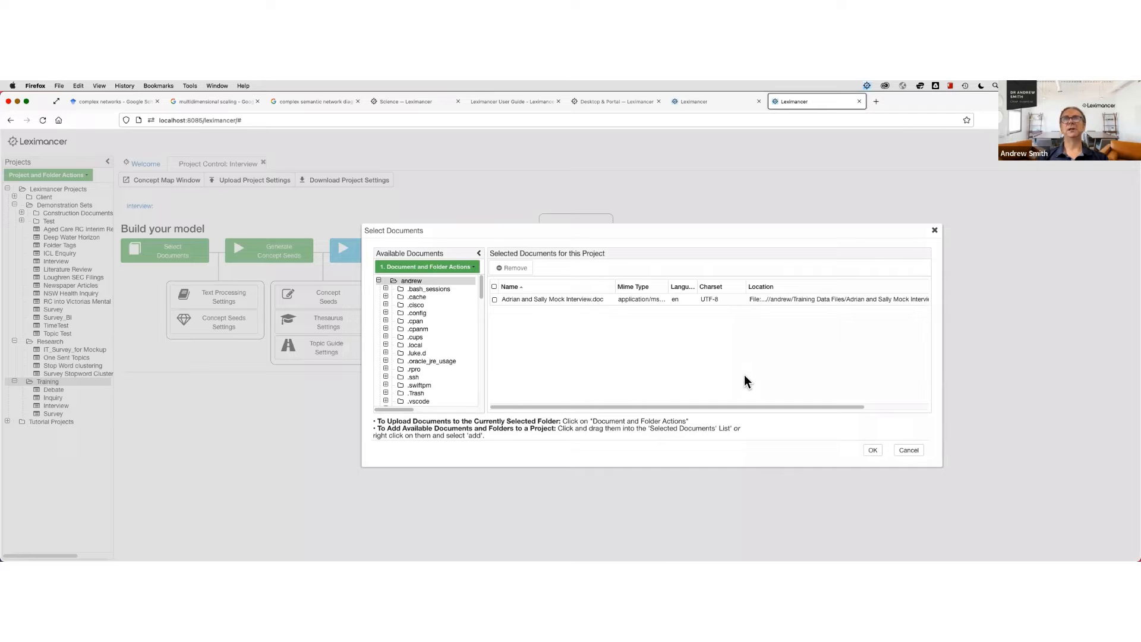
pyautogui.moveTo(775, 376)
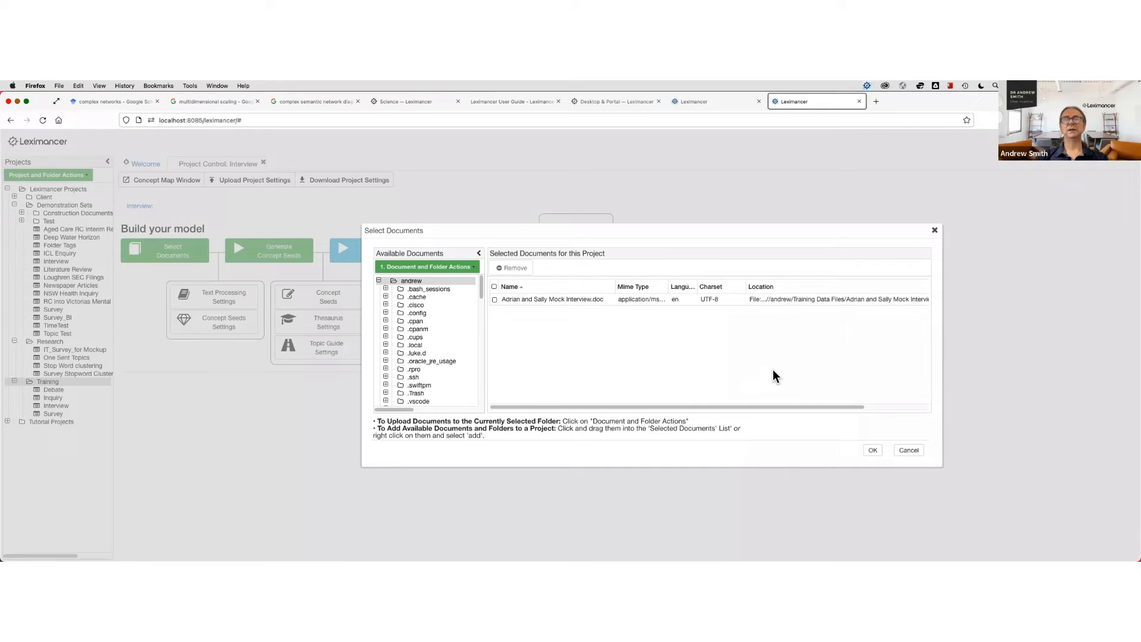
pyautogui.moveTo(701, 364)
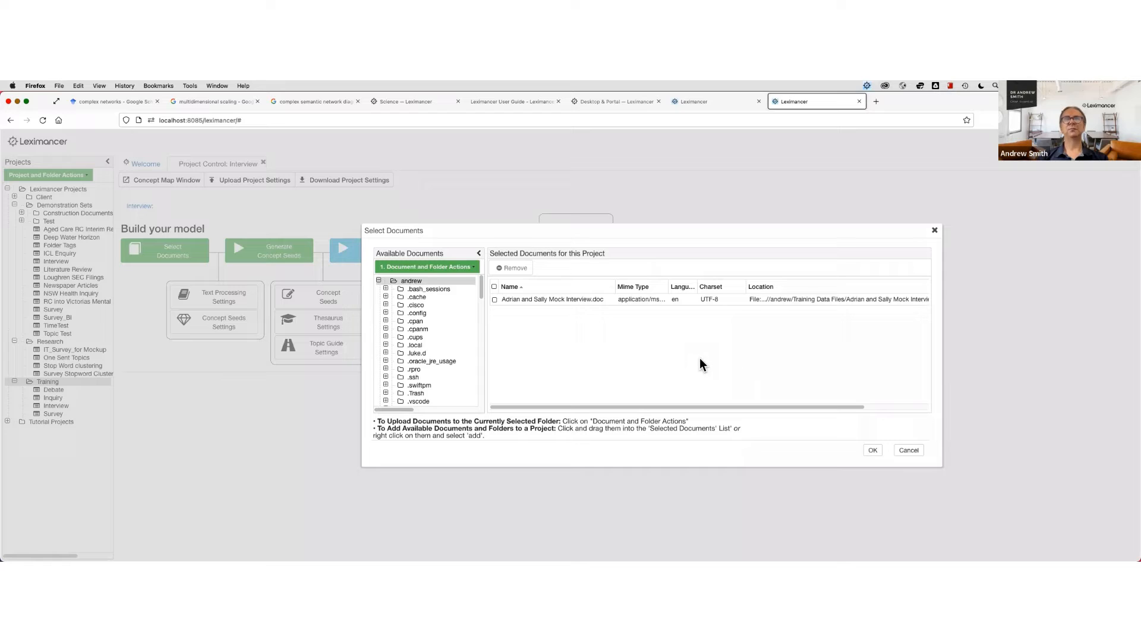
pyautogui.moveTo(604, 332)
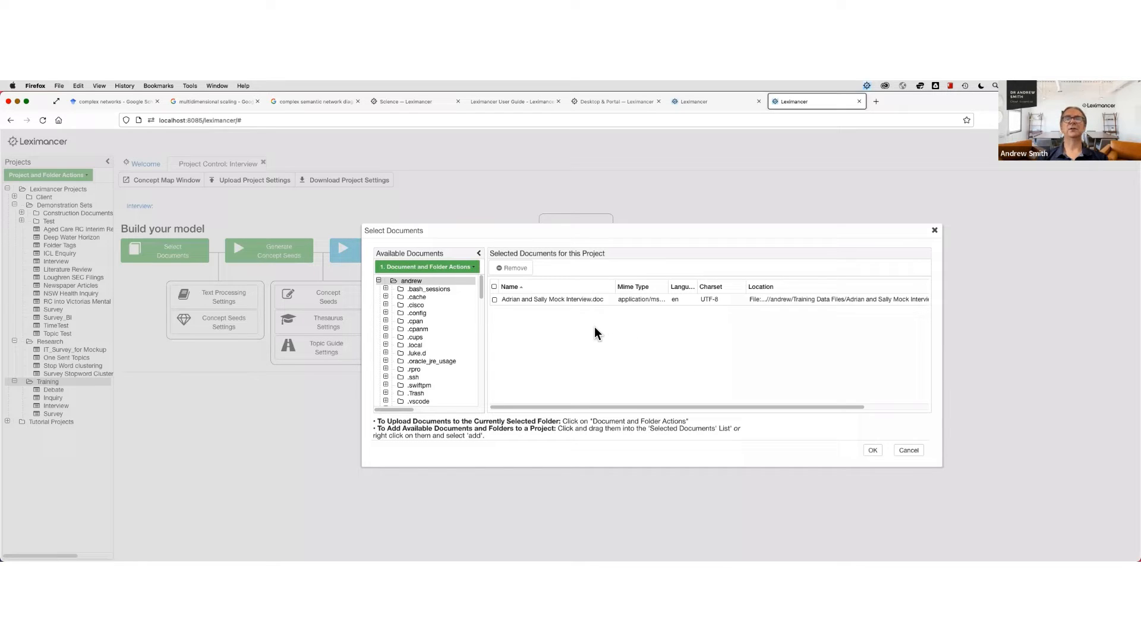
pyautogui.moveTo(777, 370)
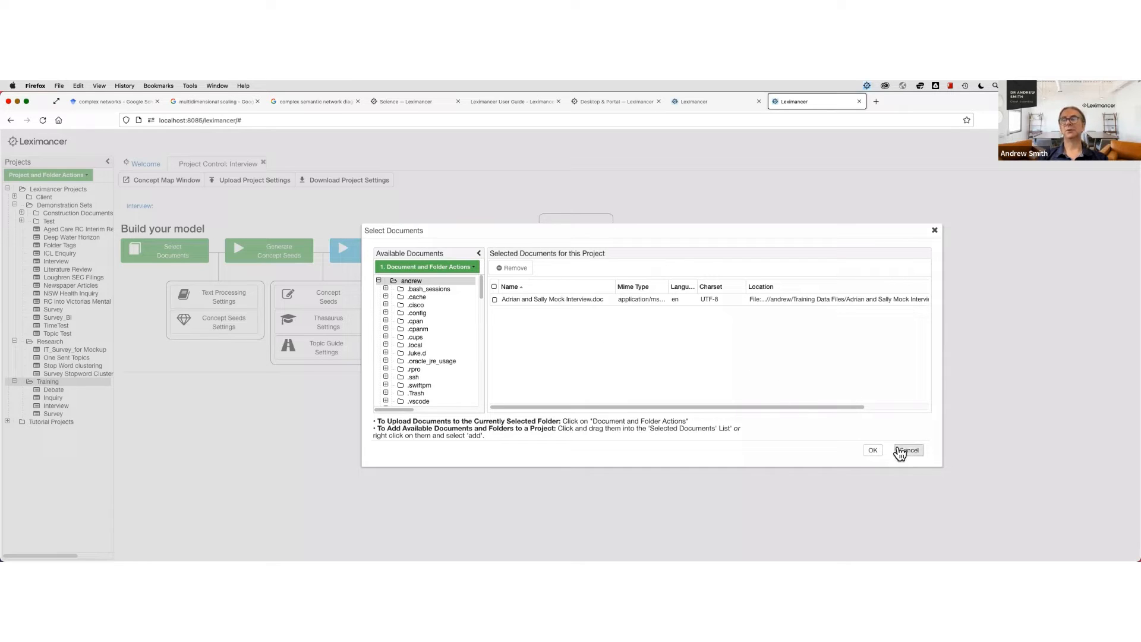
pyautogui.moveTo(614, 322)
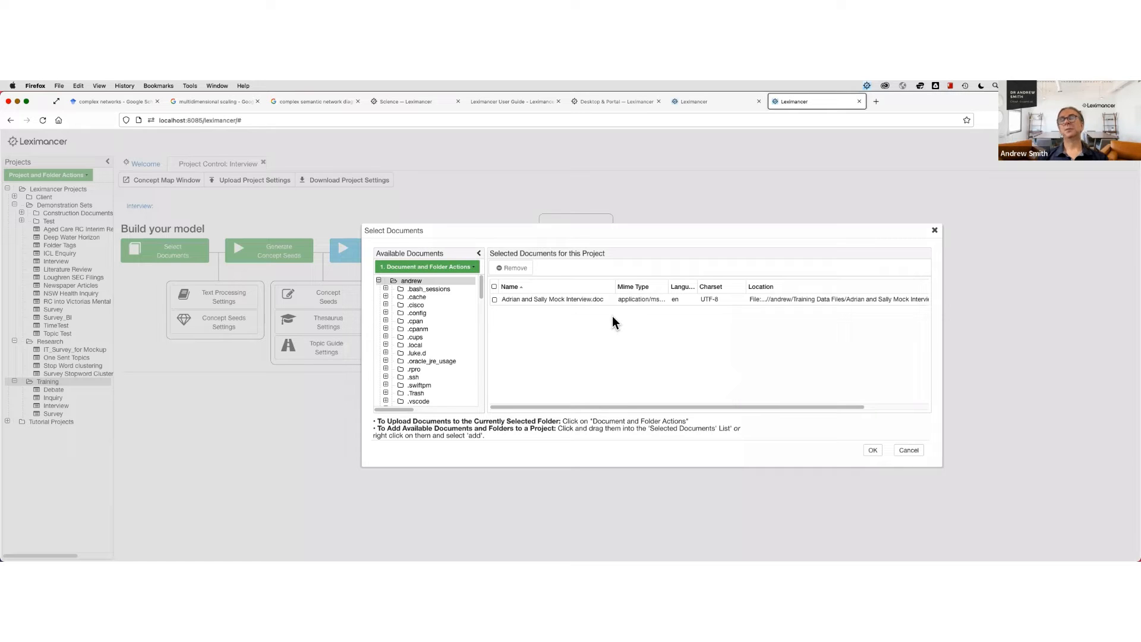
pyautogui.moveTo(610, 313)
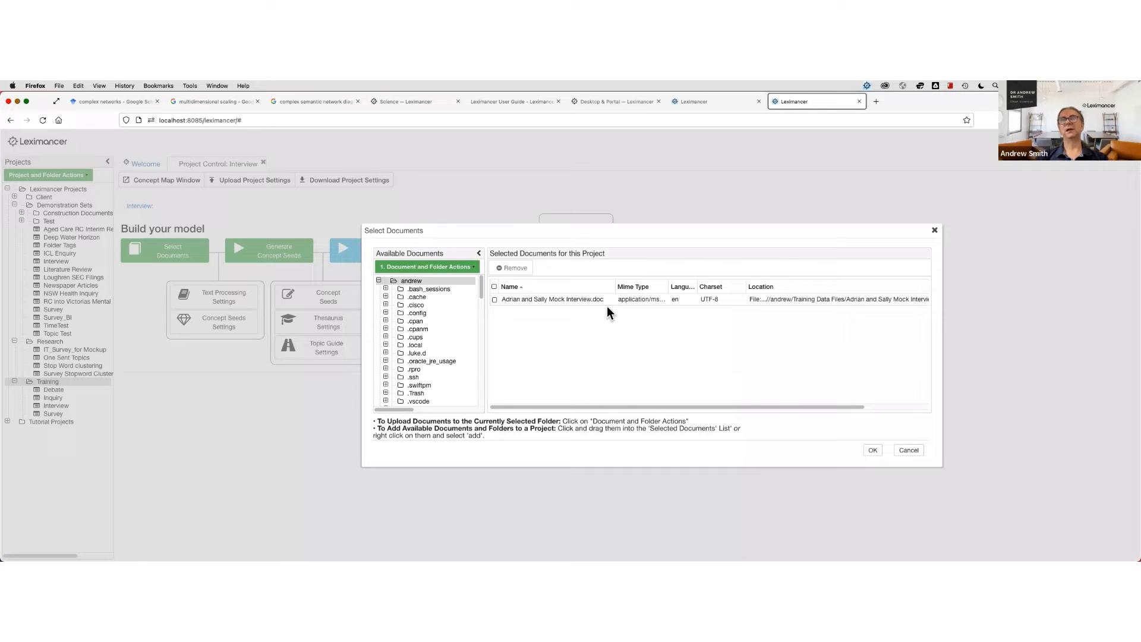
pyautogui.moveTo(903, 420)
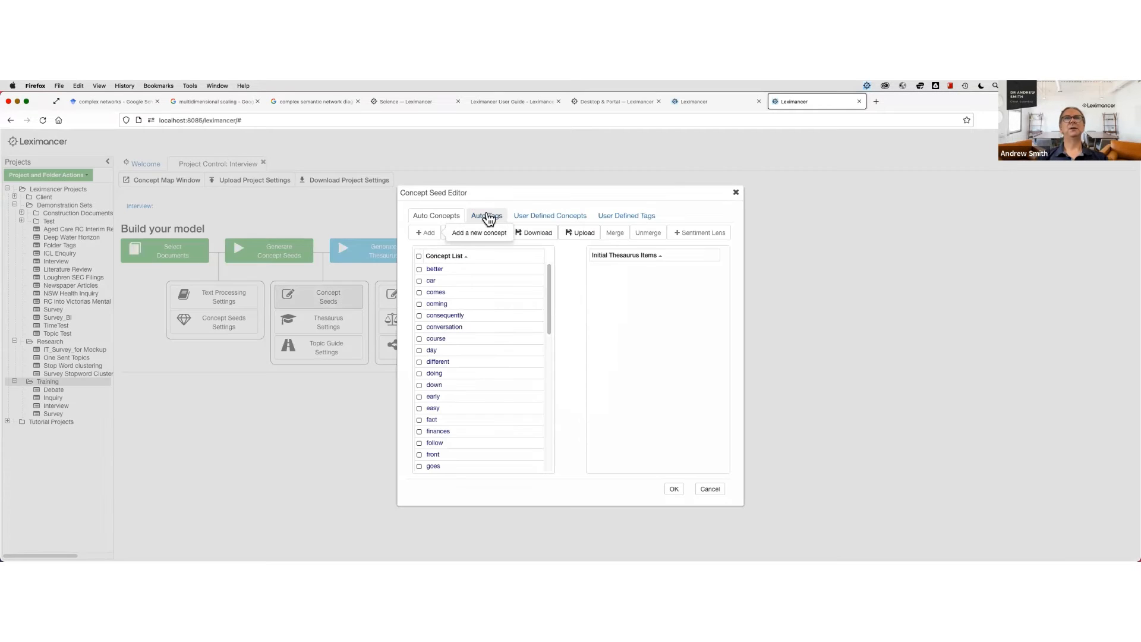
# - Show the Auto Tags list with the Adrian, interviewer and Sally speaker tags
pyautogui.click(486, 215)
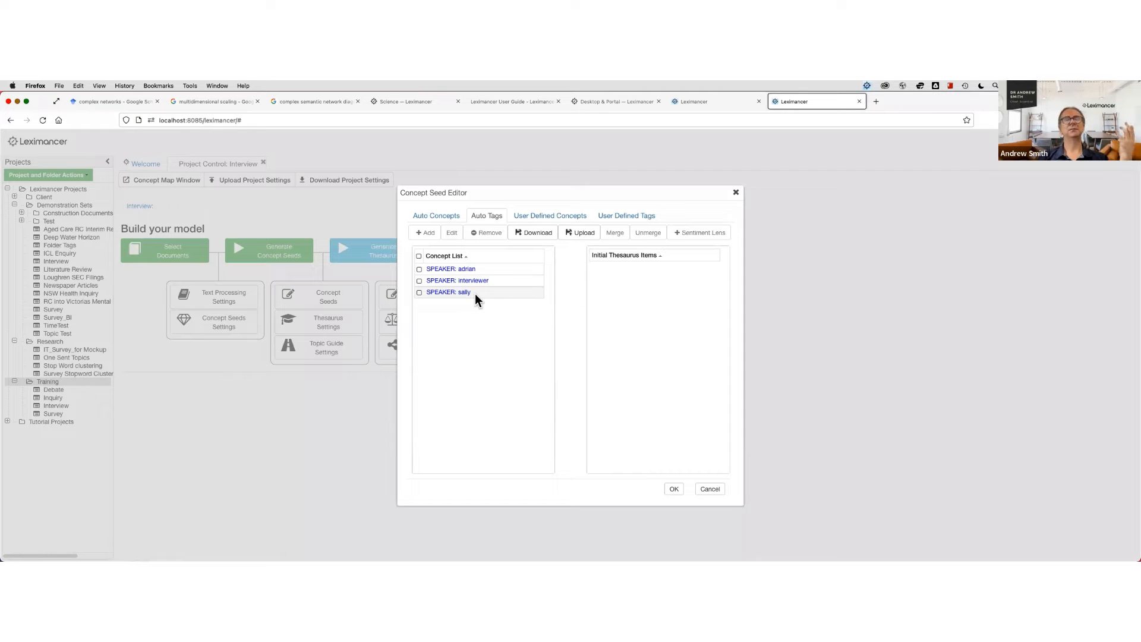
pyautogui.moveTo(613, 365)
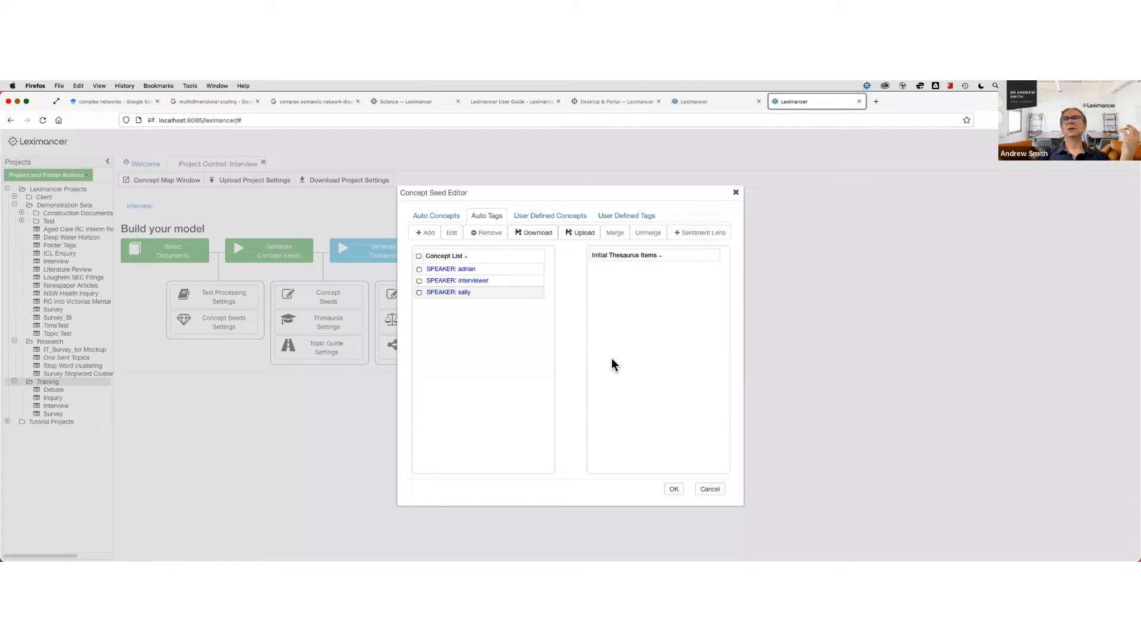
pyautogui.moveTo(613, 335)
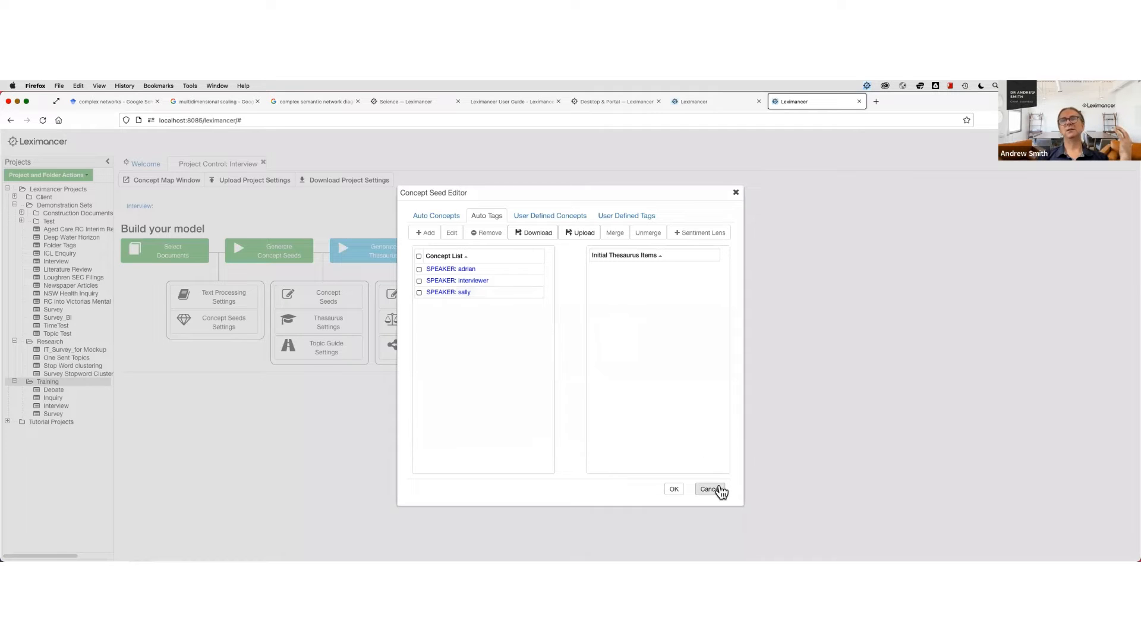
pyautogui.moveTo(665, 456)
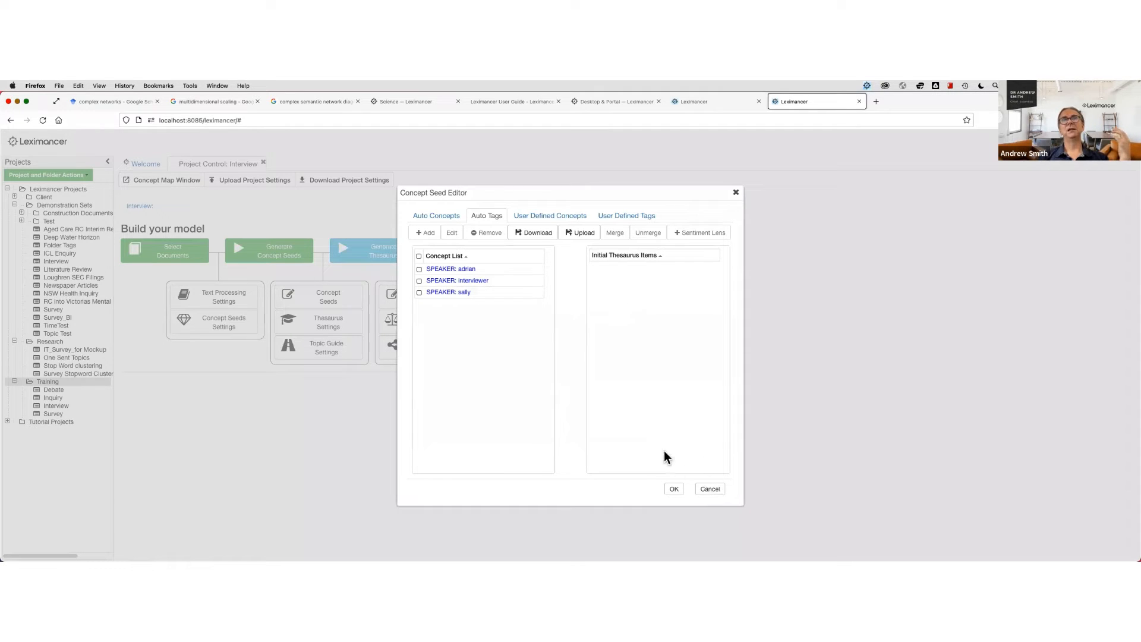
pyautogui.moveTo(669, 384)
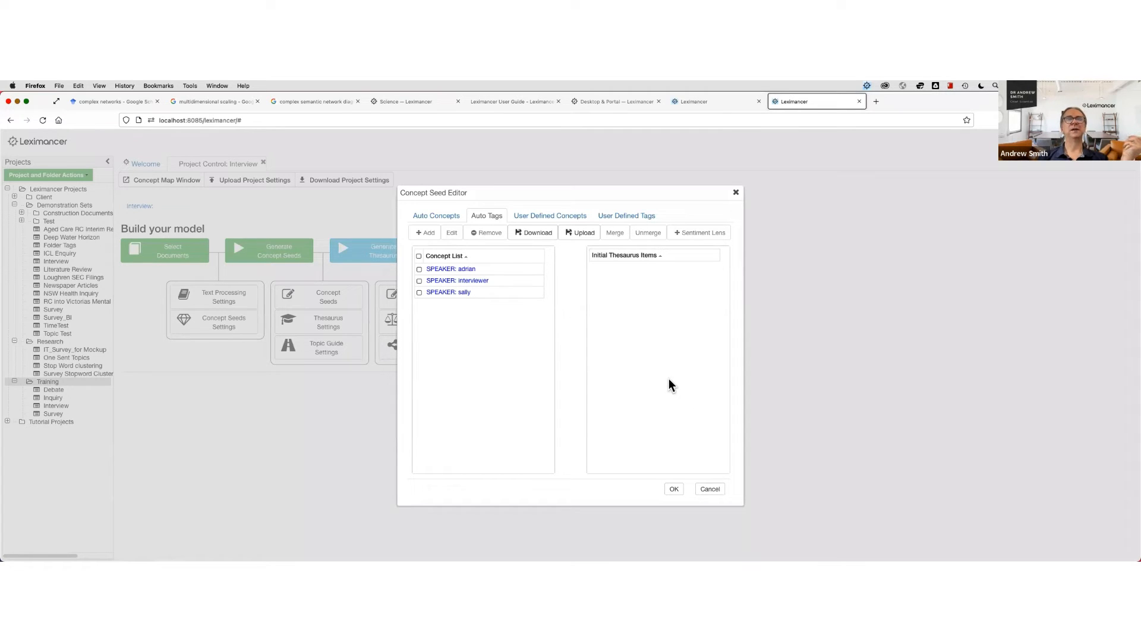
pyautogui.moveTo(207, 297)
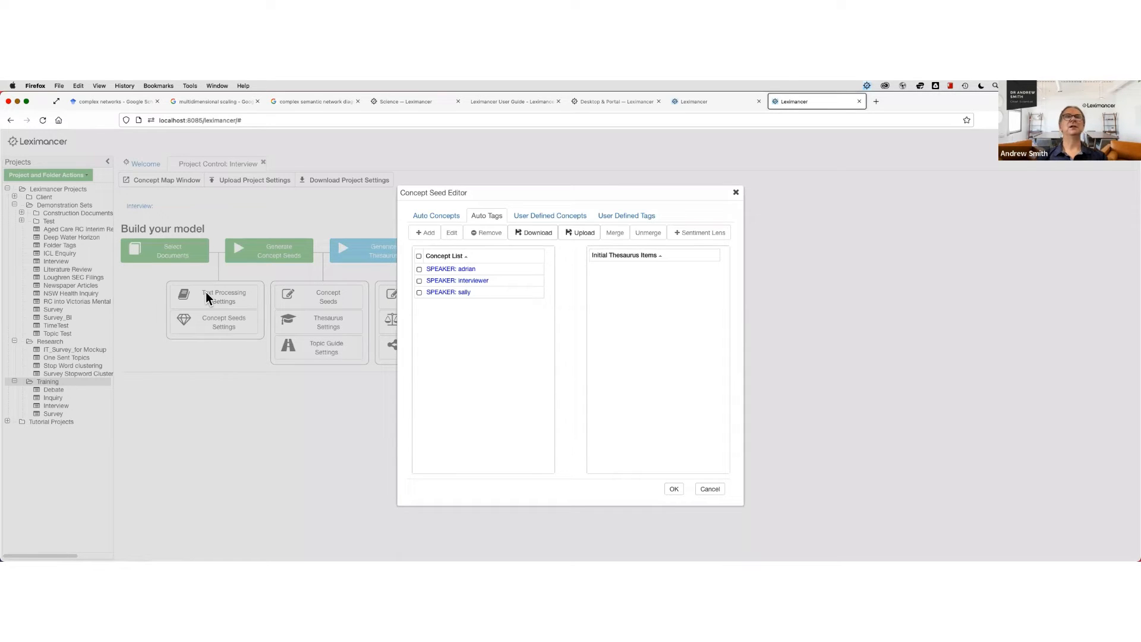
pyautogui.moveTo(384, 366)
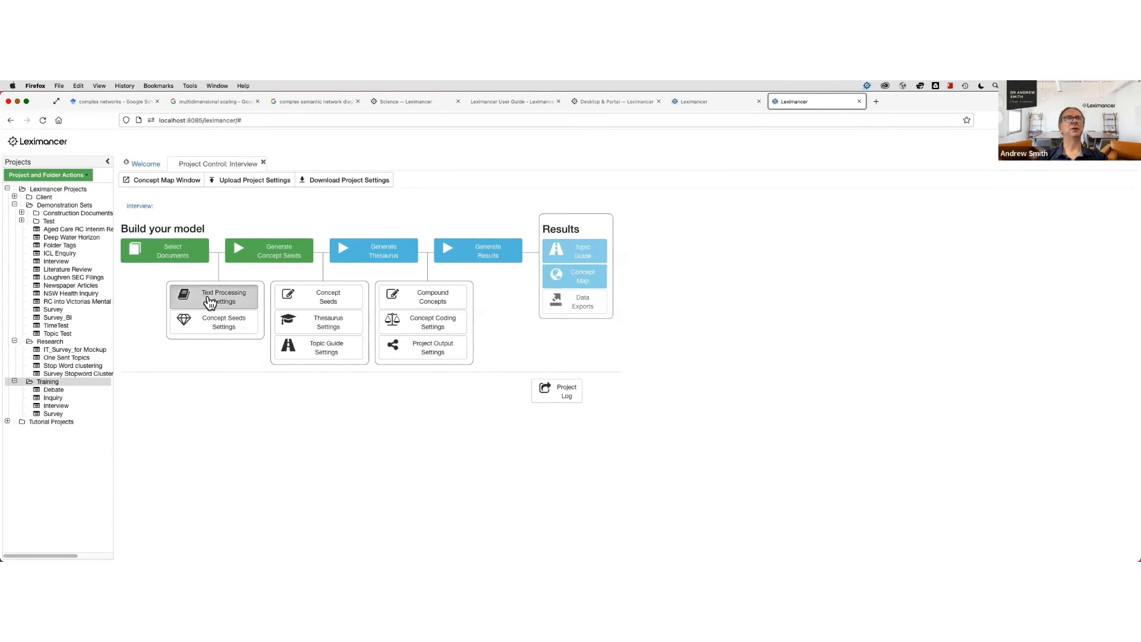
# - From Text Processing Options, open Edit Stop Words and the Add Language list
pyautogui.click(223, 297)
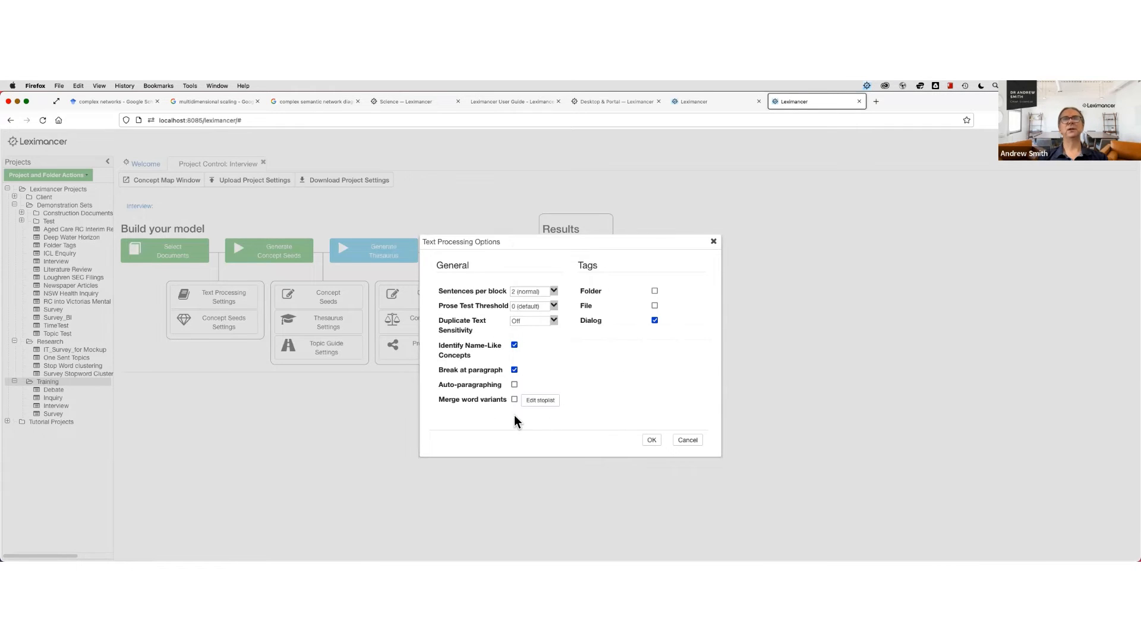
pyautogui.click(686, 440)
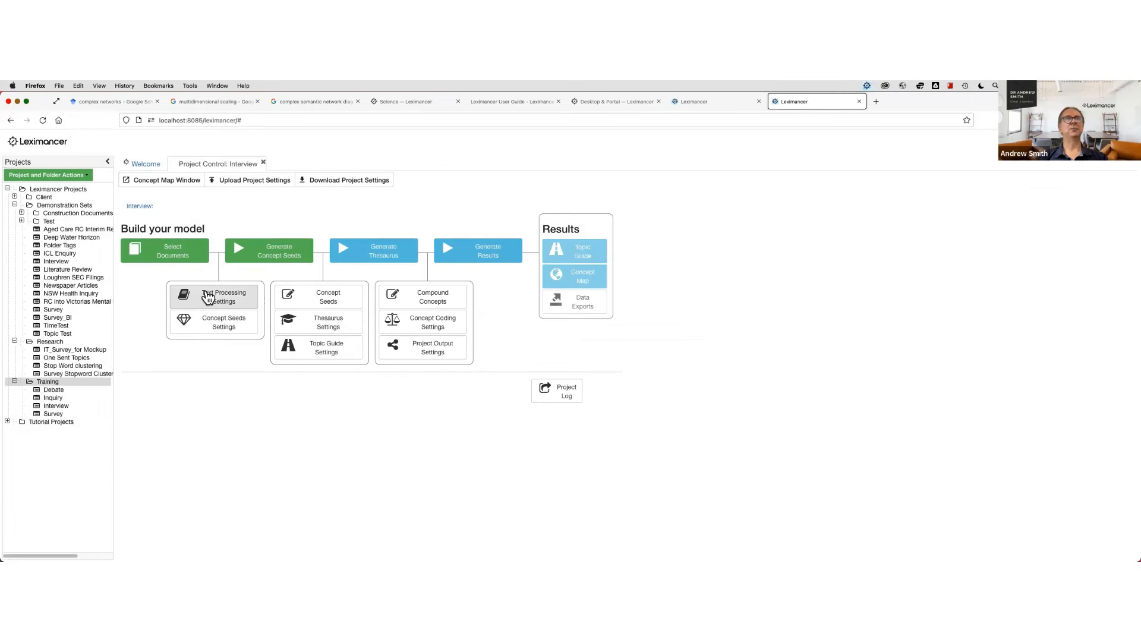
pyautogui.click(223, 297)
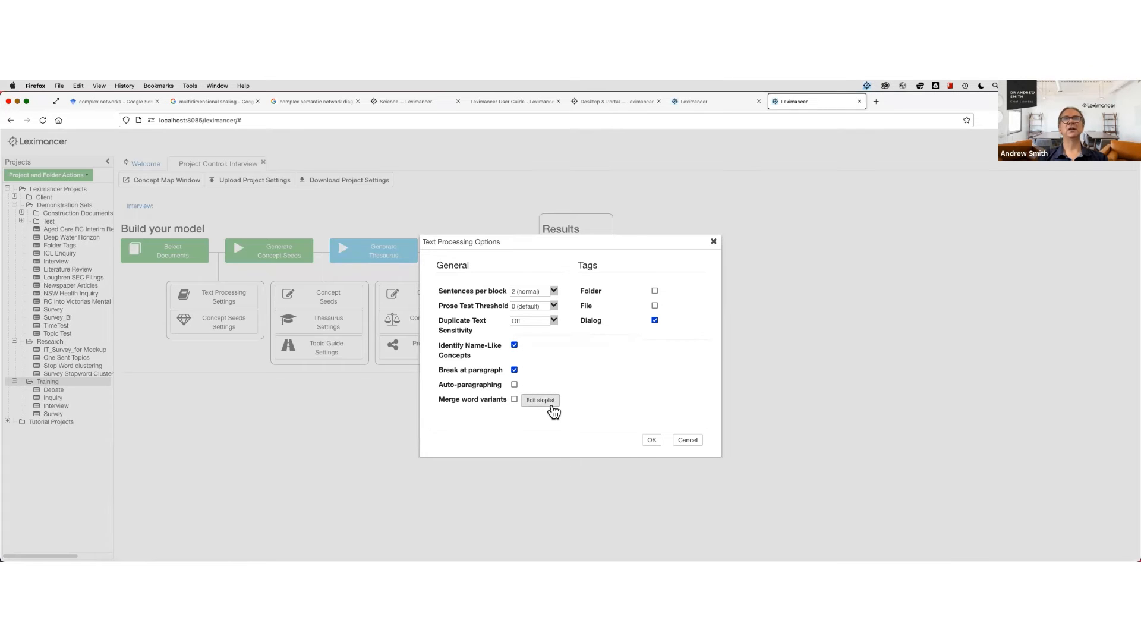
pyautogui.click(540, 399)
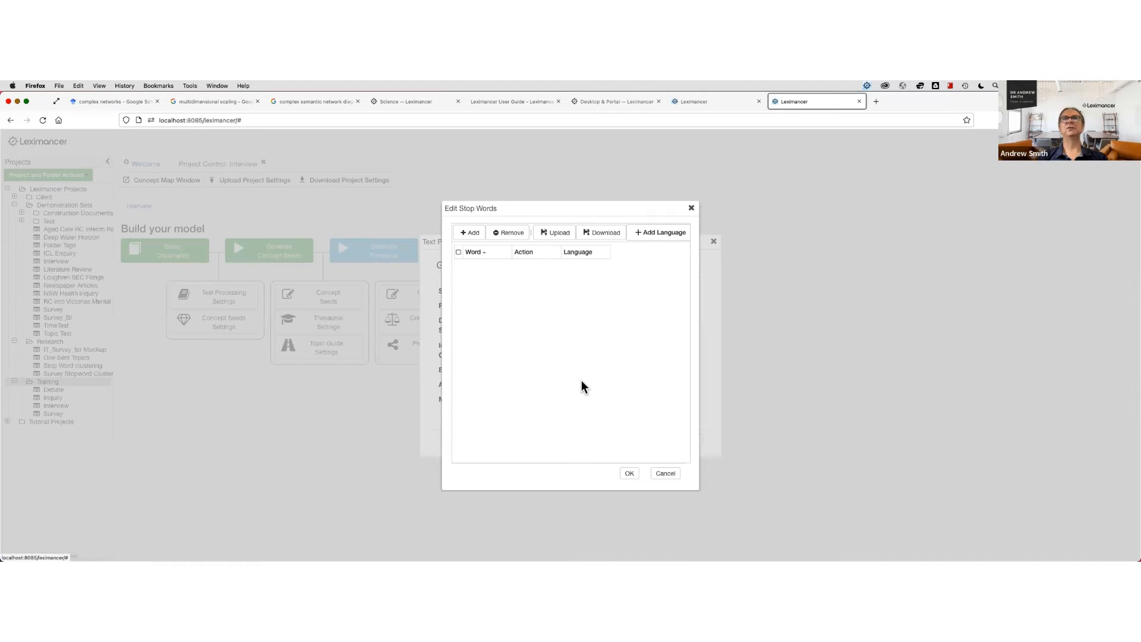
pyautogui.click(660, 232)
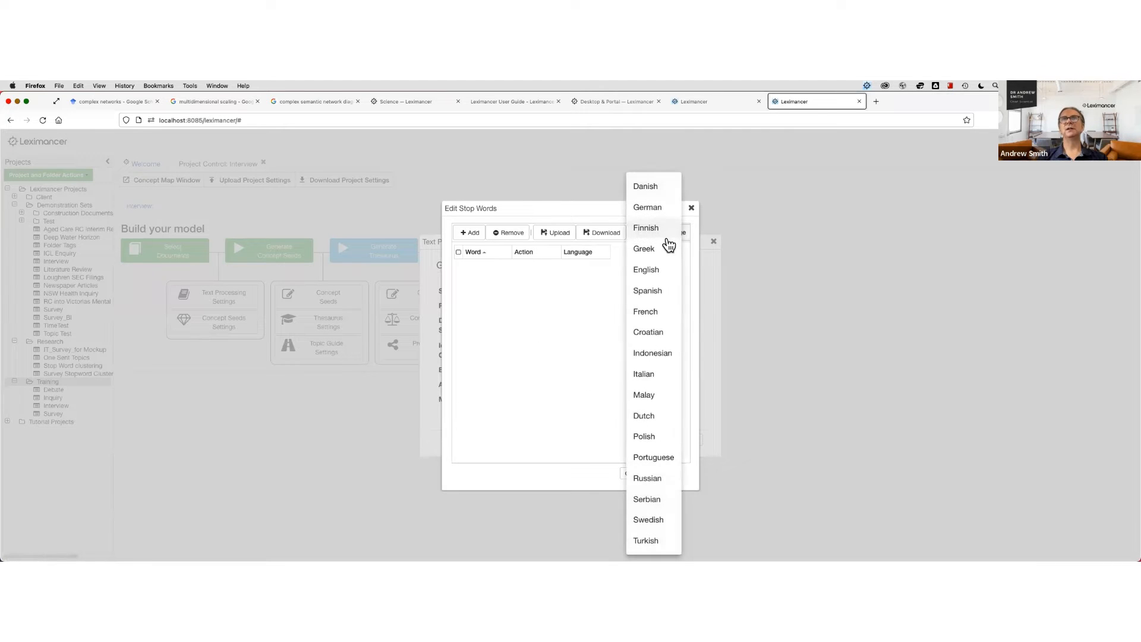
pyautogui.moveTo(647, 290)
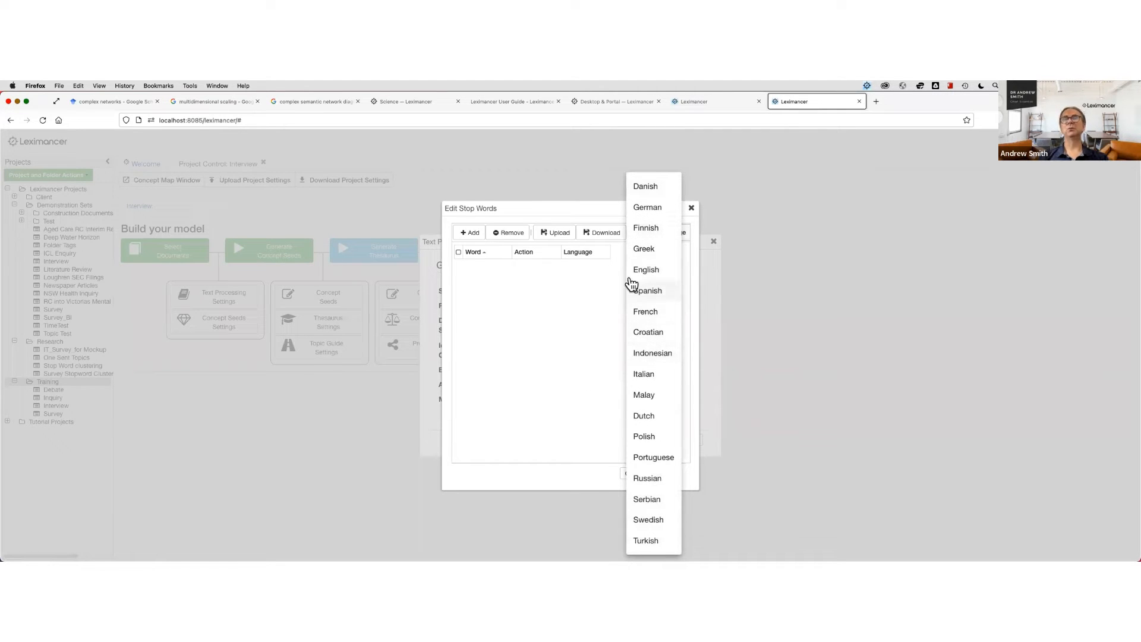
pyautogui.moveTo(646, 270)
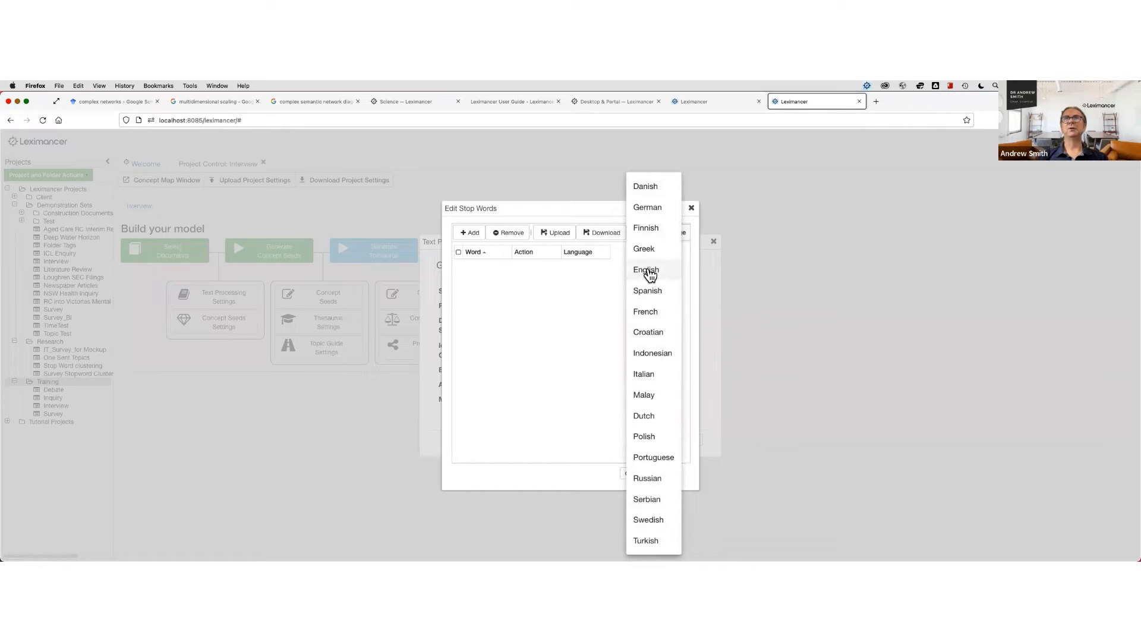
# - Add the English stop word list and browse down through its removed words
pyautogui.click(646, 269)
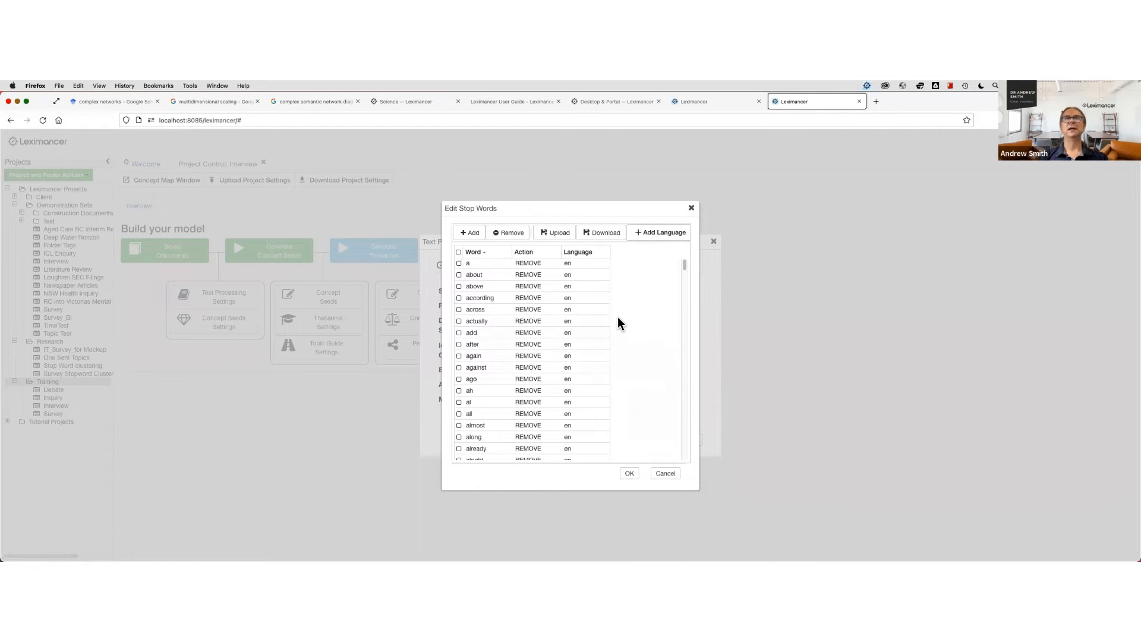
pyautogui.scroll(-3)
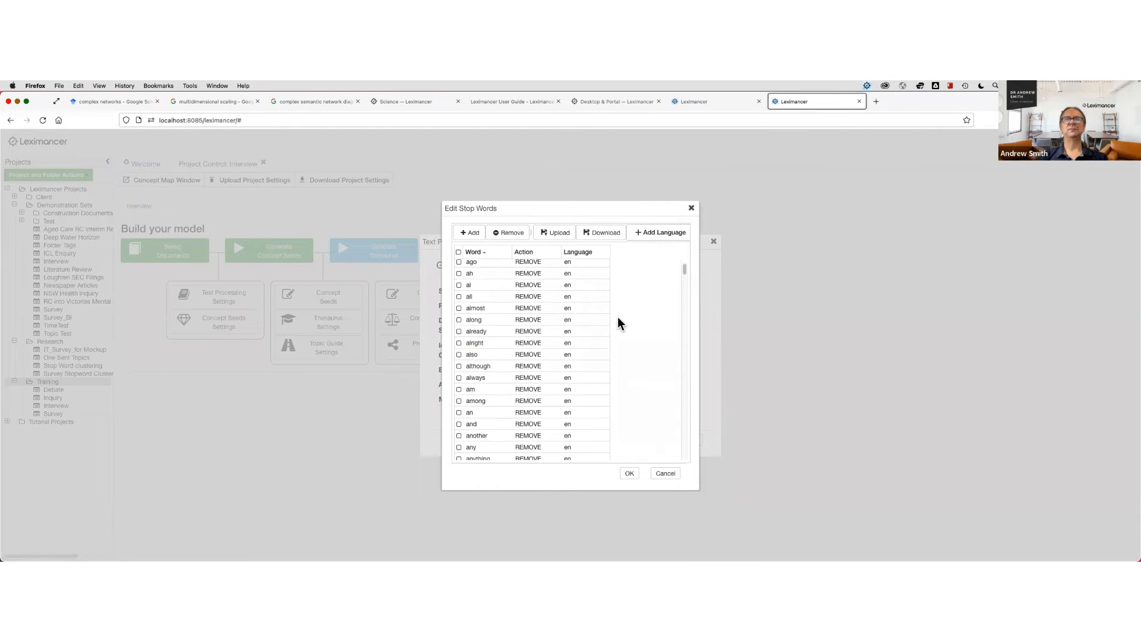
pyautogui.scroll(-3)
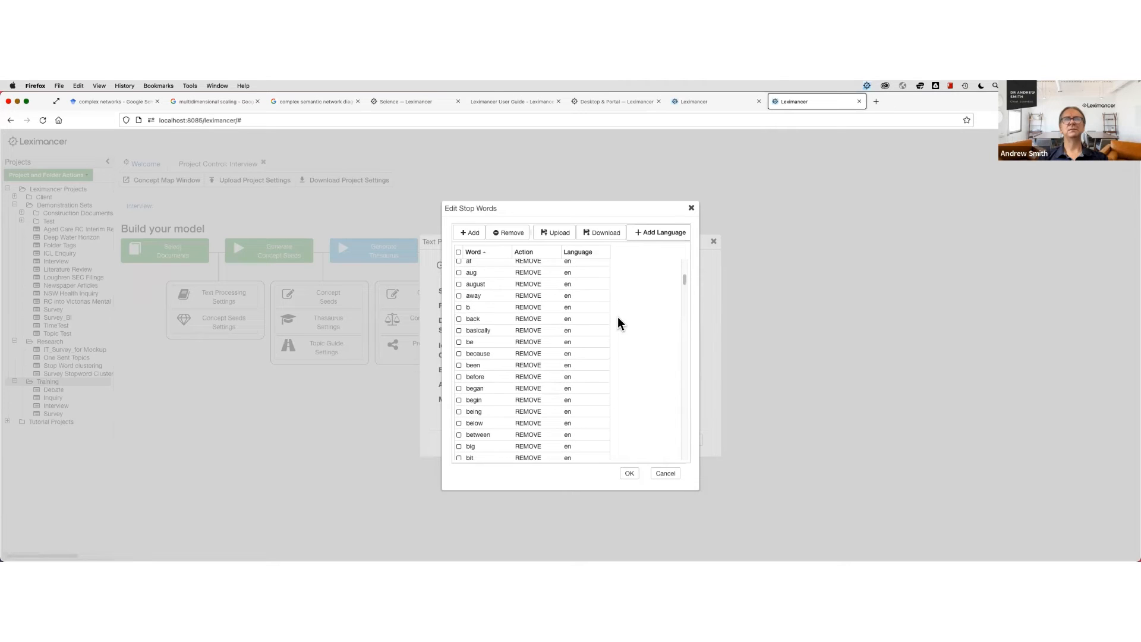
pyautogui.scroll(-3)
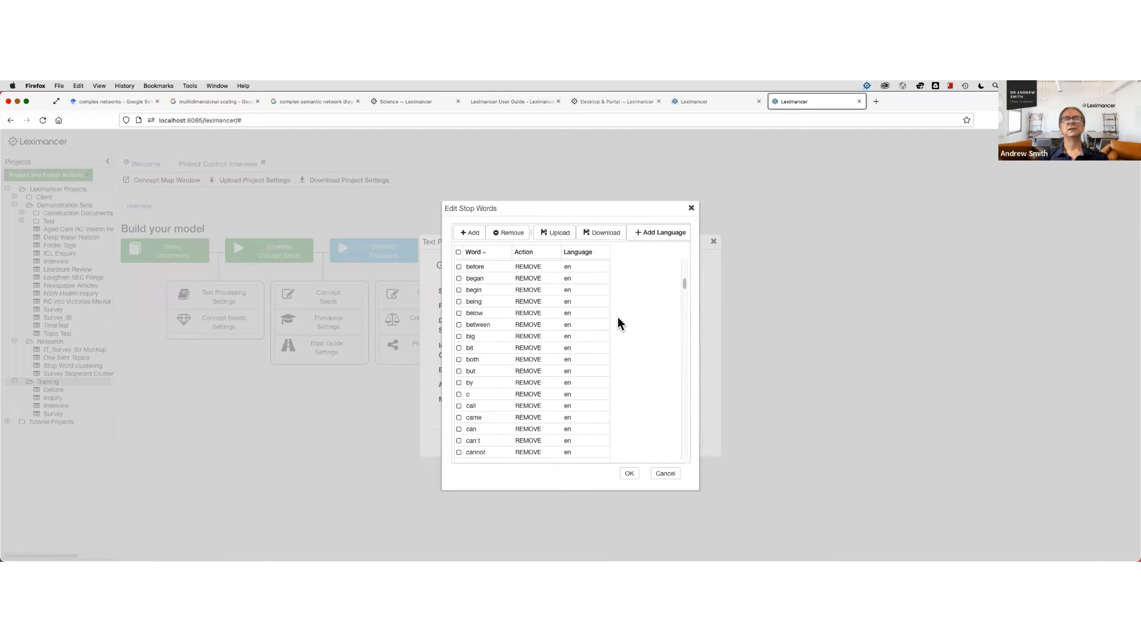
pyautogui.scroll(-3)
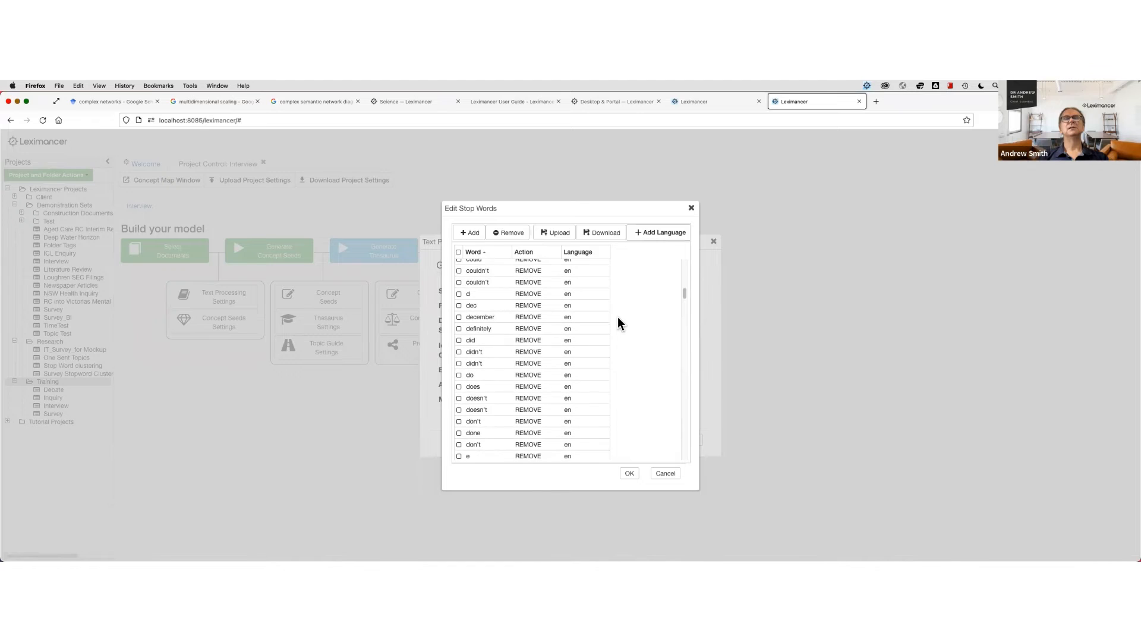
pyautogui.scroll(-3)
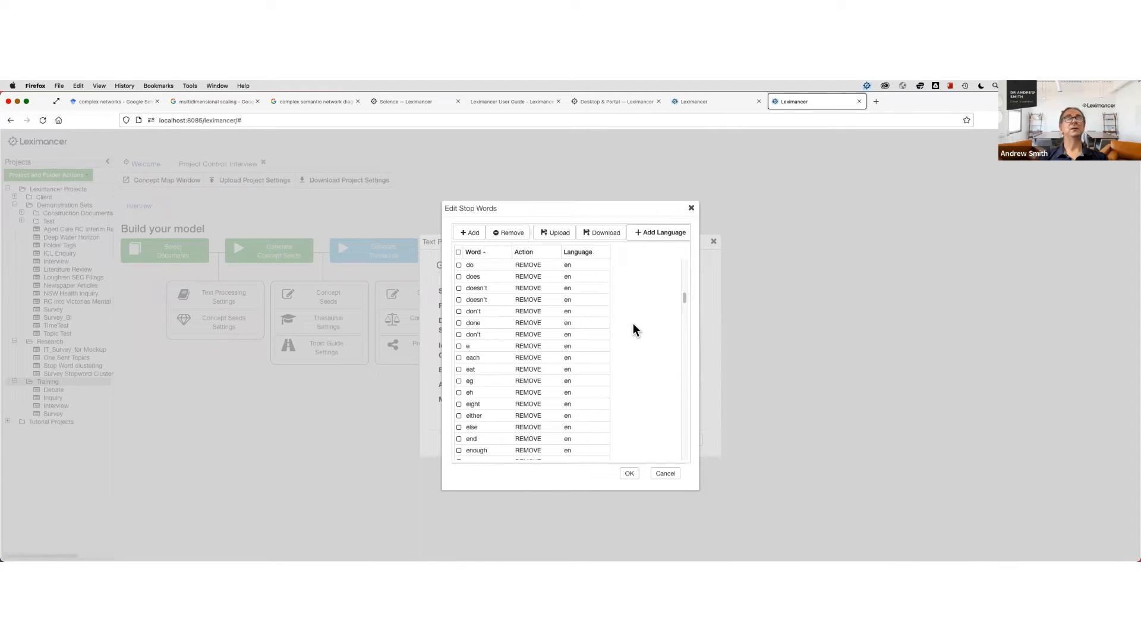
pyautogui.scroll(-3)
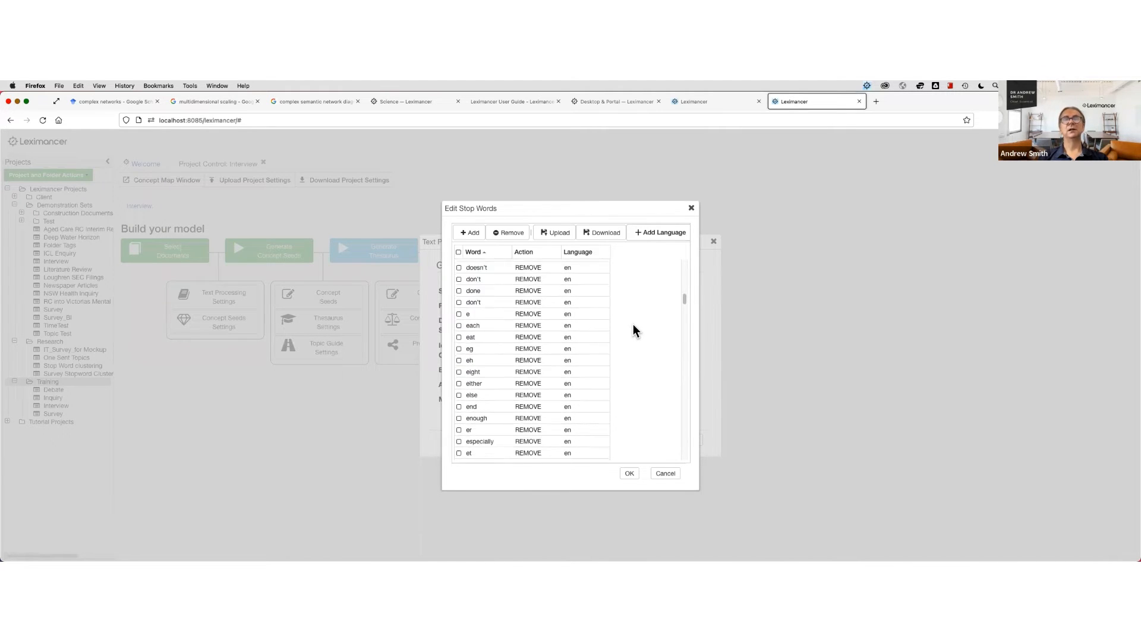
pyautogui.scroll(-3)
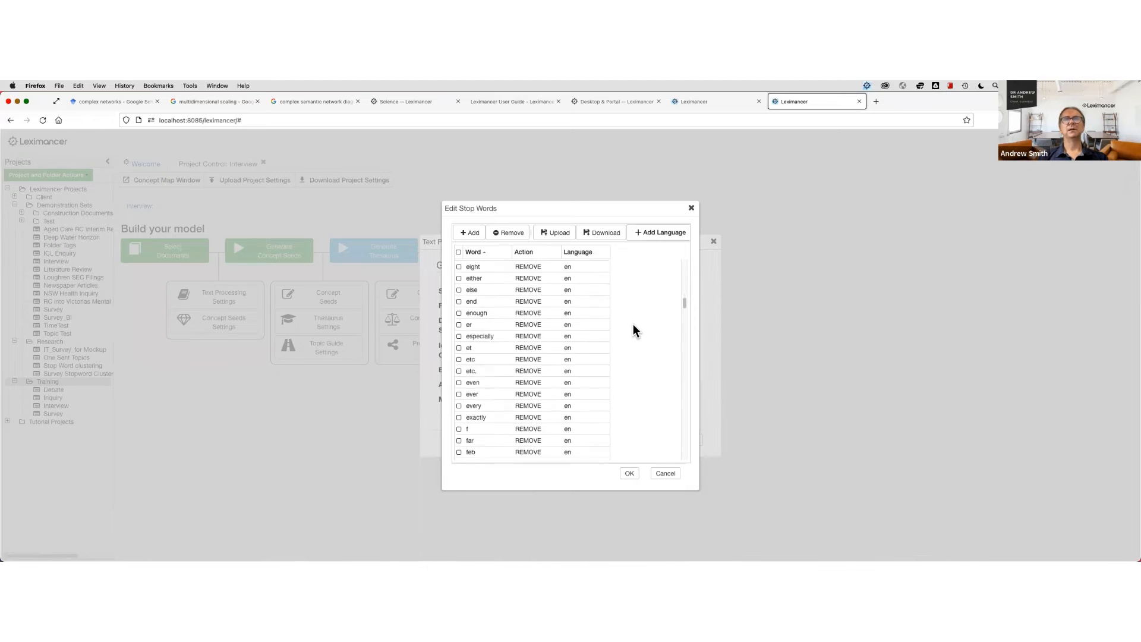
pyautogui.scroll(-3)
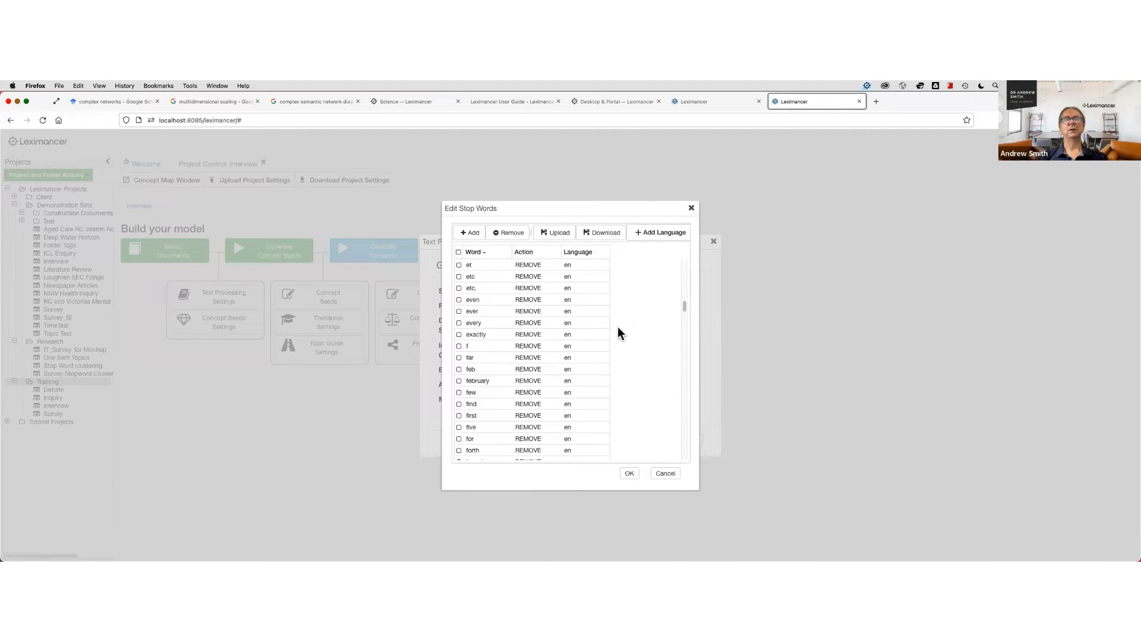
pyautogui.scroll(-3)
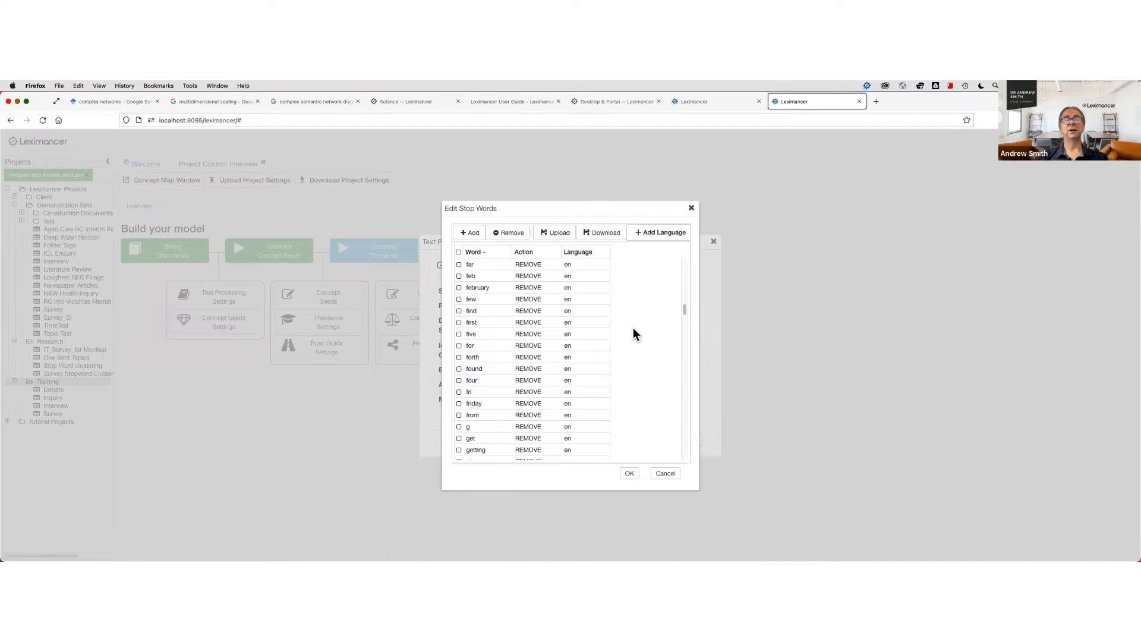
pyautogui.moveTo(498, 399)
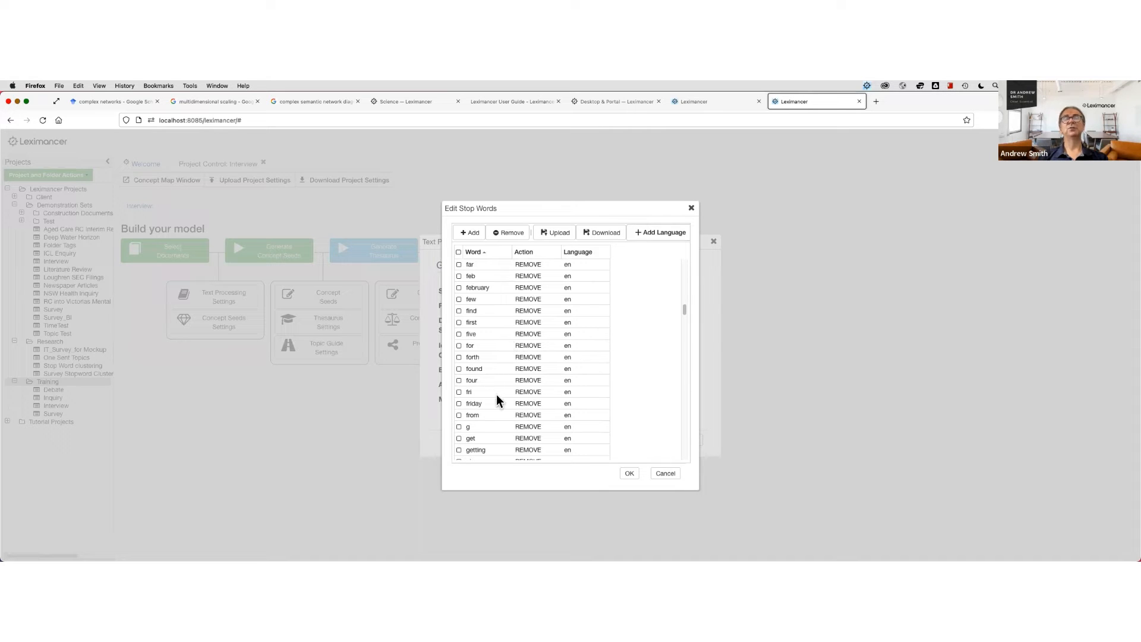
# - Inspect the stop word 'g' entry and continue browsing down to the h and i words
pyautogui.doubleClick(468, 426)
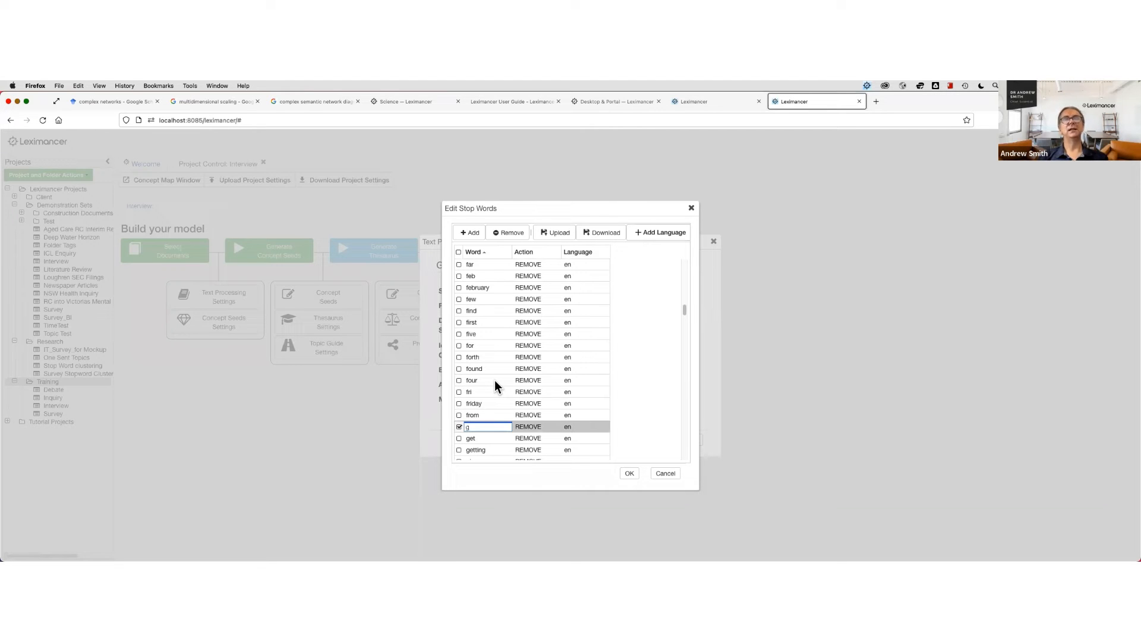
pyautogui.scroll(-3)
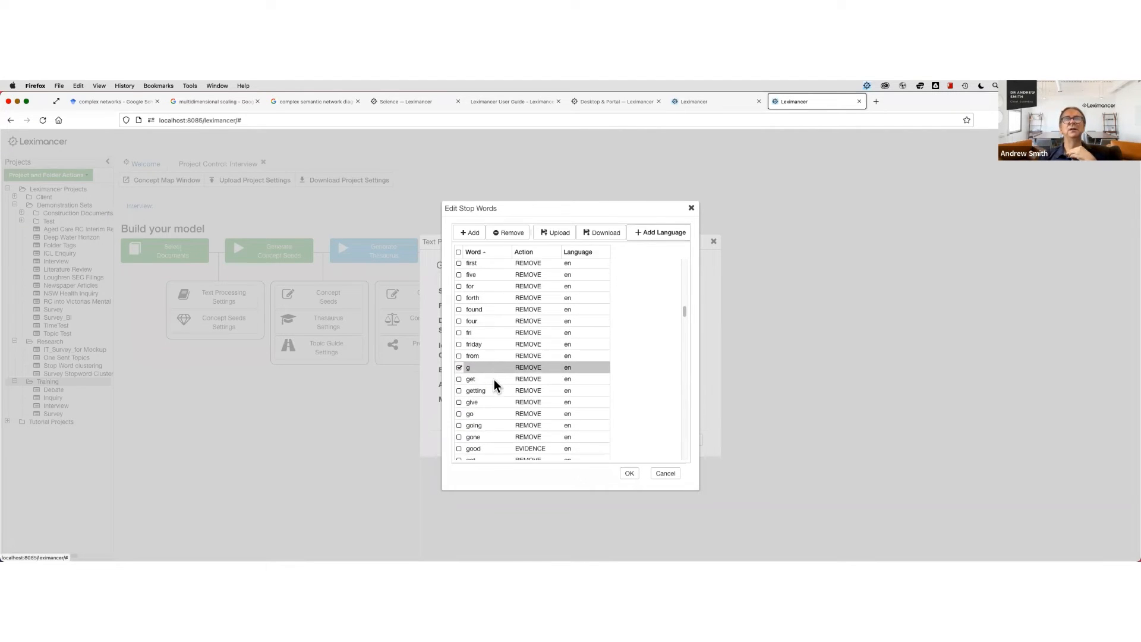
pyautogui.scroll(3)
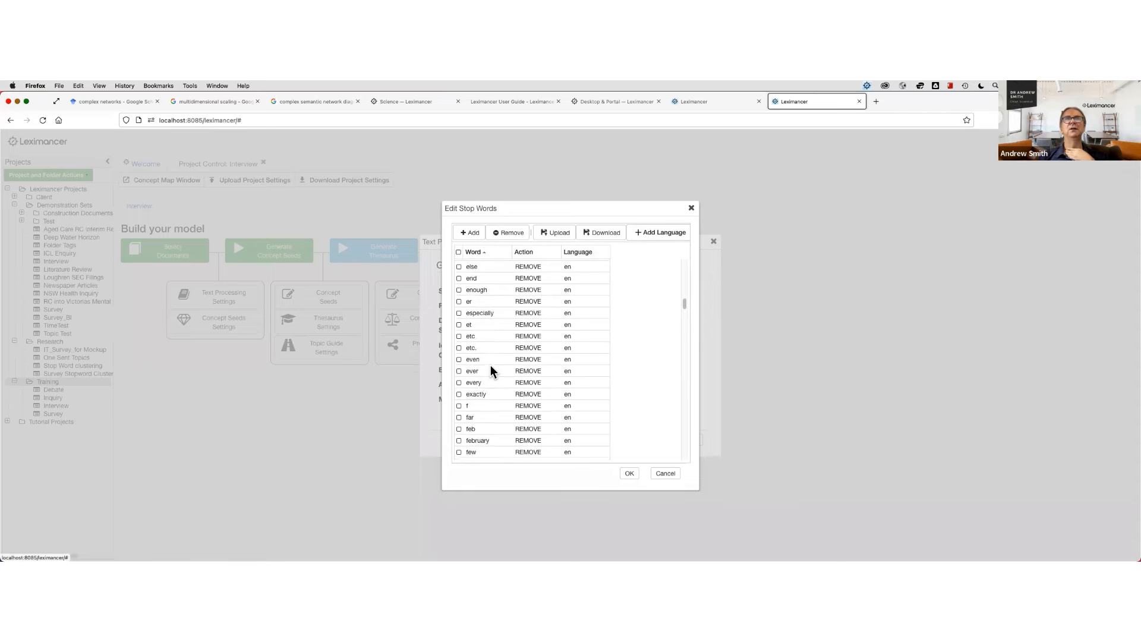
pyautogui.scroll(3)
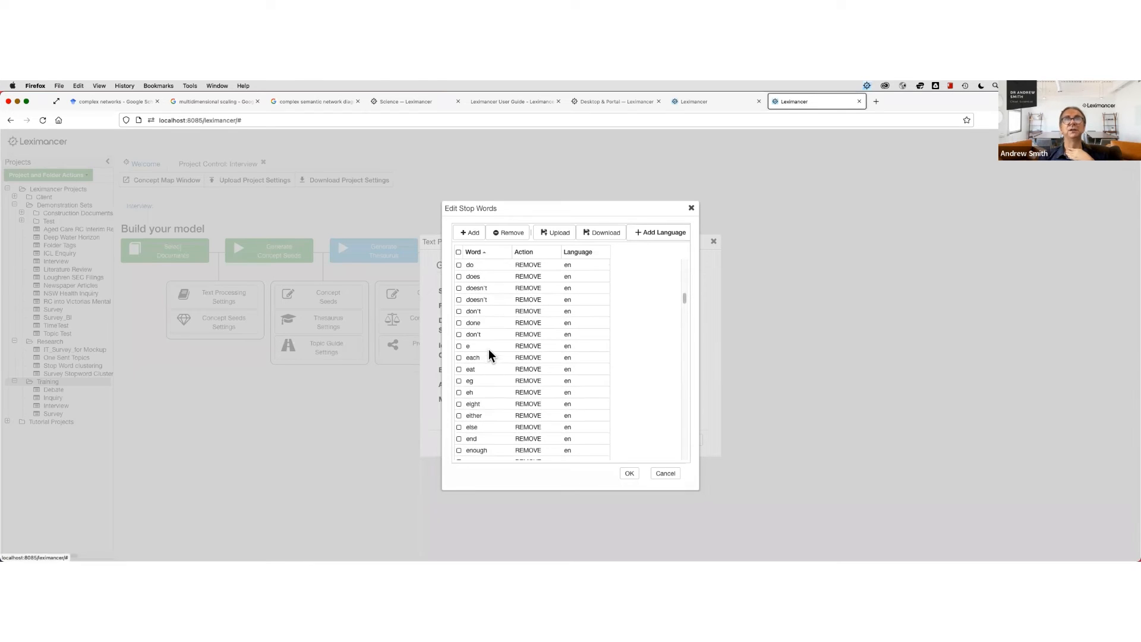
pyautogui.scroll(3)
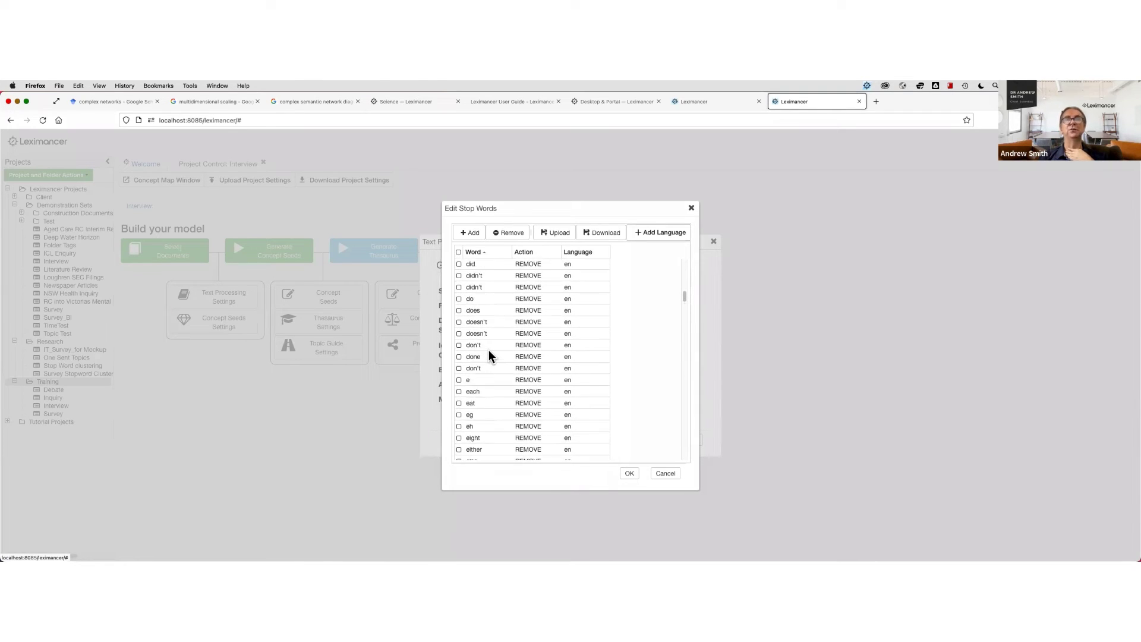
pyautogui.scroll(-3)
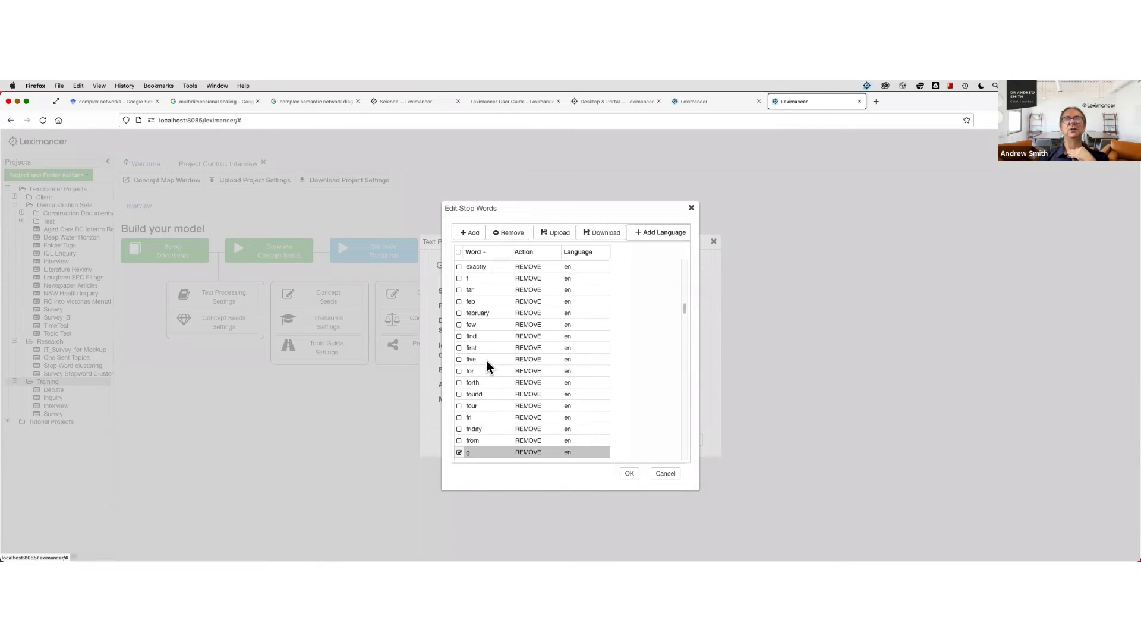
pyautogui.scroll(-3)
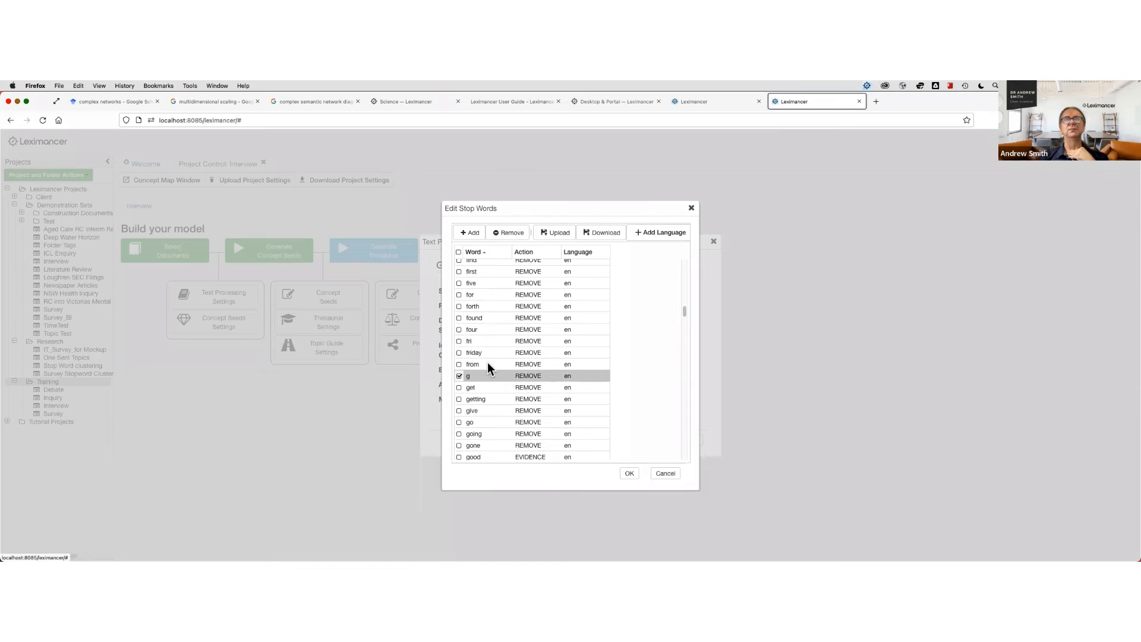
pyautogui.scroll(-3)
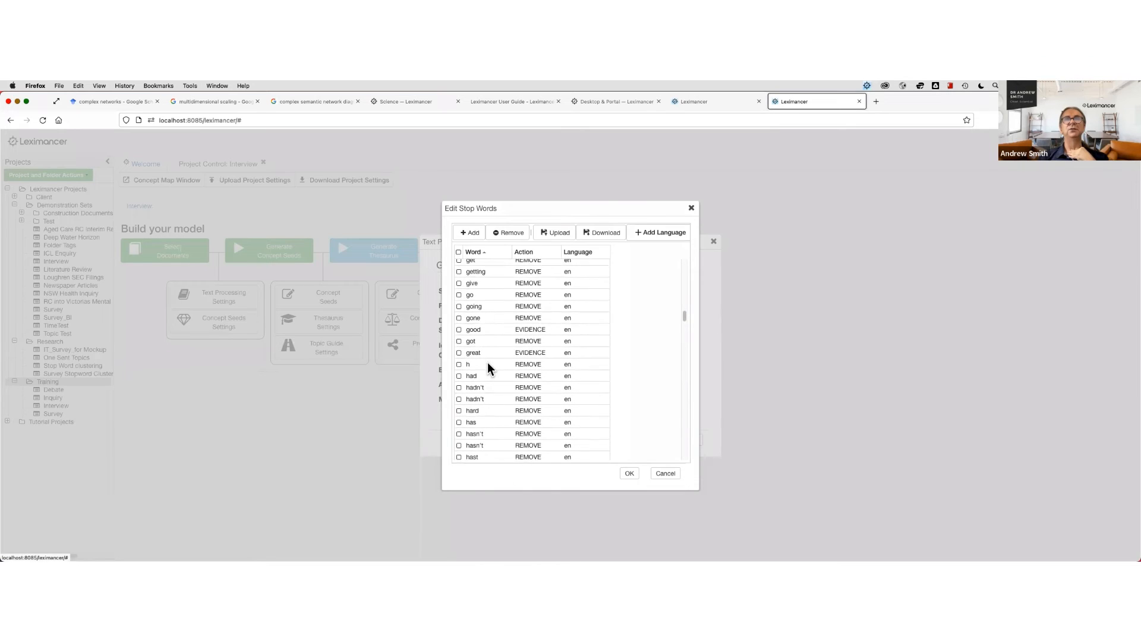
pyautogui.scroll(-3)
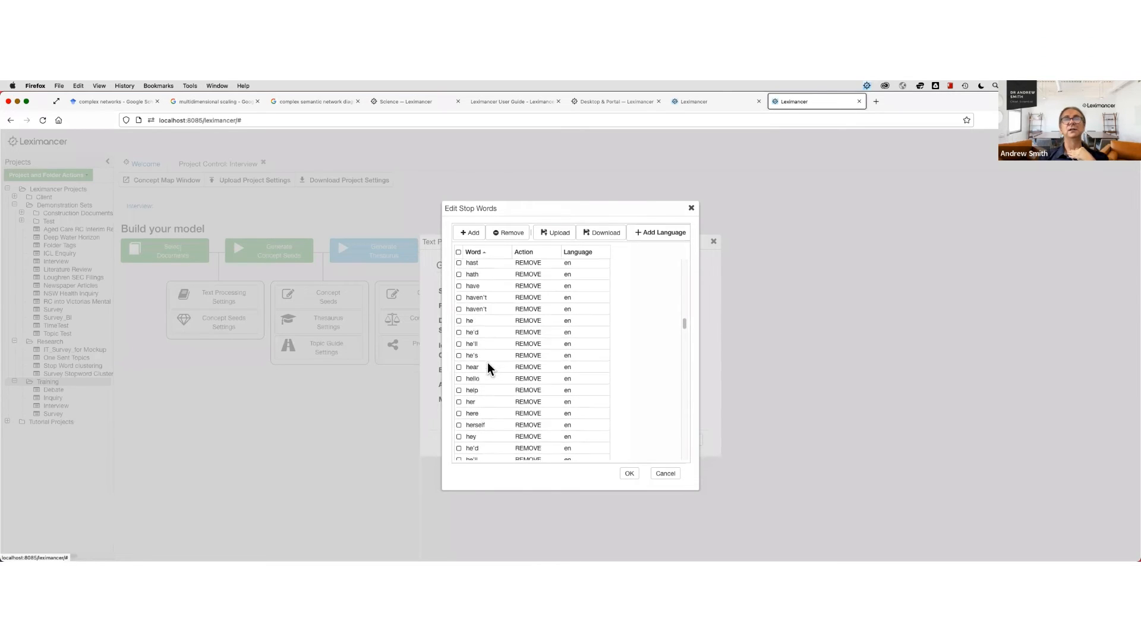
pyautogui.scroll(-3)
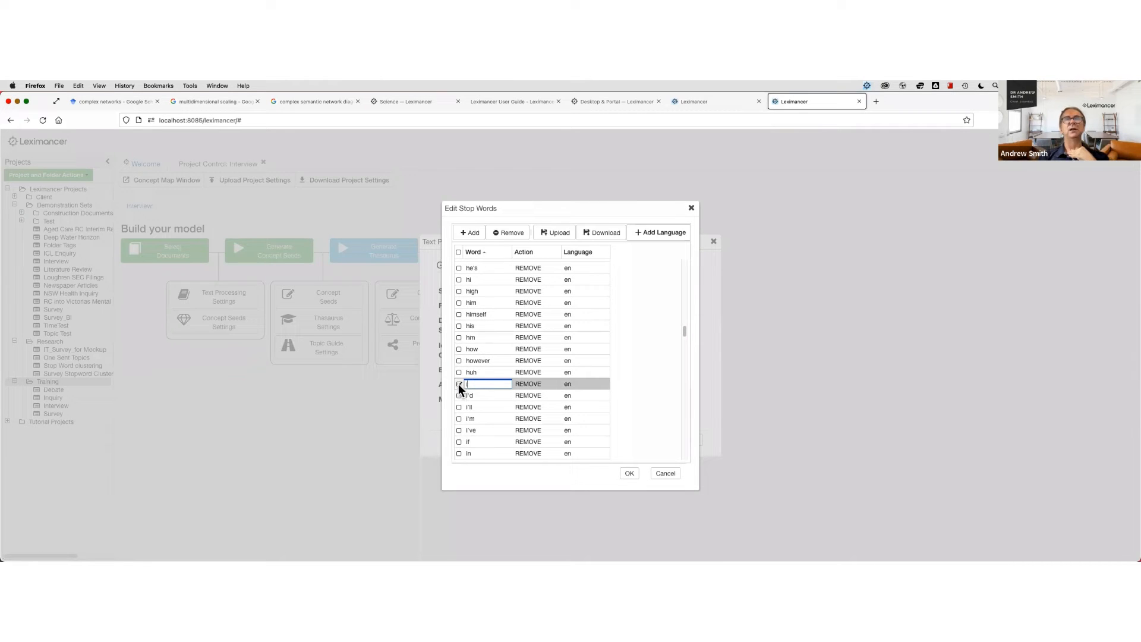
pyautogui.click(459, 384)
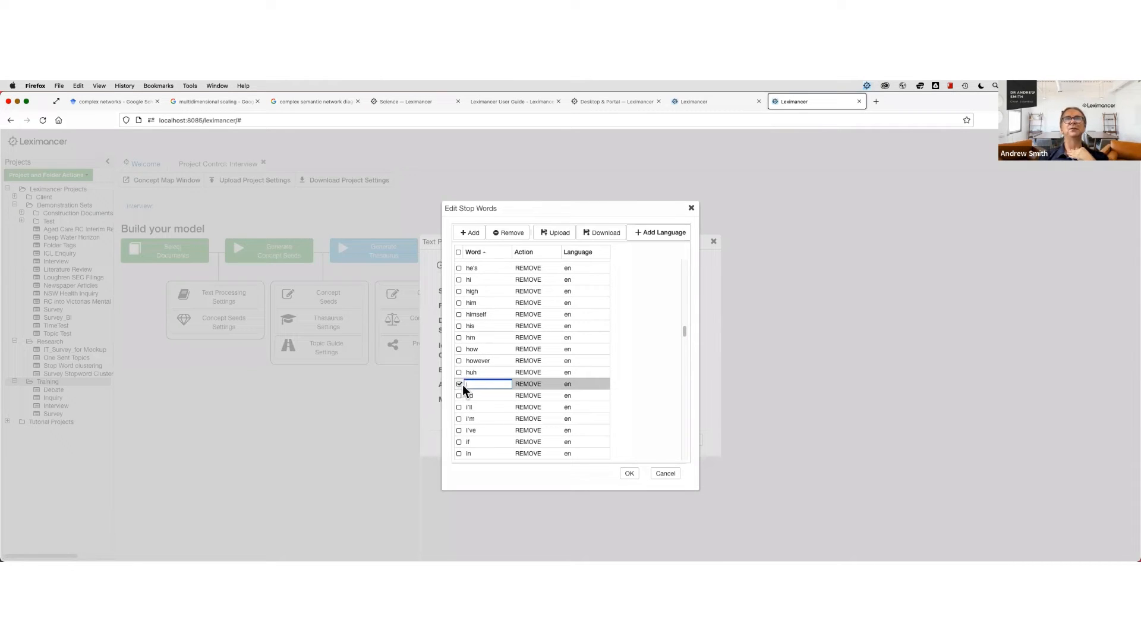
pyautogui.click(508, 232)
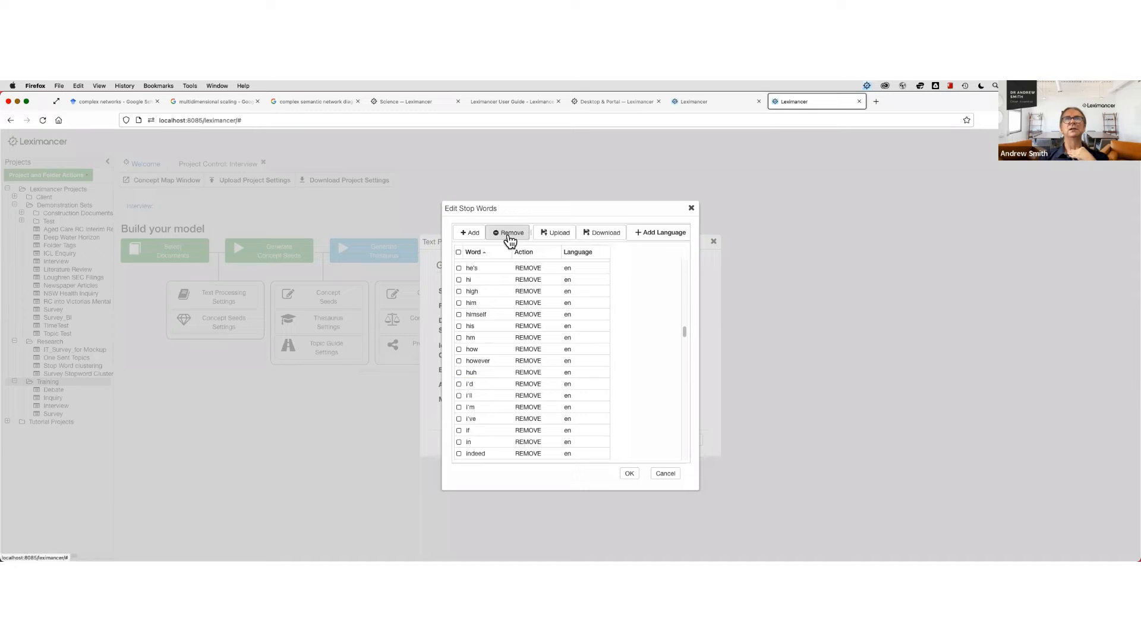
pyautogui.moveTo(499, 303)
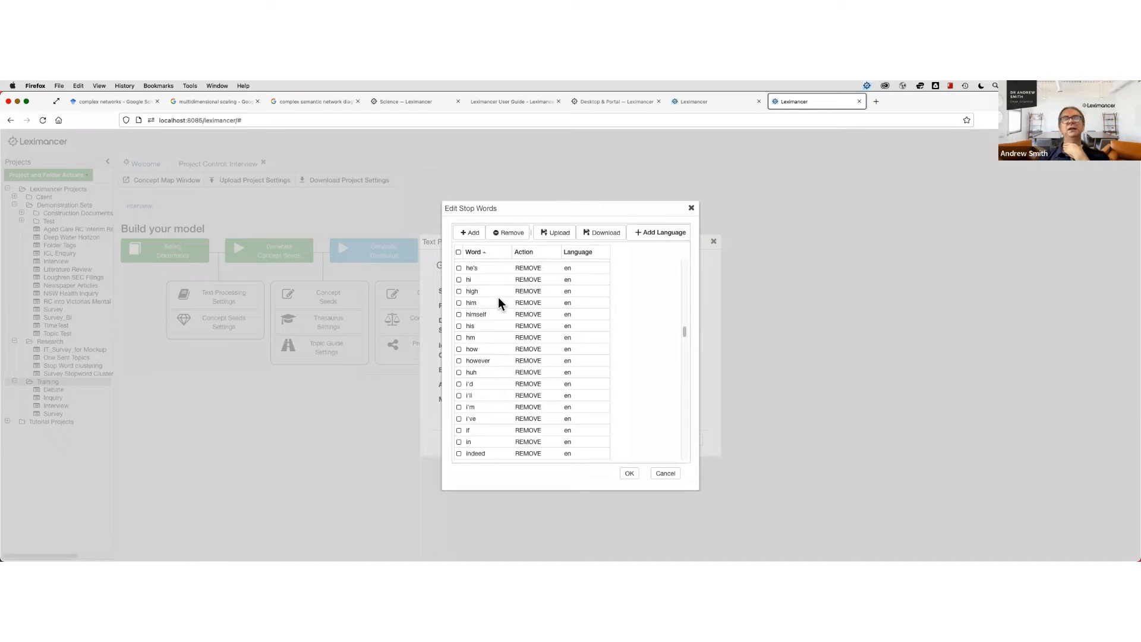
pyautogui.moveTo(494, 312)
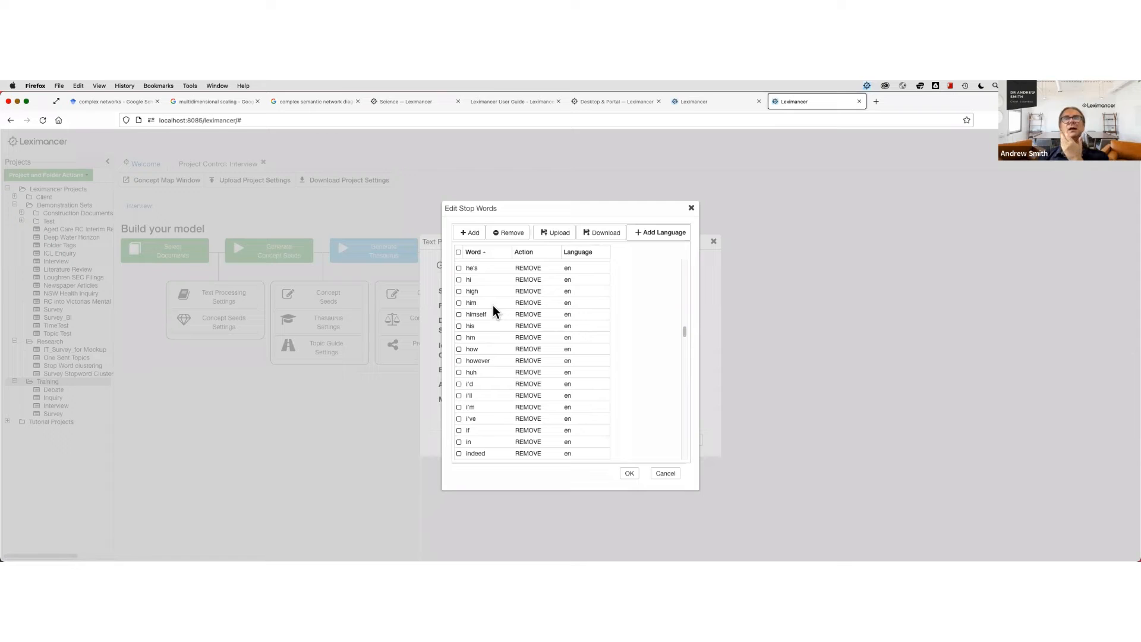
pyautogui.scroll(-3)
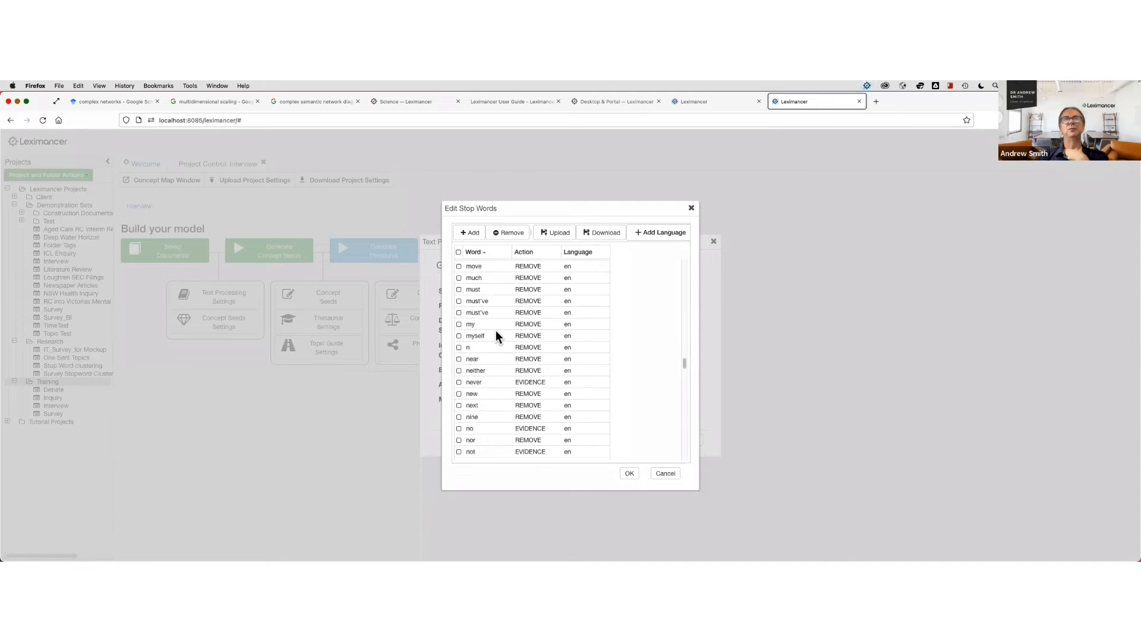
pyautogui.scroll(-3)
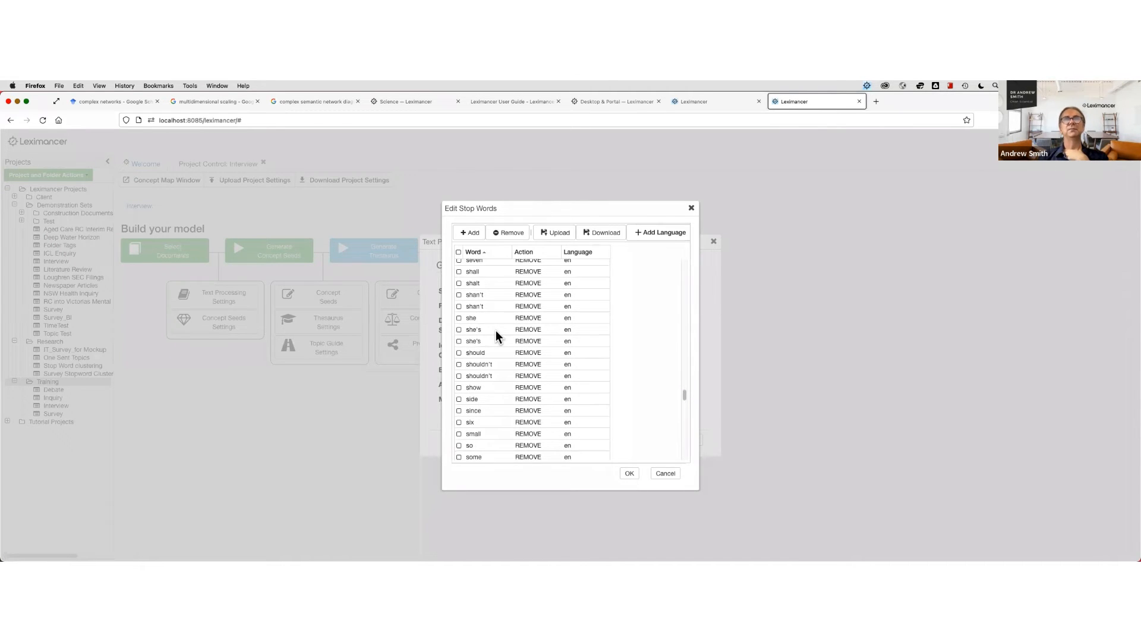
pyautogui.scroll(3)
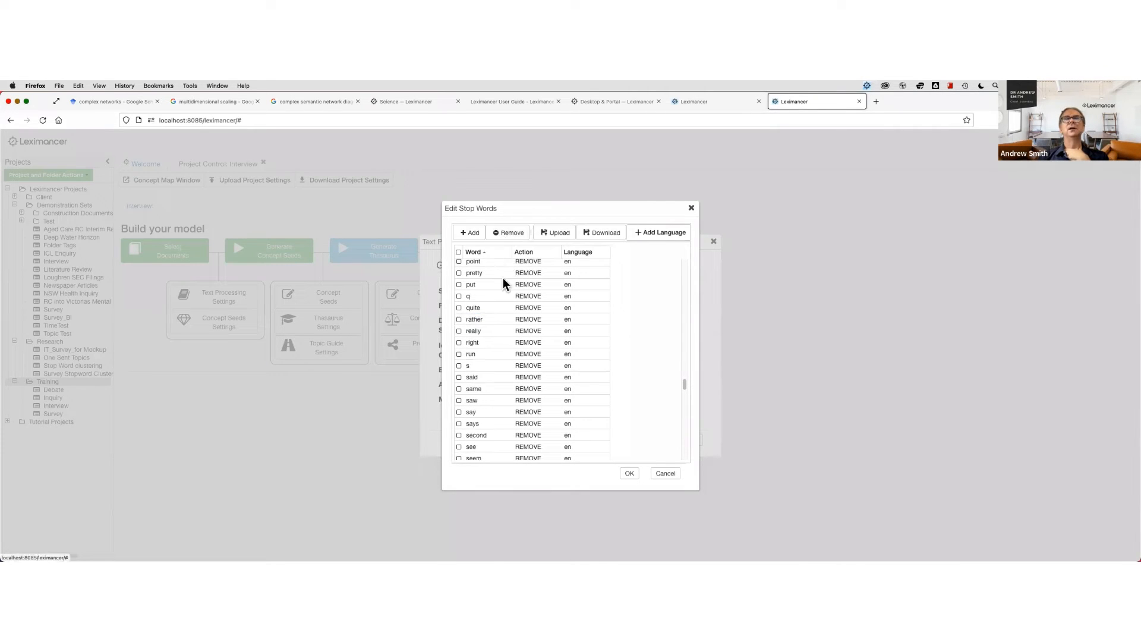
pyautogui.moveTo(499, 312)
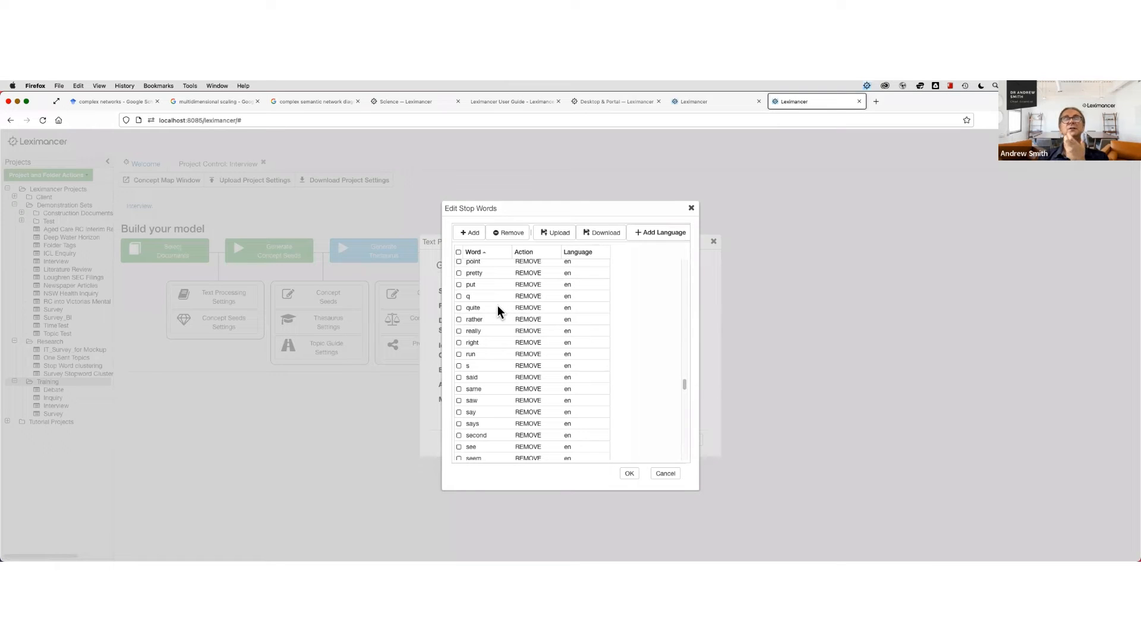
pyautogui.moveTo(608, 385)
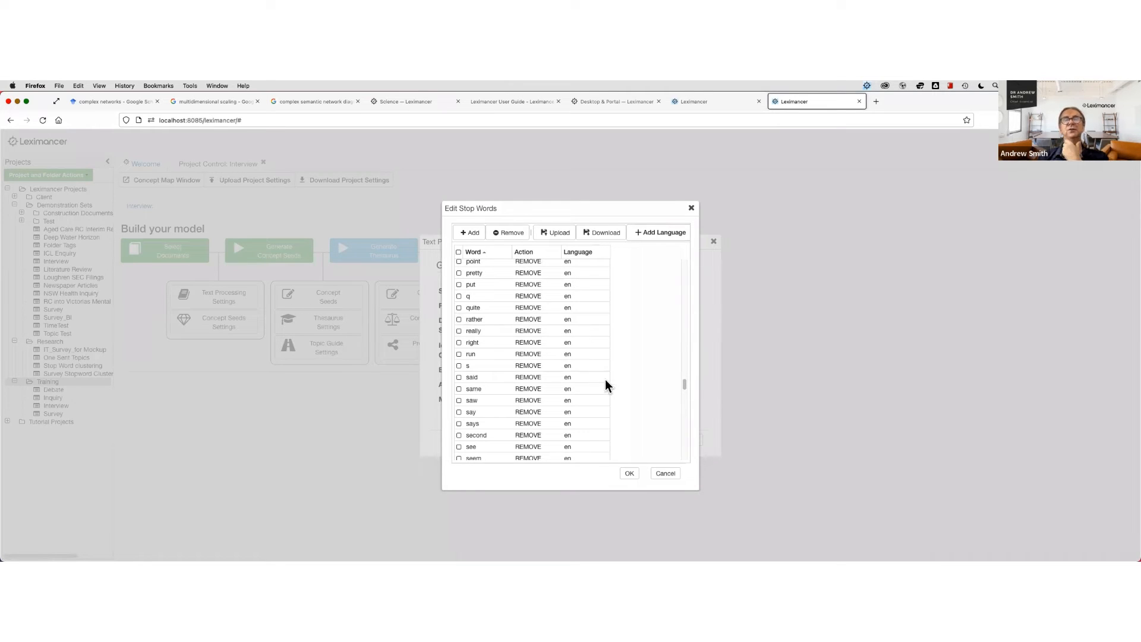
pyautogui.moveTo(631, 430)
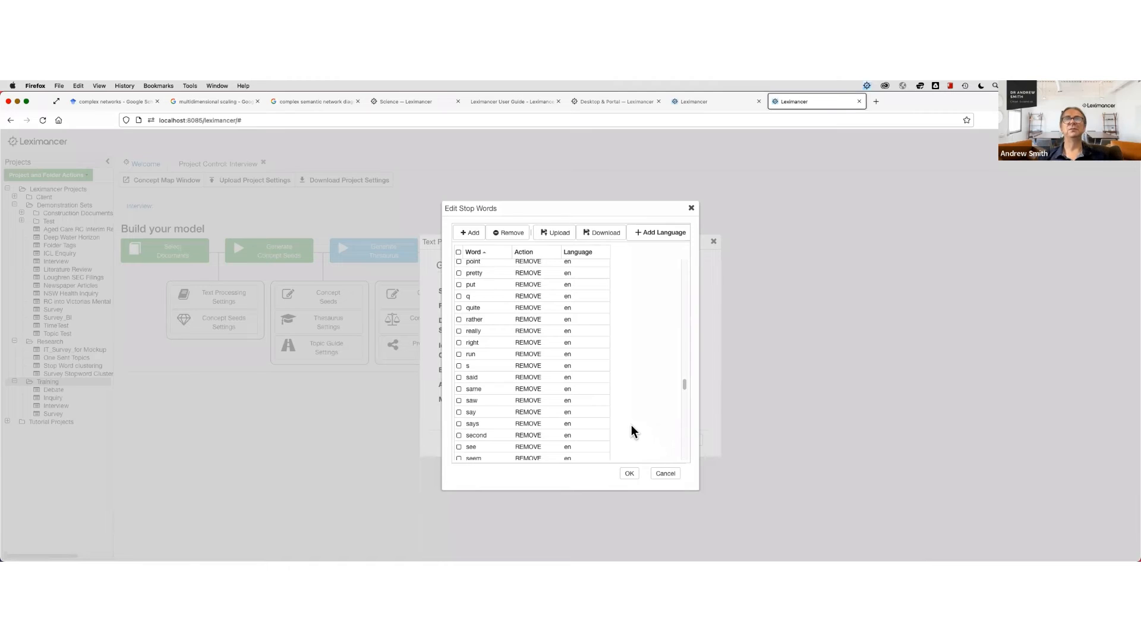
pyautogui.moveTo(485, 371)
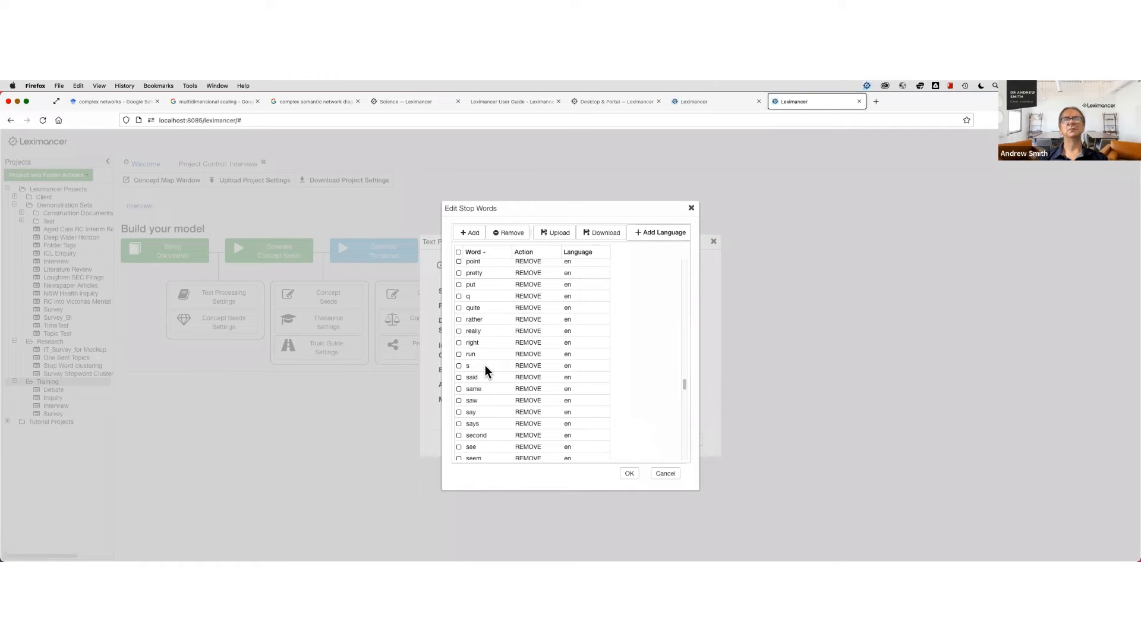
pyautogui.moveTo(530, 227)
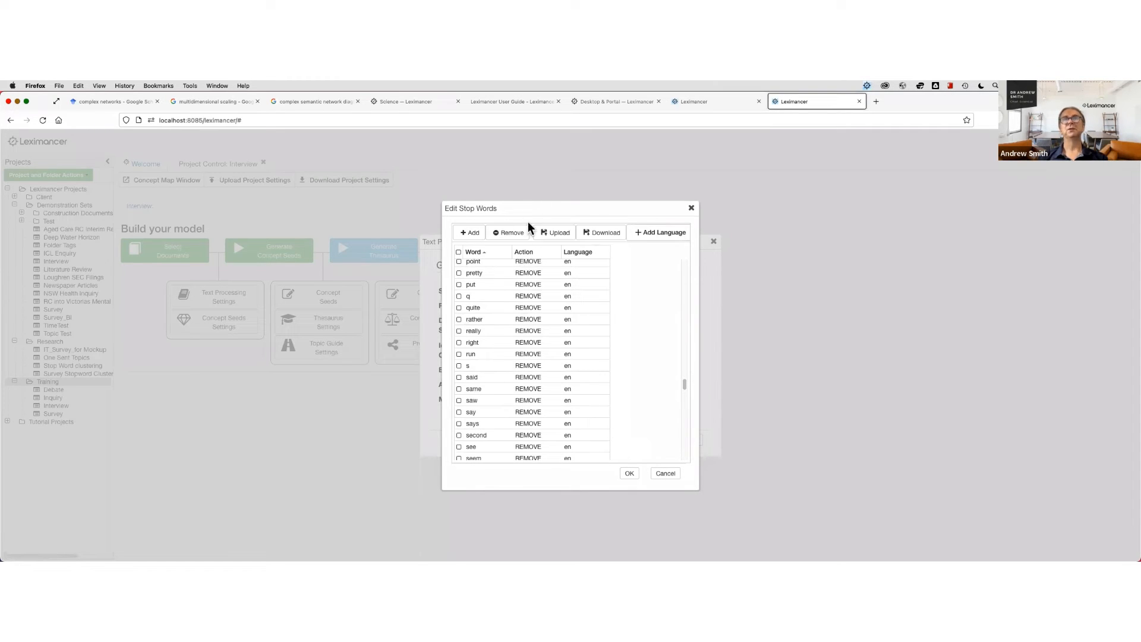
pyautogui.moveTo(485, 326)
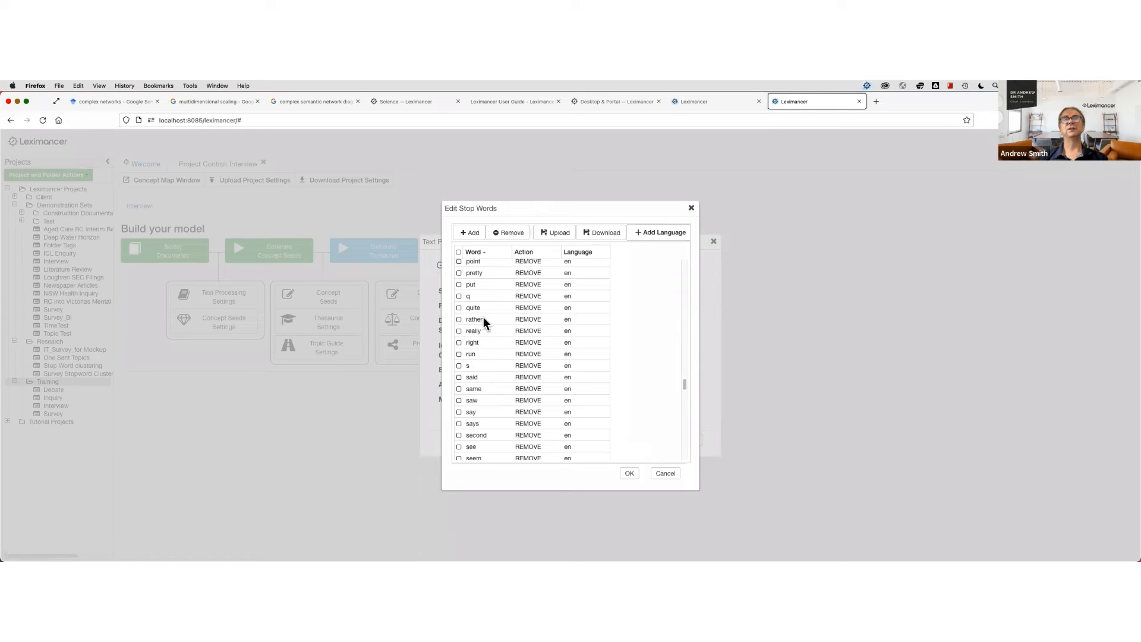
pyautogui.moveTo(510, 232)
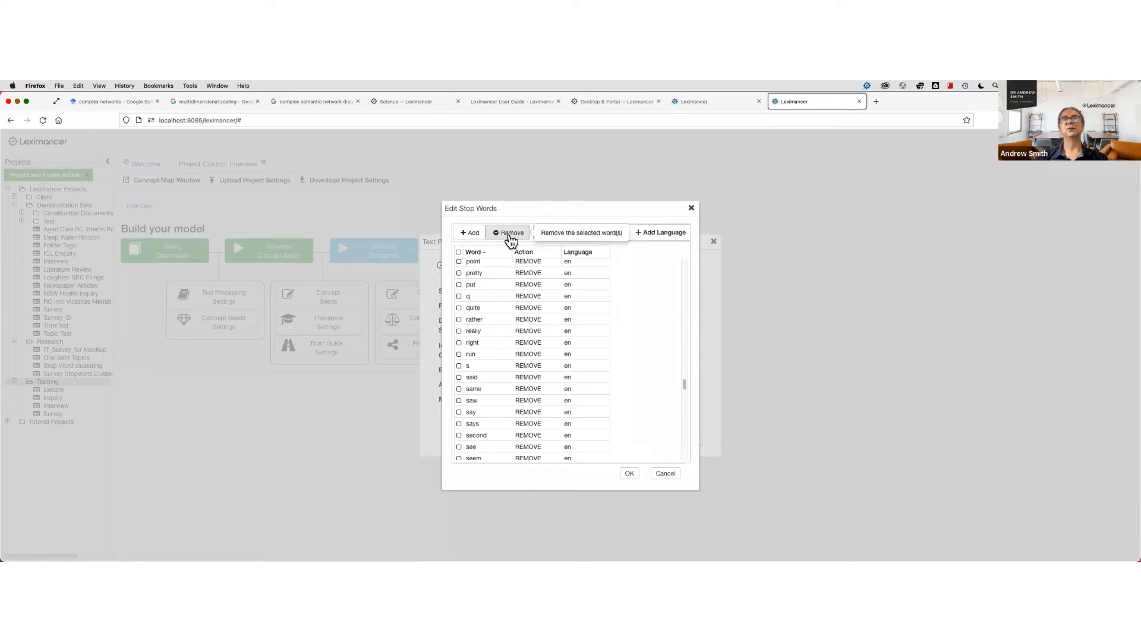
pyautogui.moveTo(630, 474)
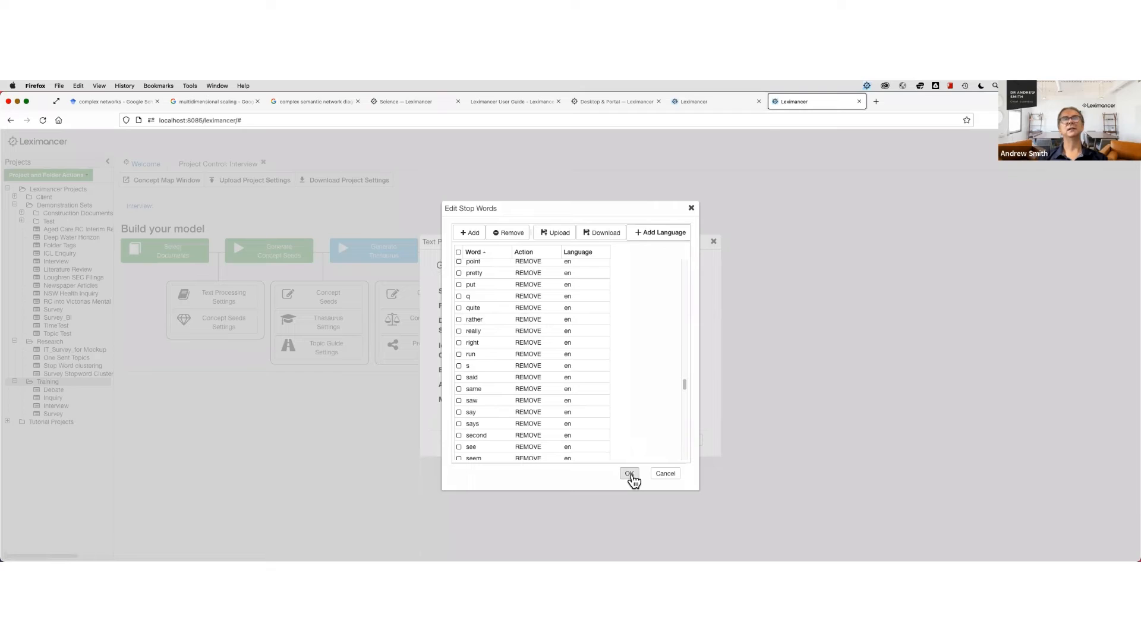
pyautogui.moveTo(614, 427)
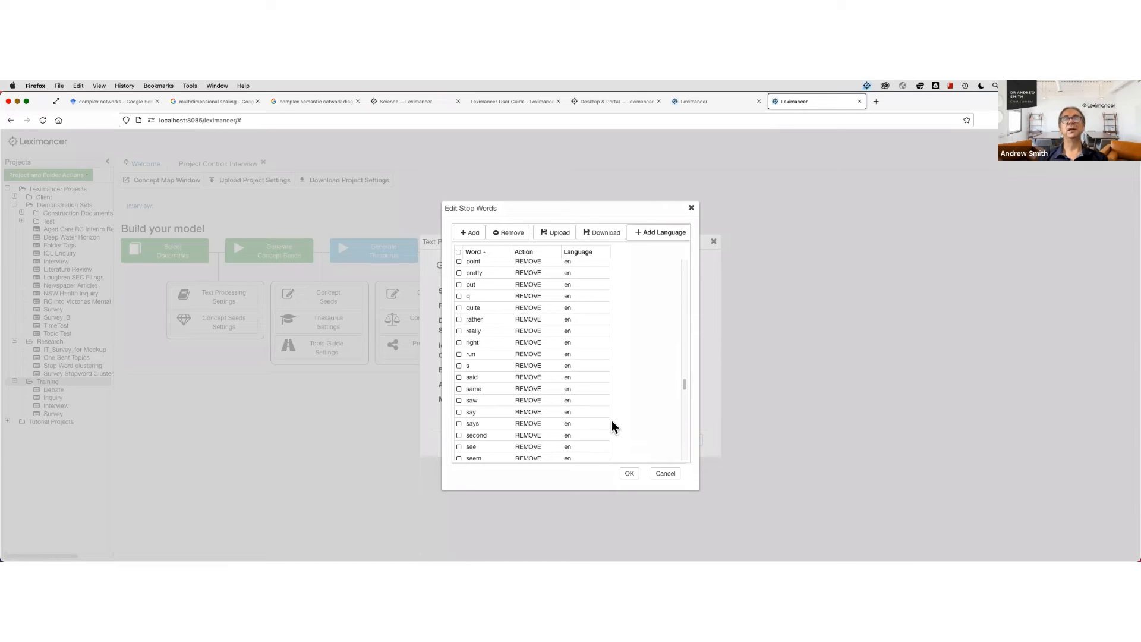
pyautogui.moveTo(679, 463)
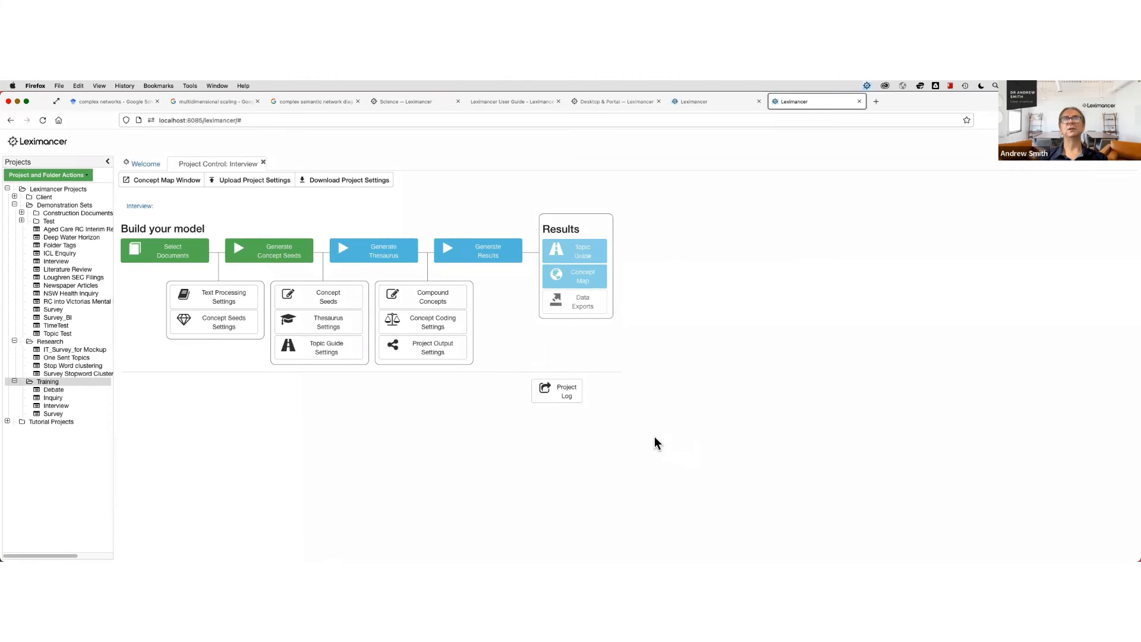
pyautogui.moveTo(423, 297)
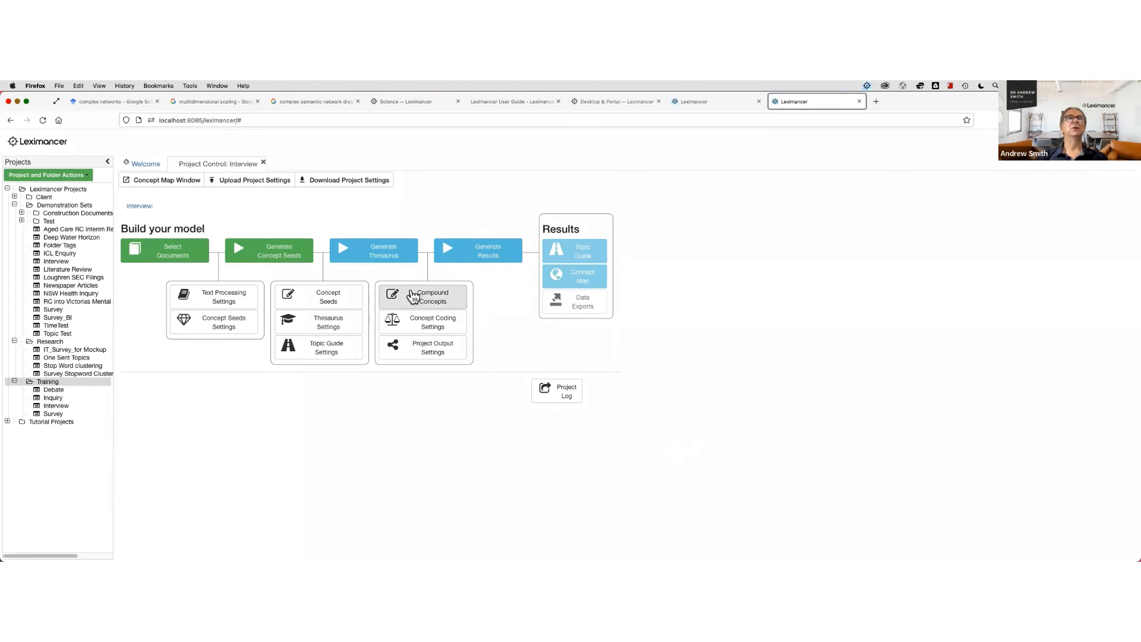
# - Check the SPEAKER tags under Auto Tags in Concept Seeds and cancel without changes
pyautogui.click(328, 297)
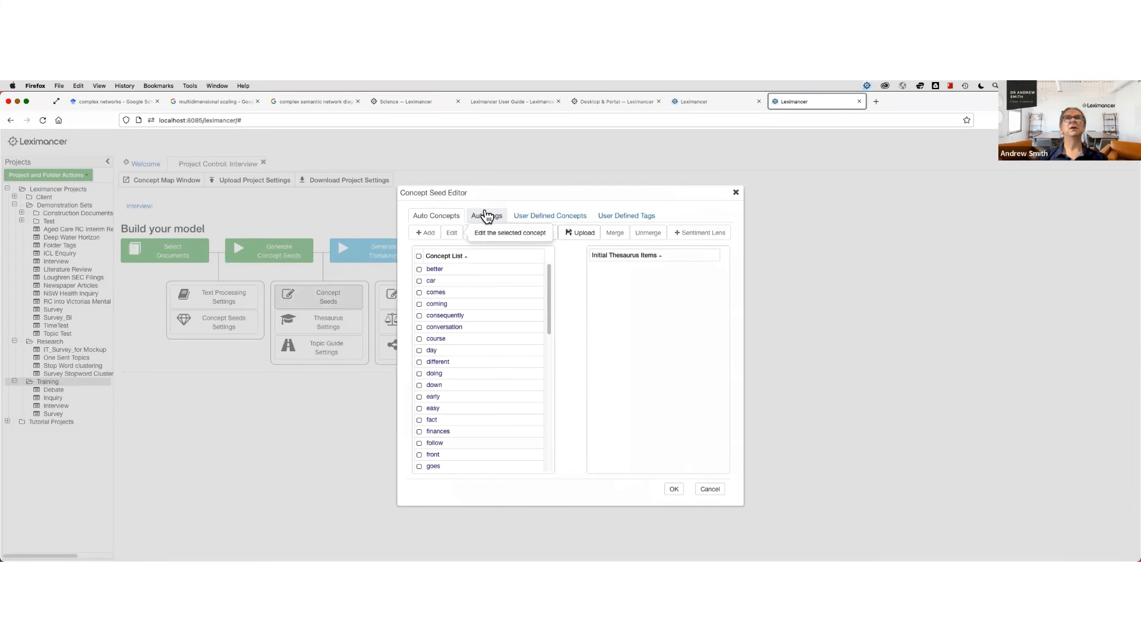
pyautogui.click(486, 216)
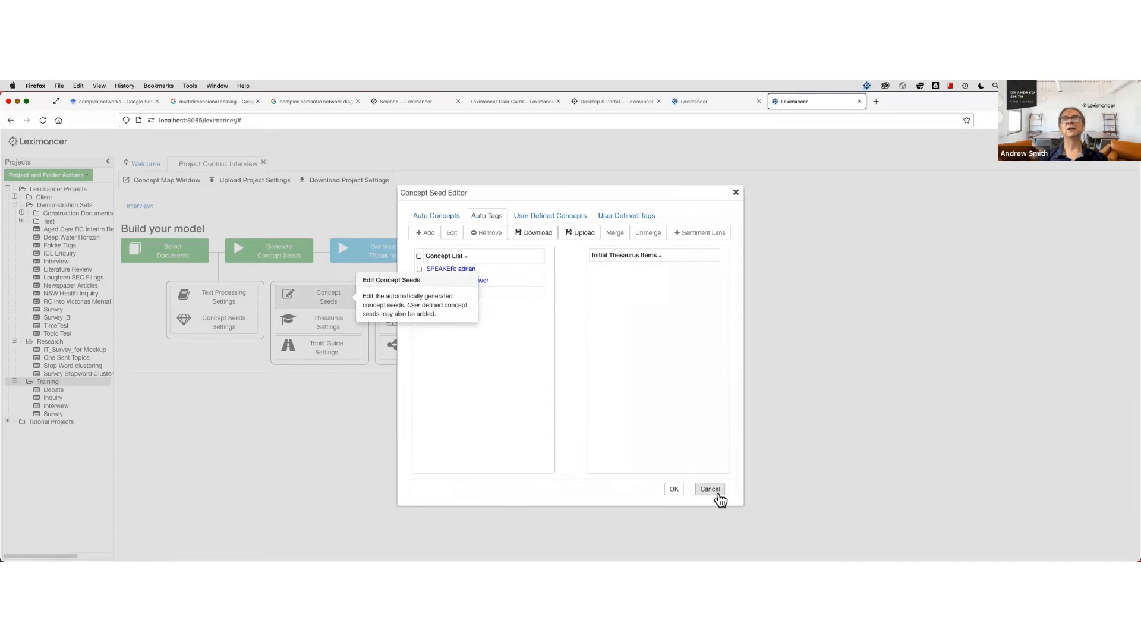
pyautogui.click(709, 489)
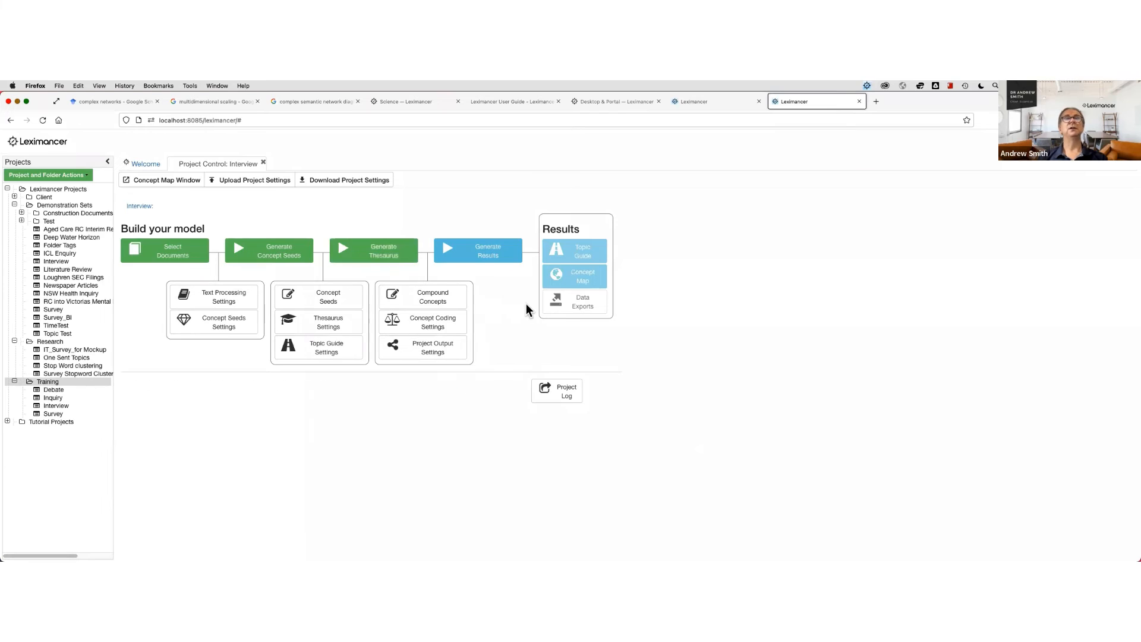
pyautogui.moveTo(484, 306)
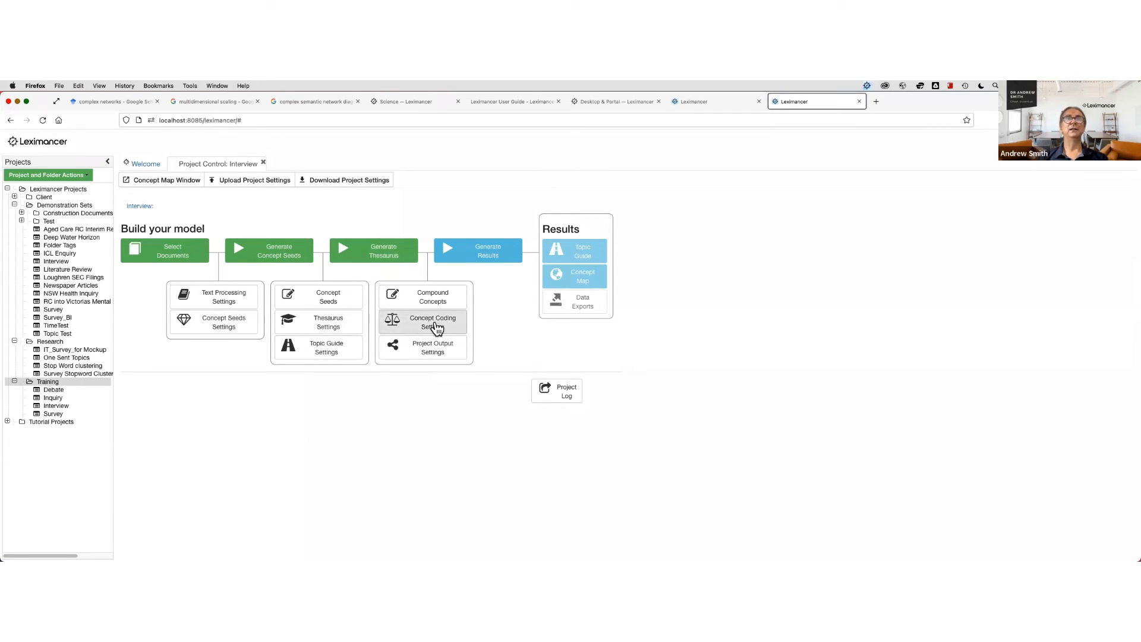
# - In Concept Coding Settings, move all three SPEAKER tags to Selected Mapping Concepts and confirm
pyautogui.click(432, 322)
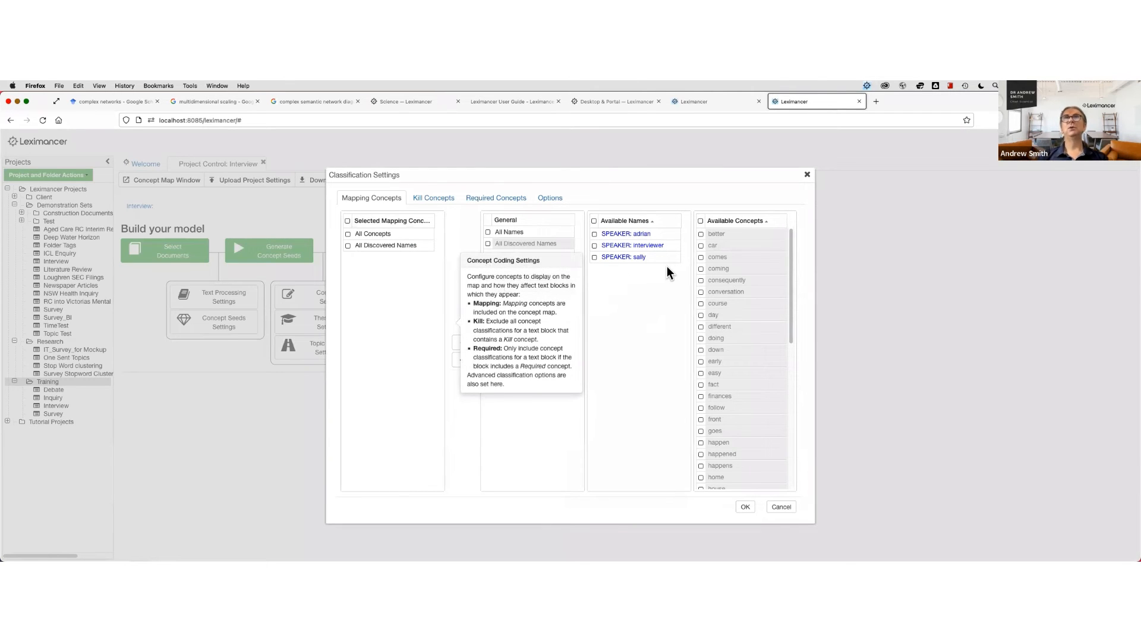
pyautogui.moveTo(631, 233)
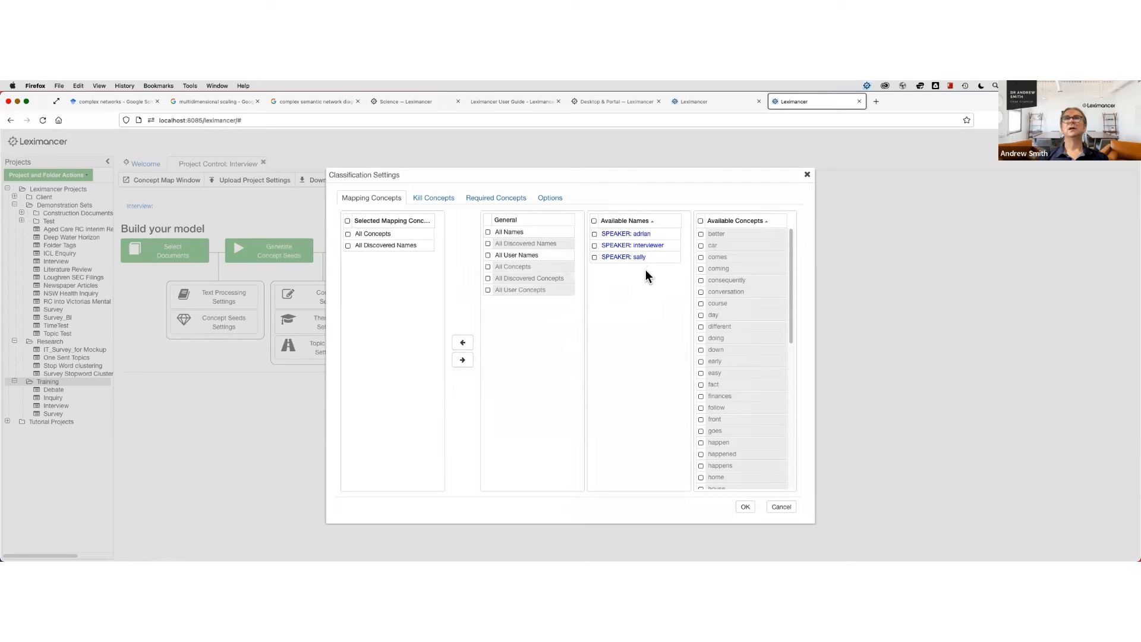
pyautogui.moveTo(655, 267)
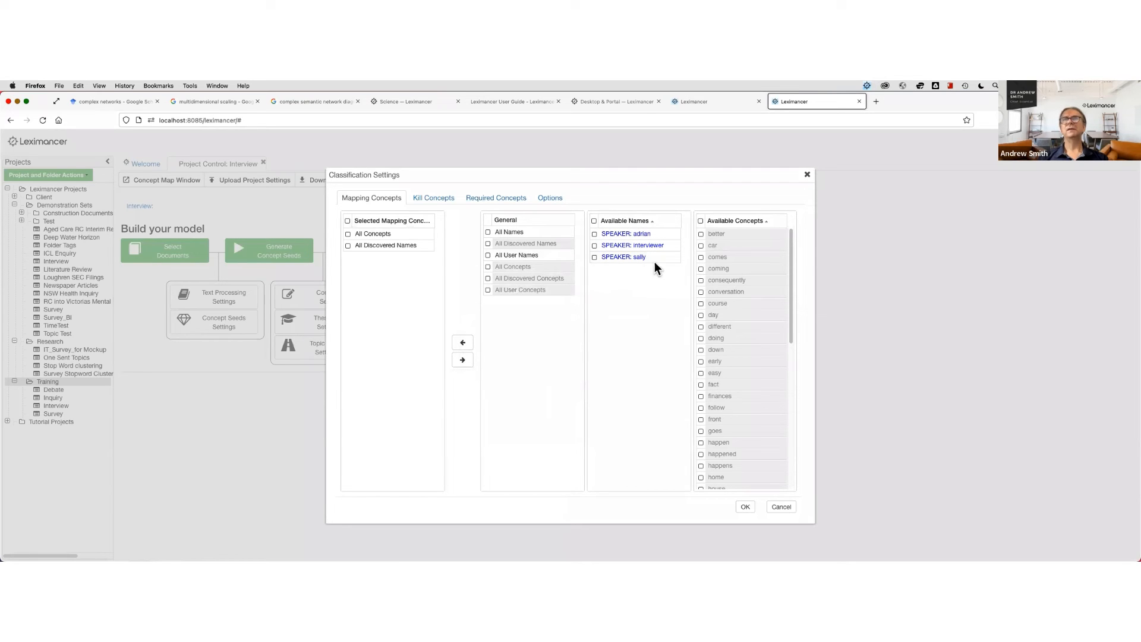
pyautogui.moveTo(377, 238)
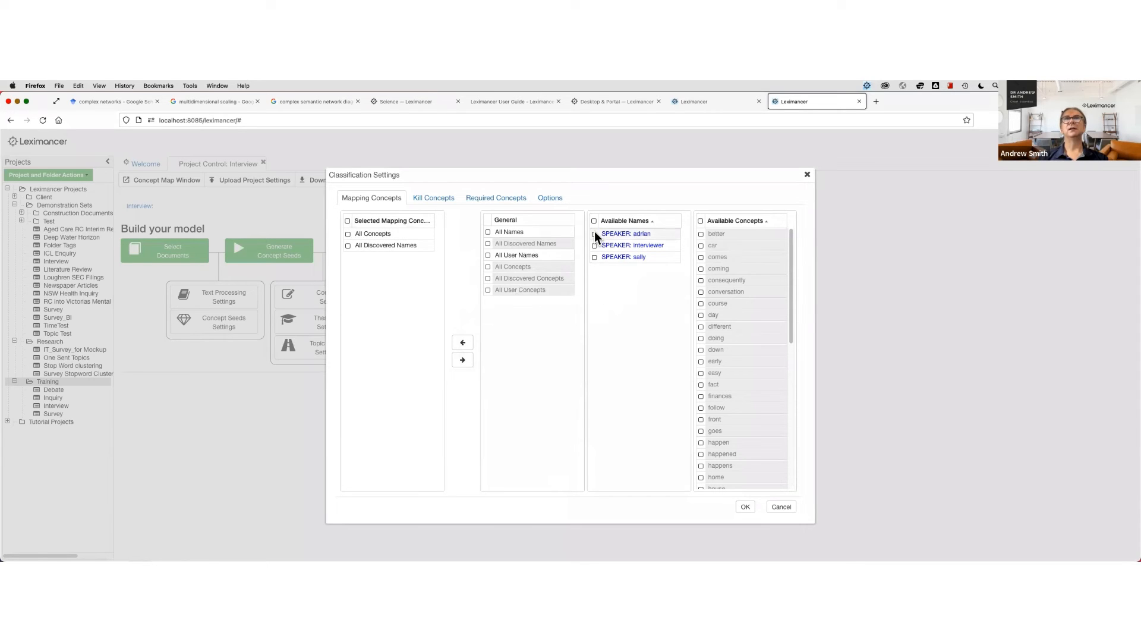
pyautogui.click(595, 221)
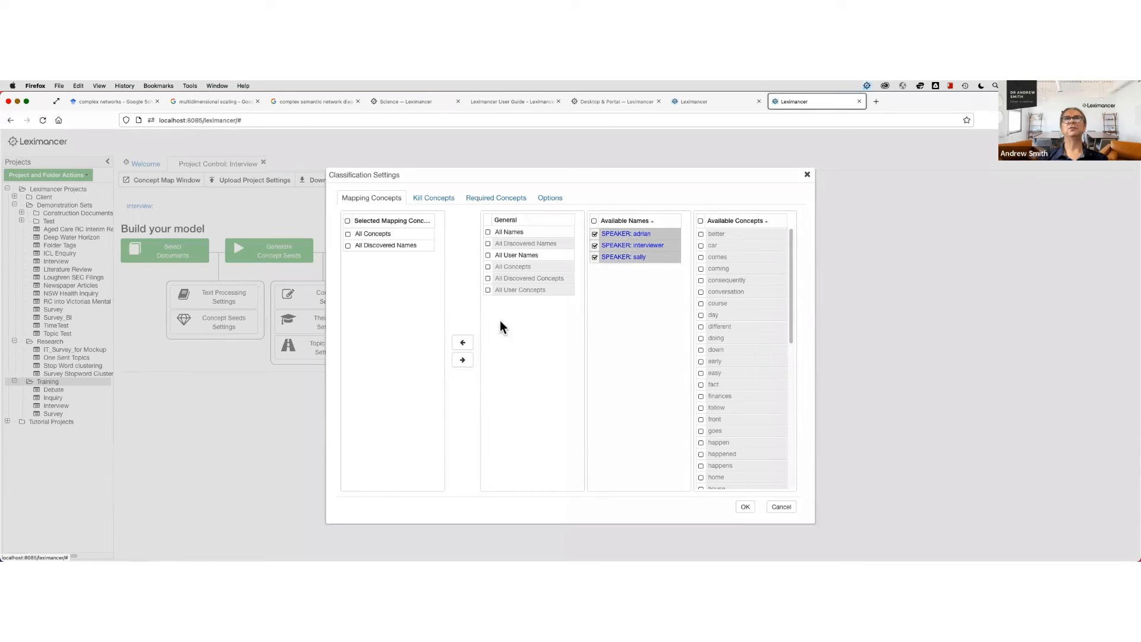
pyautogui.click(462, 343)
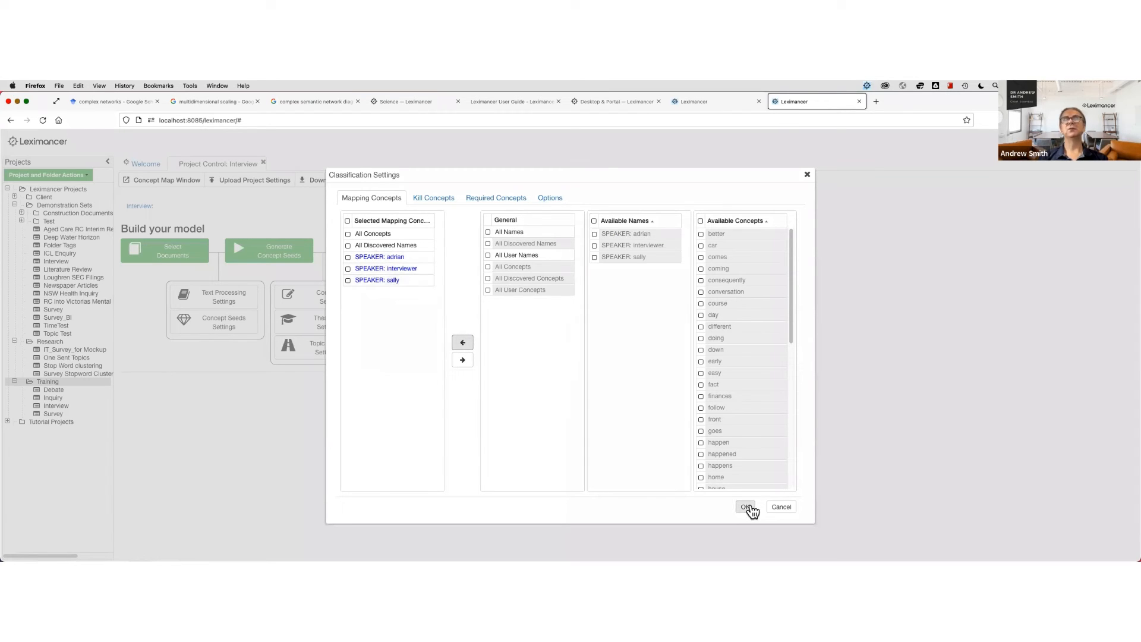
pyautogui.click(744, 506)
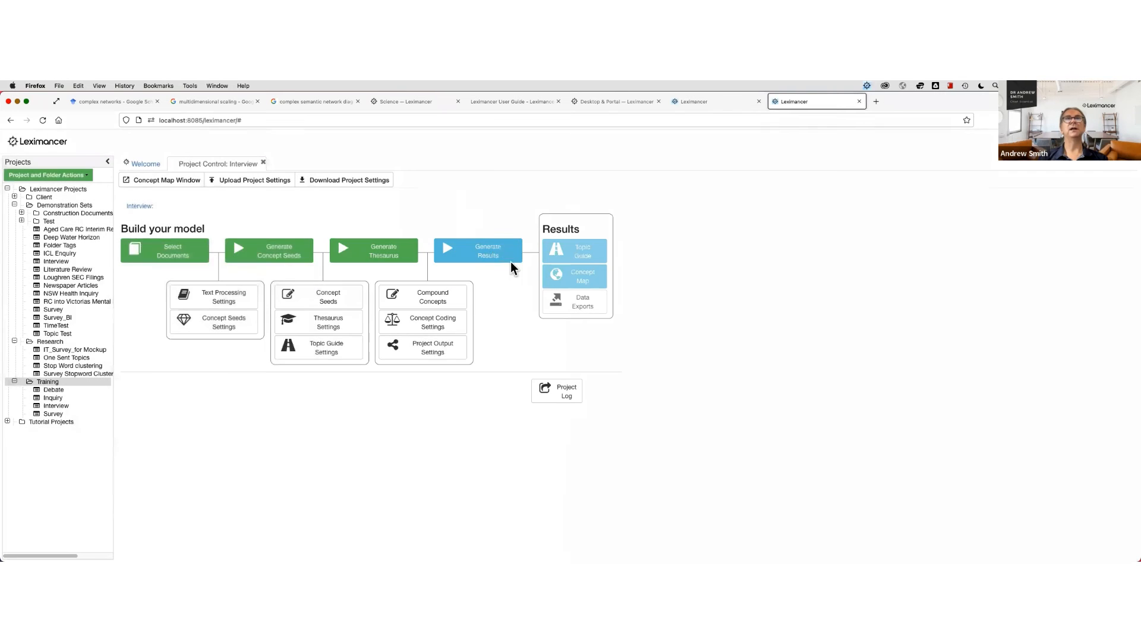
# - Generate Results and view the concept map now showing the speaker tags
pyautogui.click(487, 250)
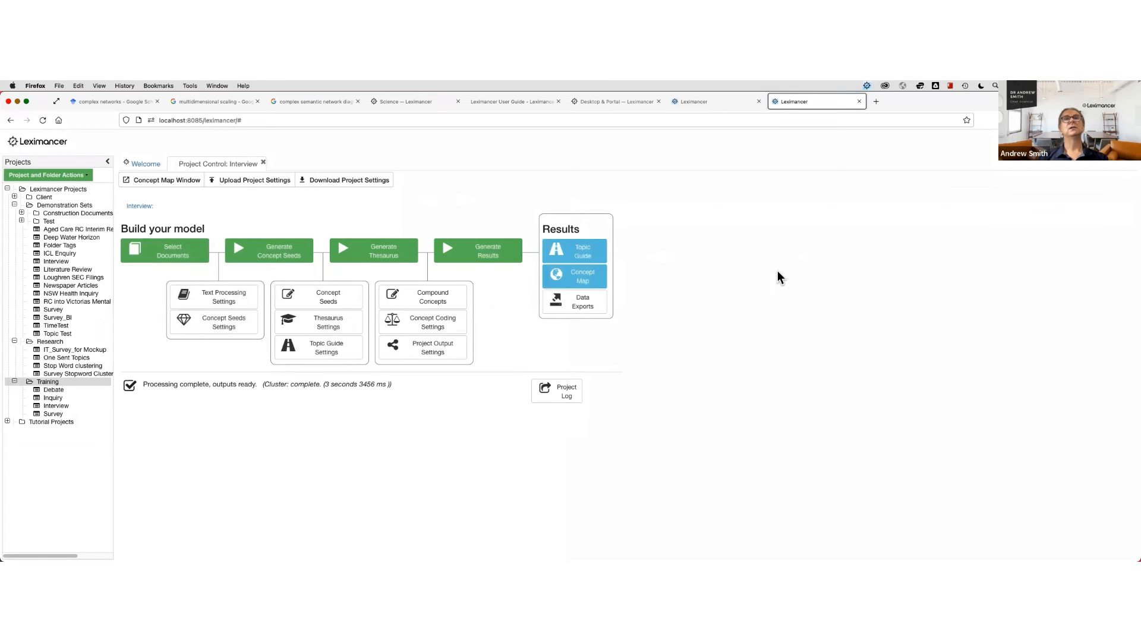
pyautogui.click(574, 277)
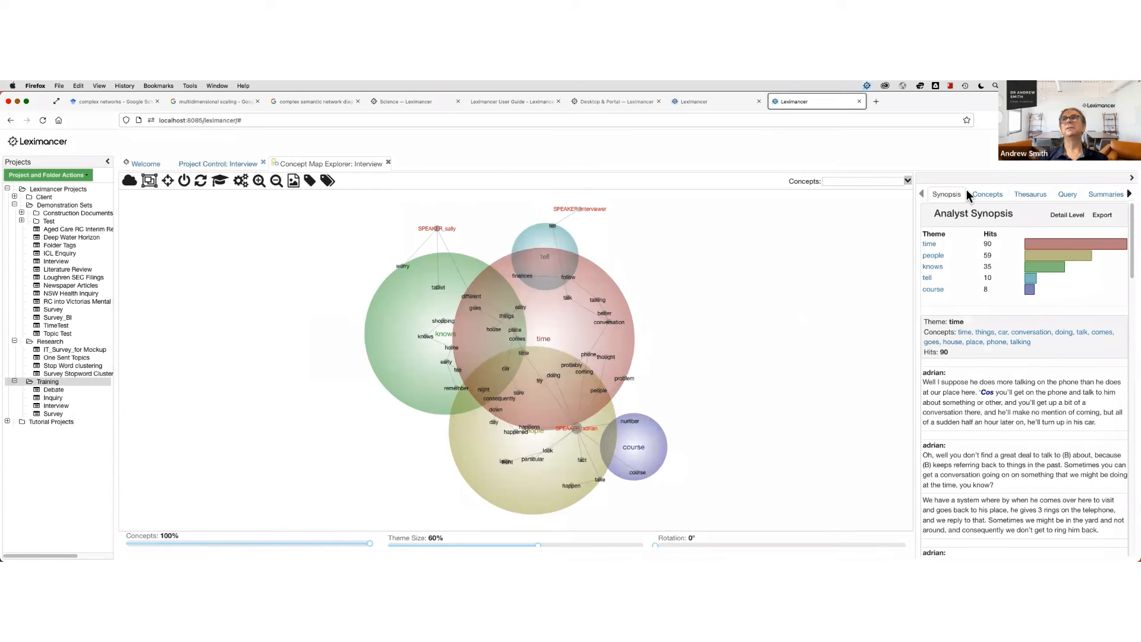
# - Review concepts co-occurring with a SPEAKER tag, then query the interviewer's seven text blocks
pyautogui.click(986, 193)
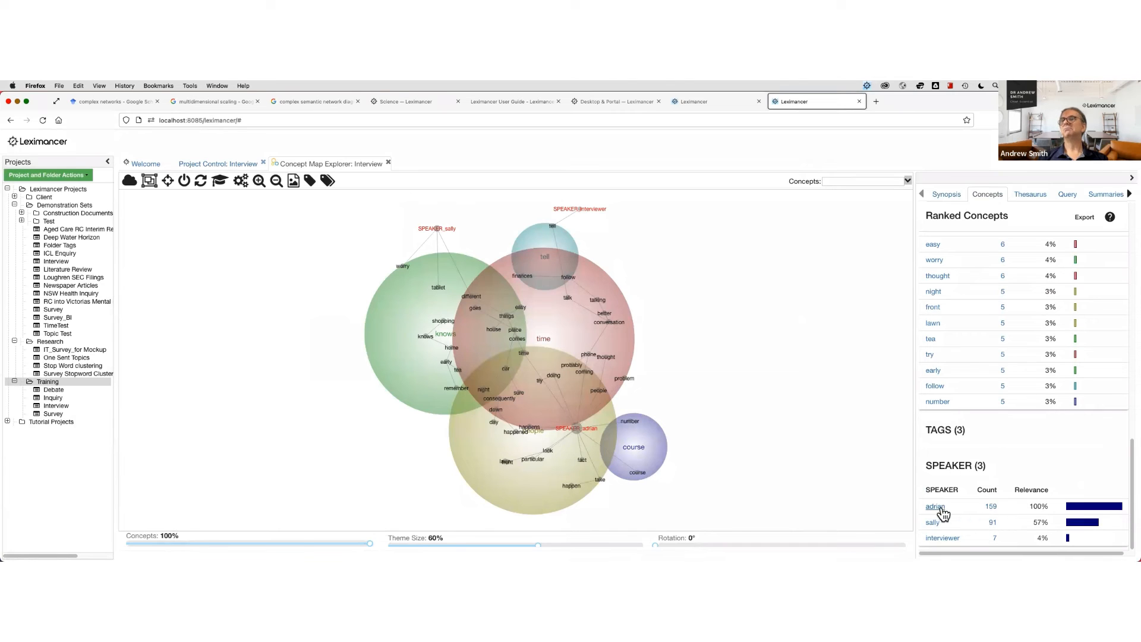
pyautogui.click(936, 506)
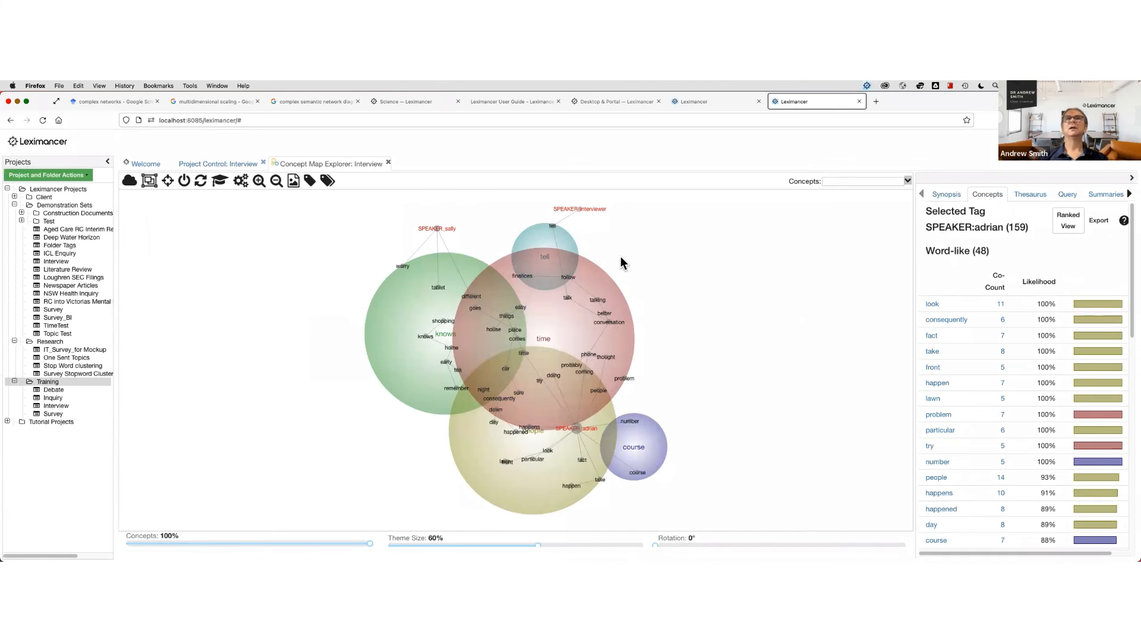
pyautogui.moveTo(575, 217)
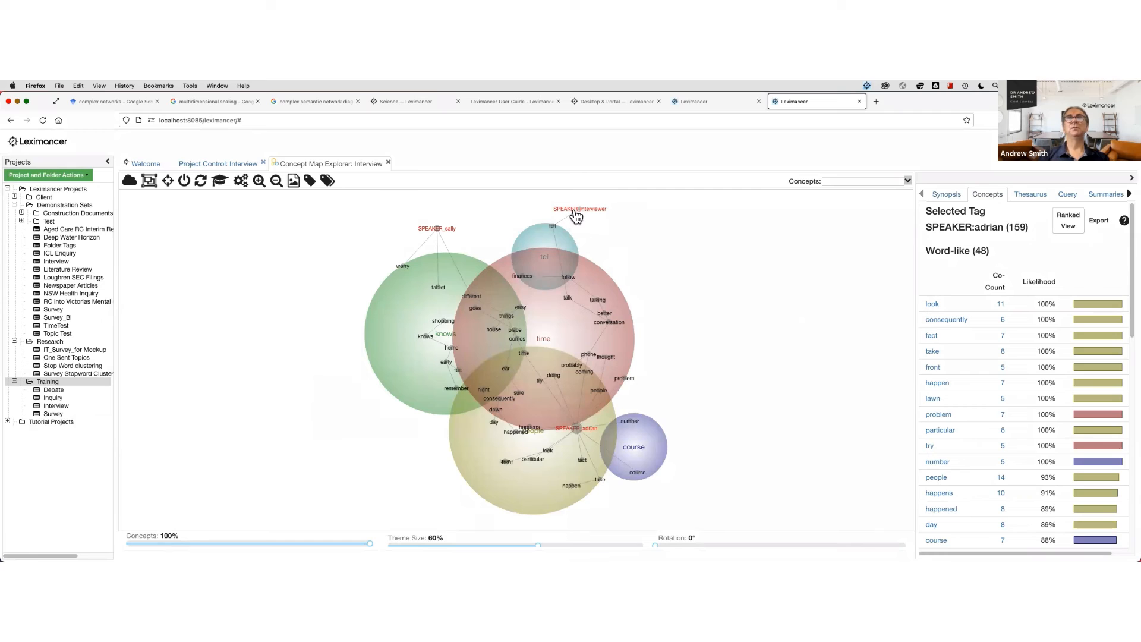
pyautogui.moveTo(610, 216)
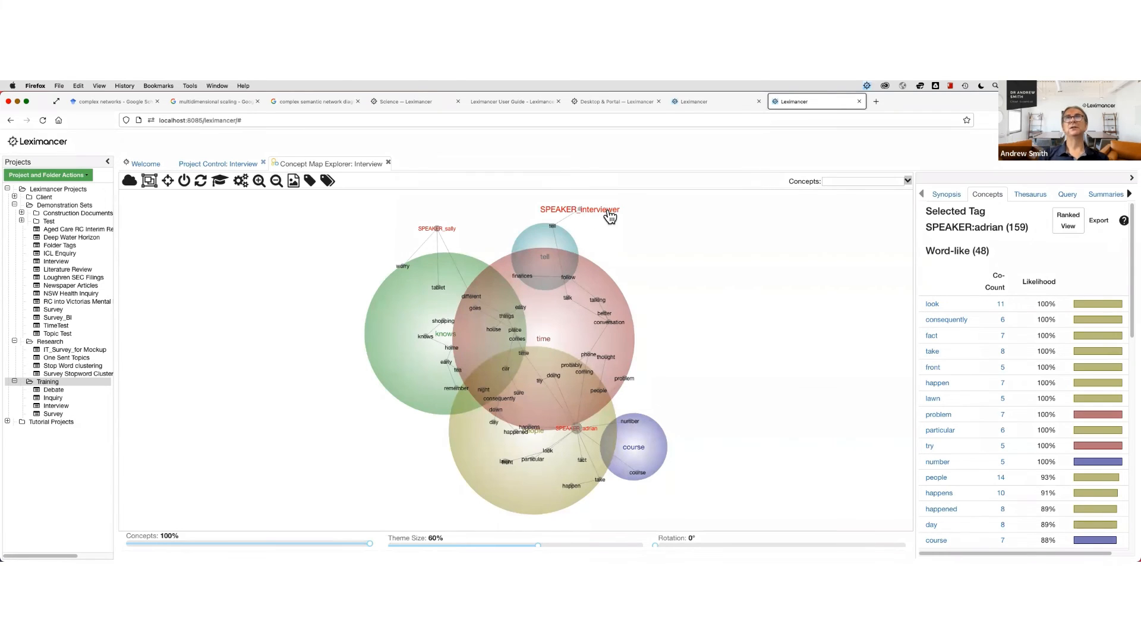
pyautogui.moveTo(1087, 278)
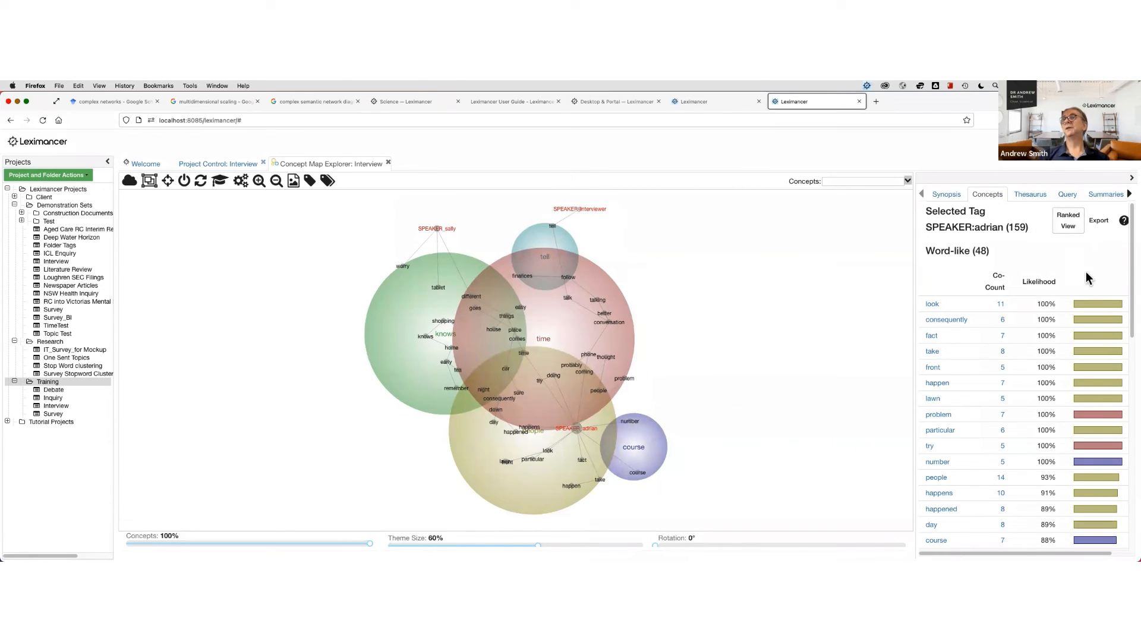
pyautogui.moveTo(1067, 220)
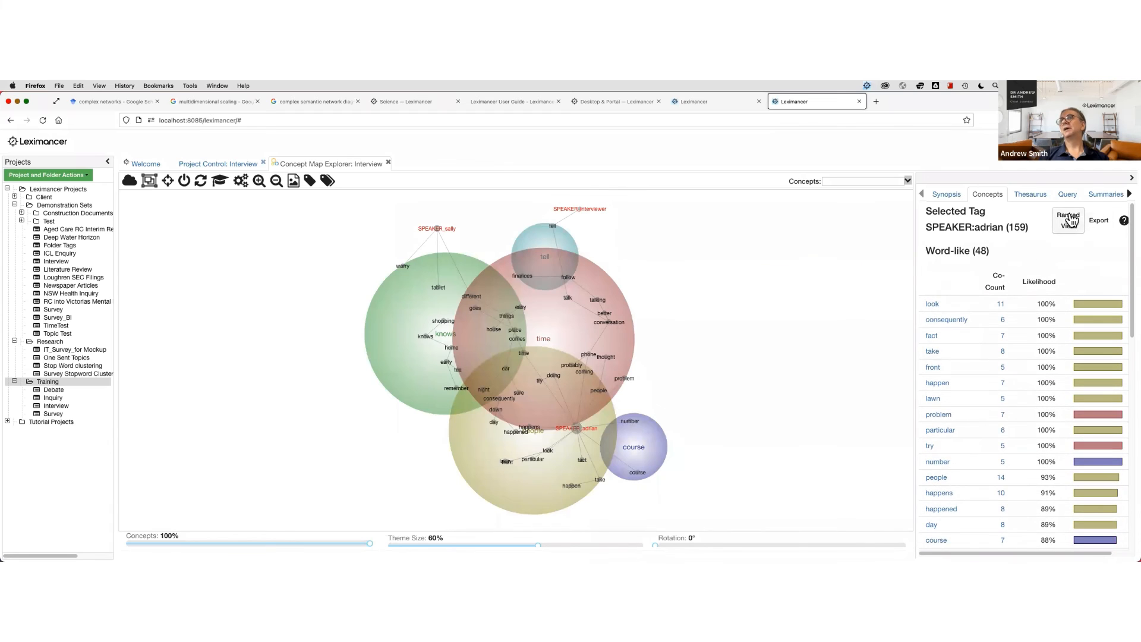
pyautogui.click(1068, 221)
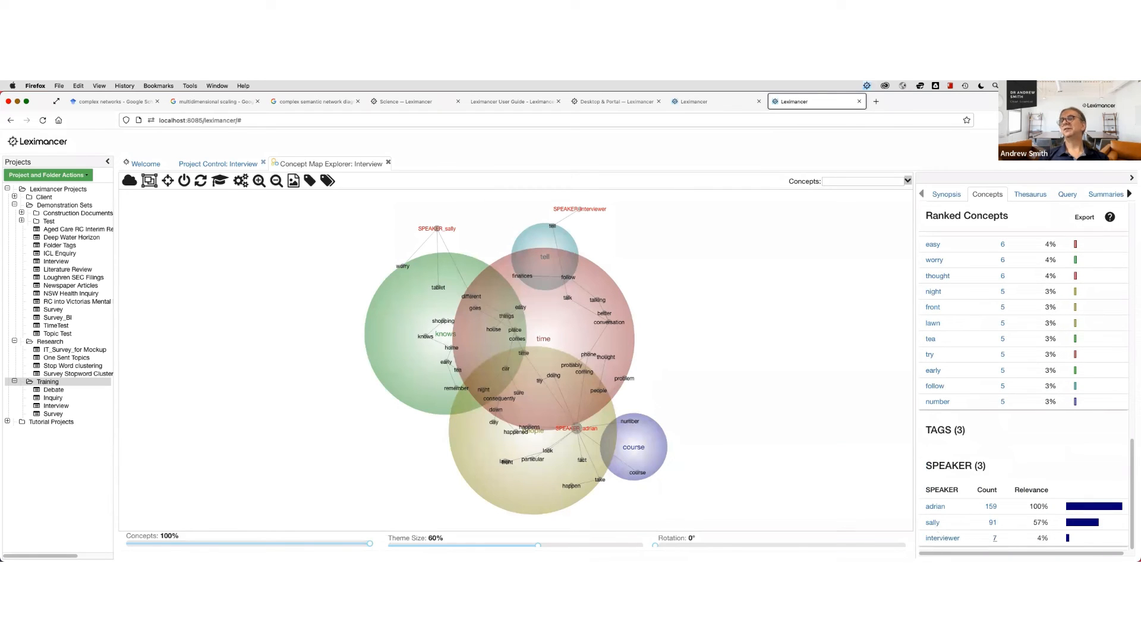
pyautogui.moveTo(997, 541)
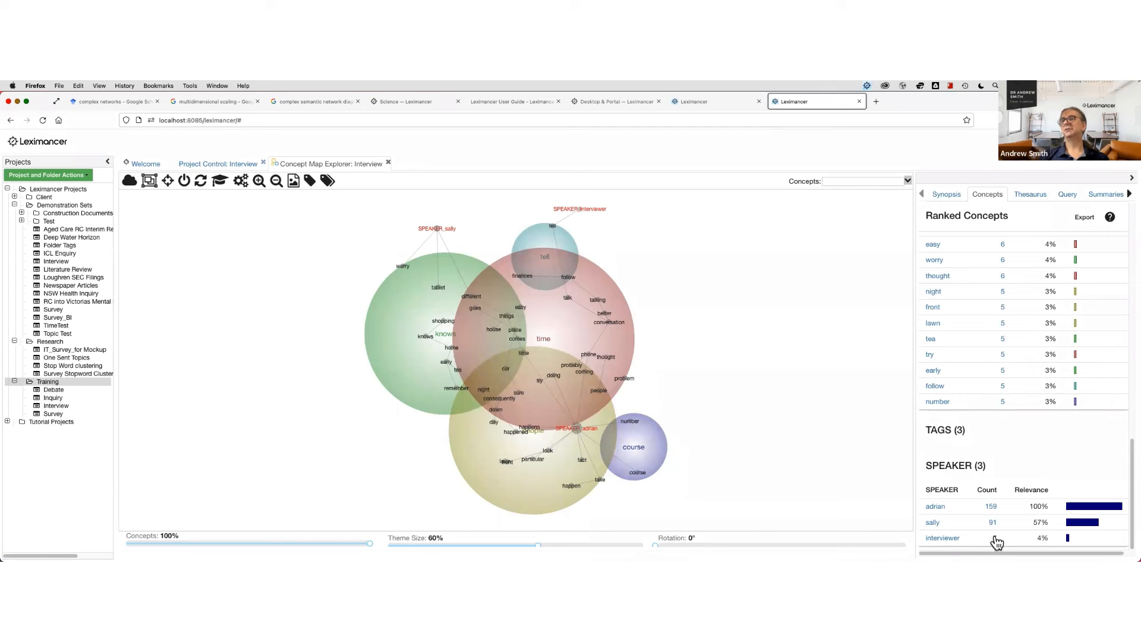
pyautogui.click(942, 537)
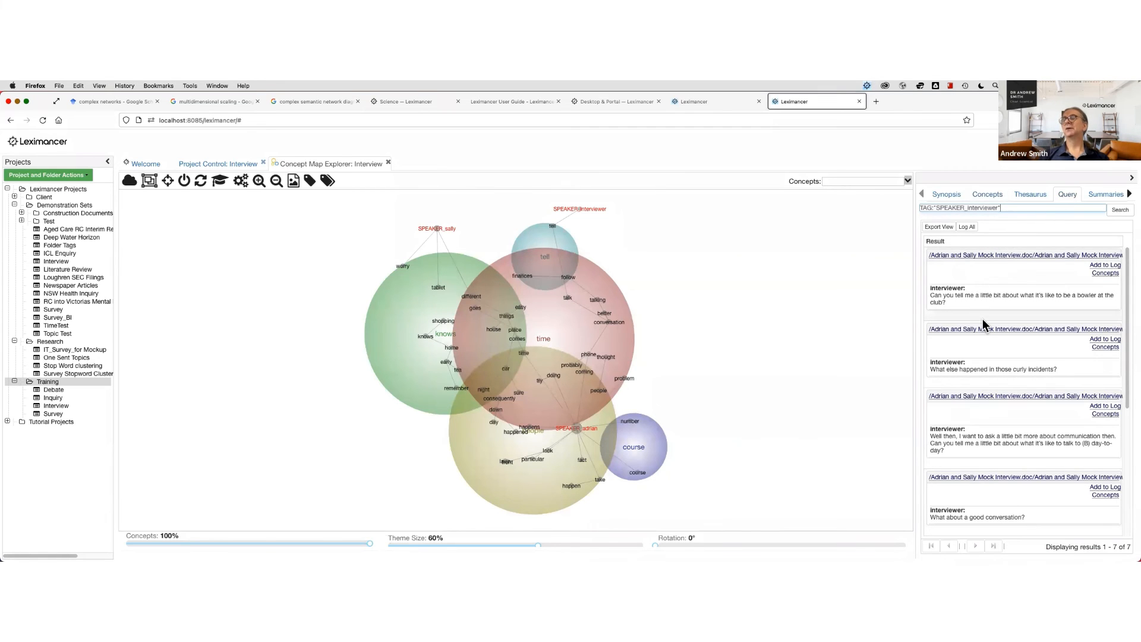
# - View an interviewer question within the full transcript, then close the transcript view
pyautogui.scroll(-3)
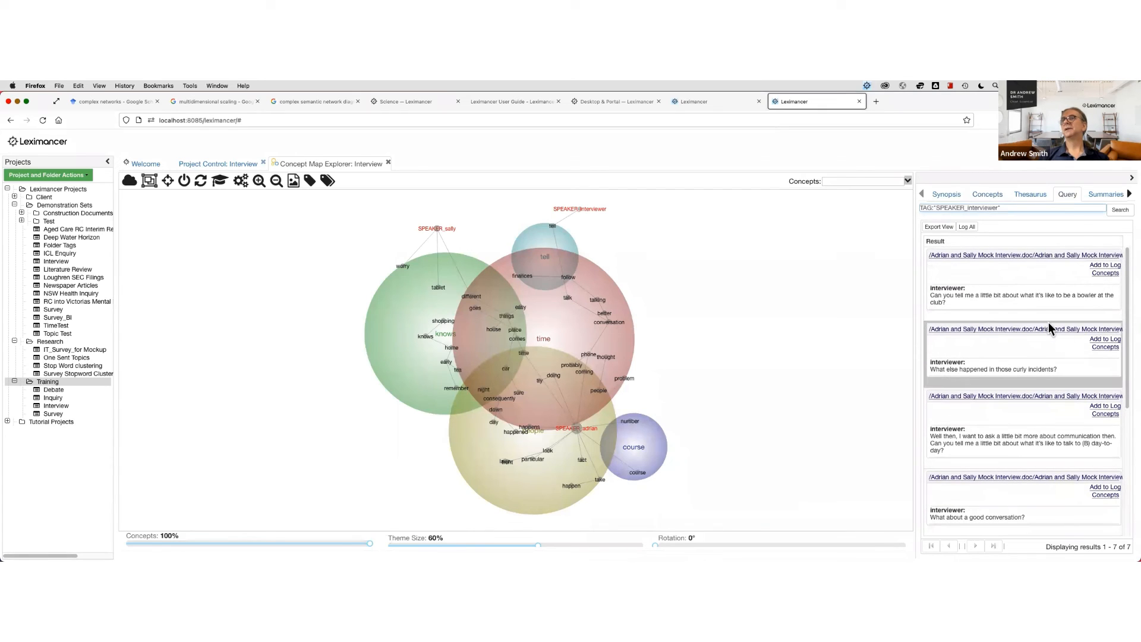
pyautogui.click(1024, 329)
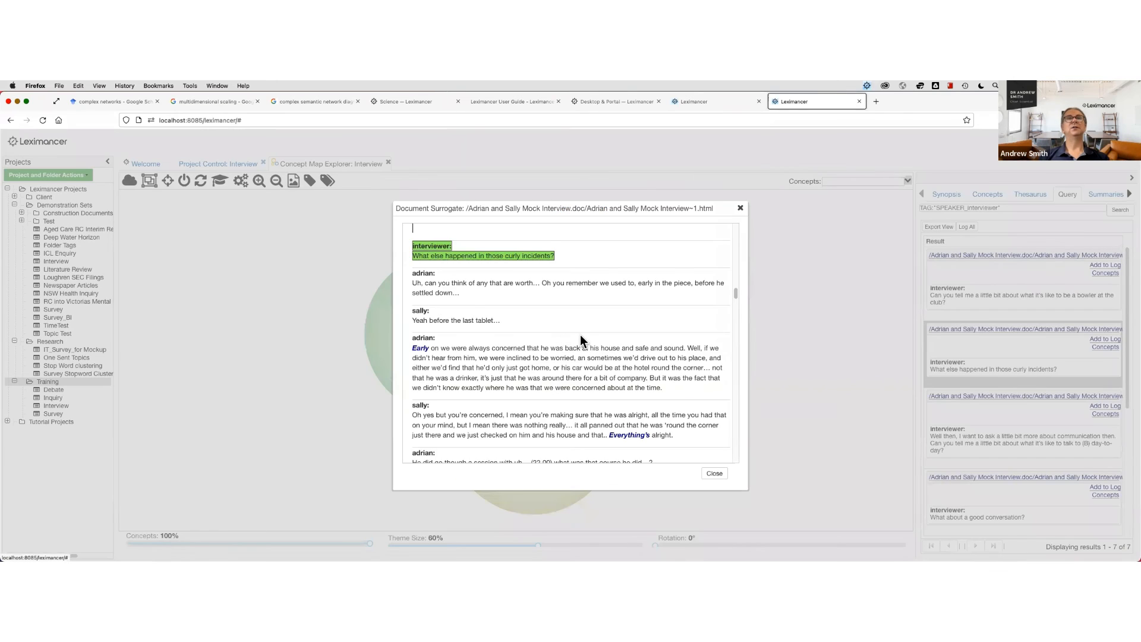
pyautogui.scroll(-3)
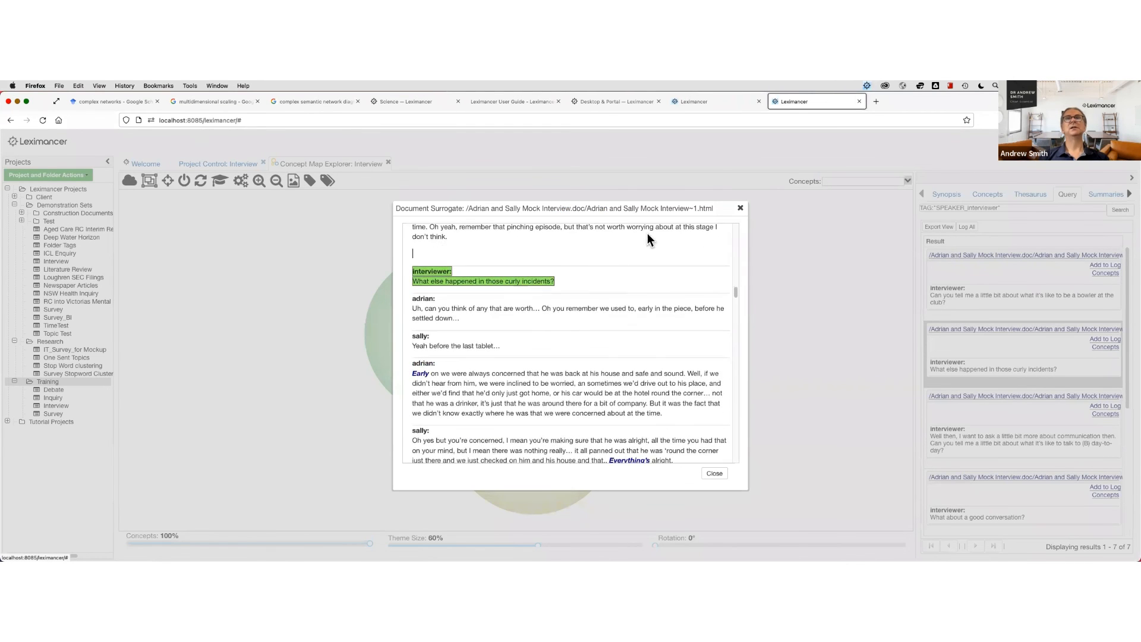
pyautogui.click(713, 473)
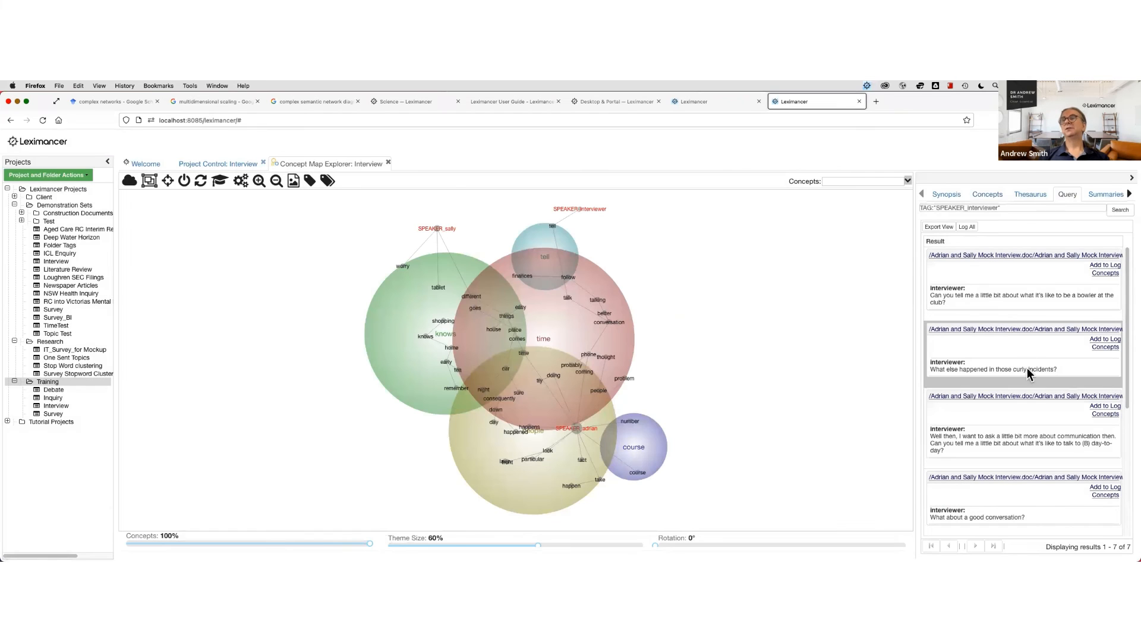
pyautogui.moveTo(1022, 361)
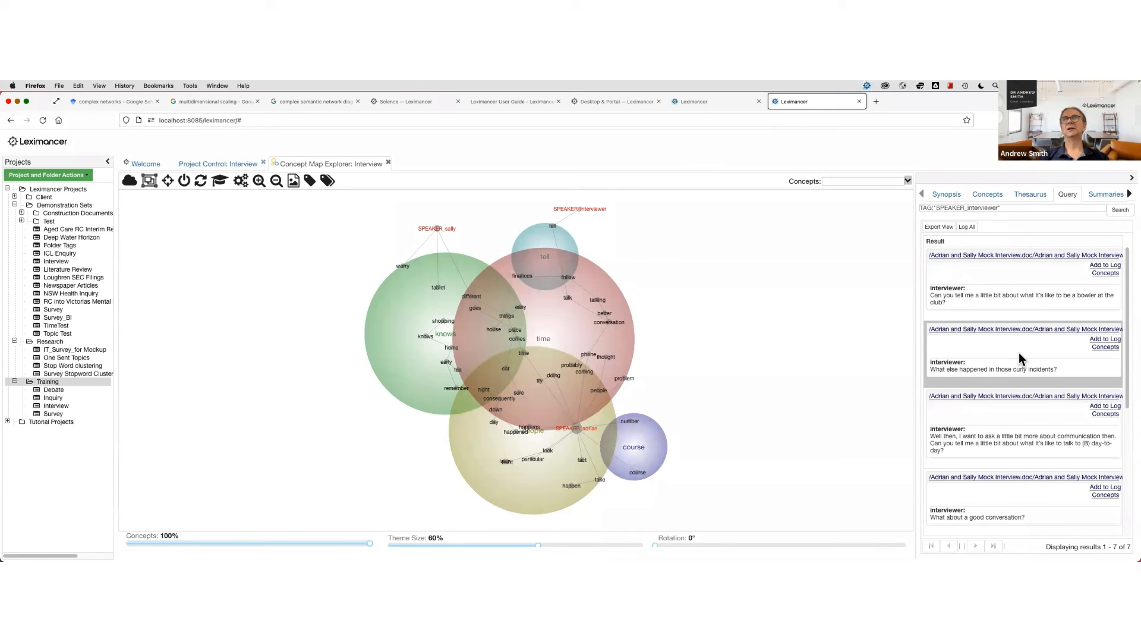
pyautogui.moveTo(946, 332)
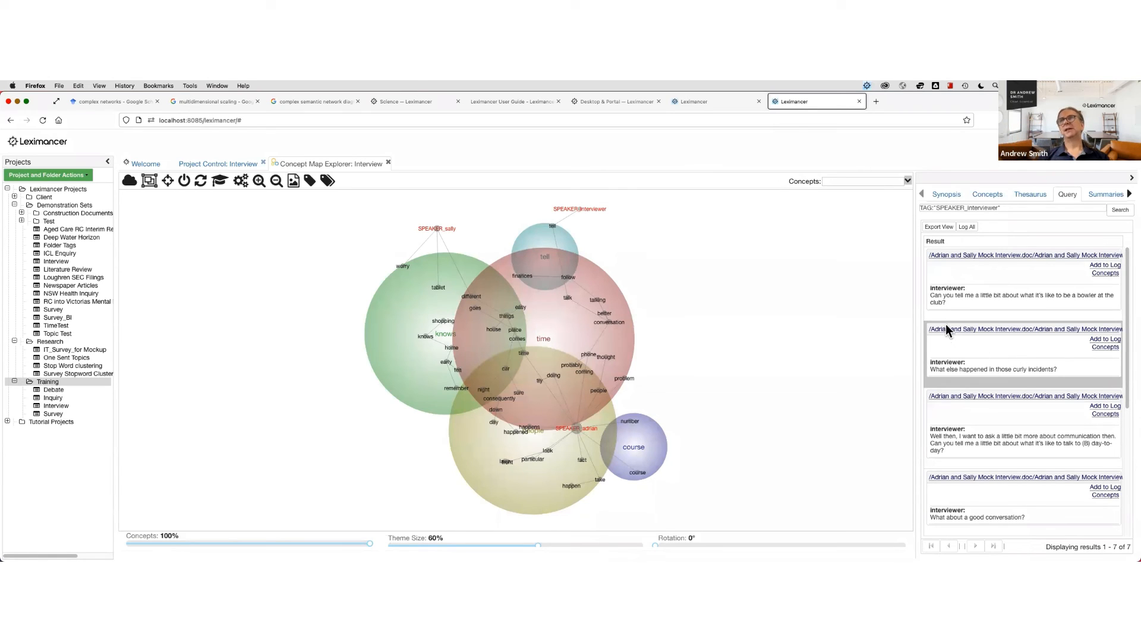
pyautogui.moveTo(1016, 366)
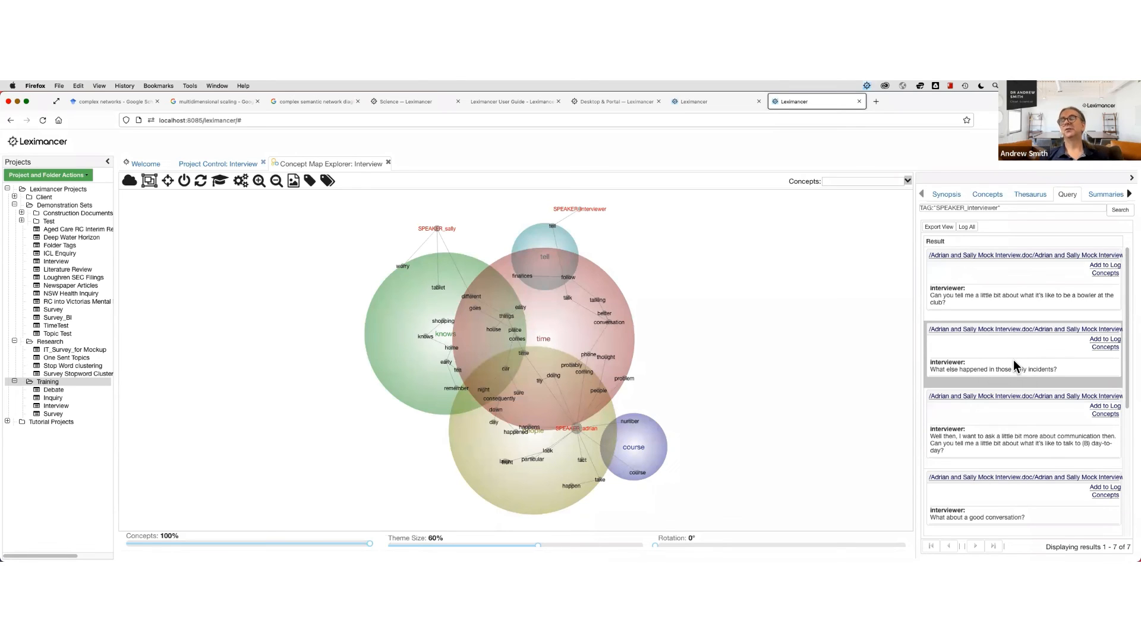
pyautogui.moveTo(1021, 367)
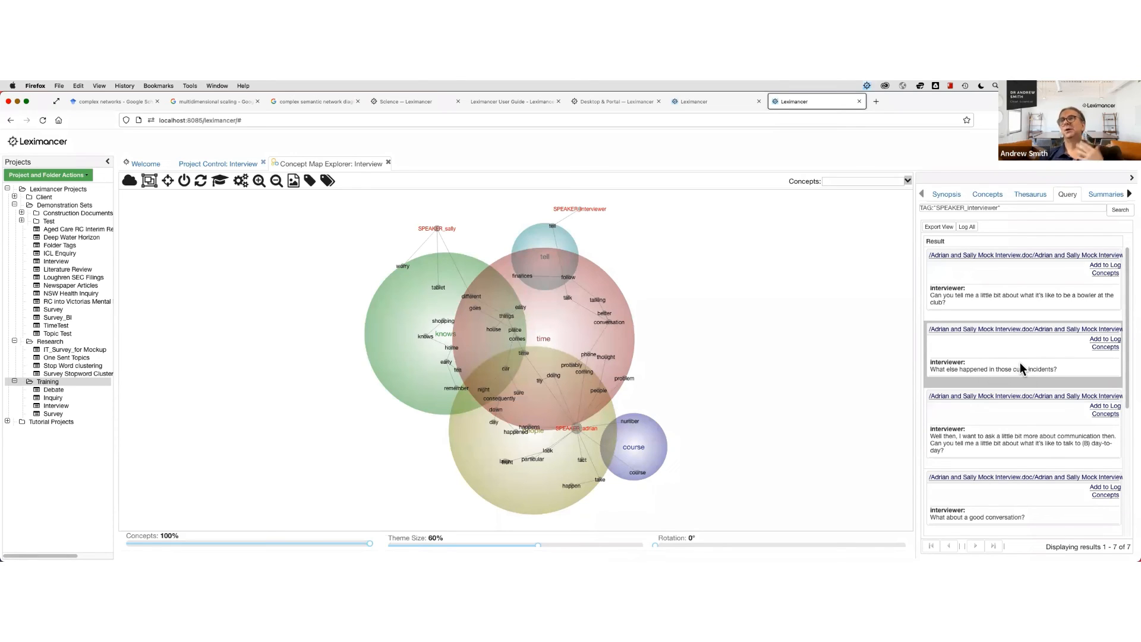
pyautogui.moveTo(1025, 374)
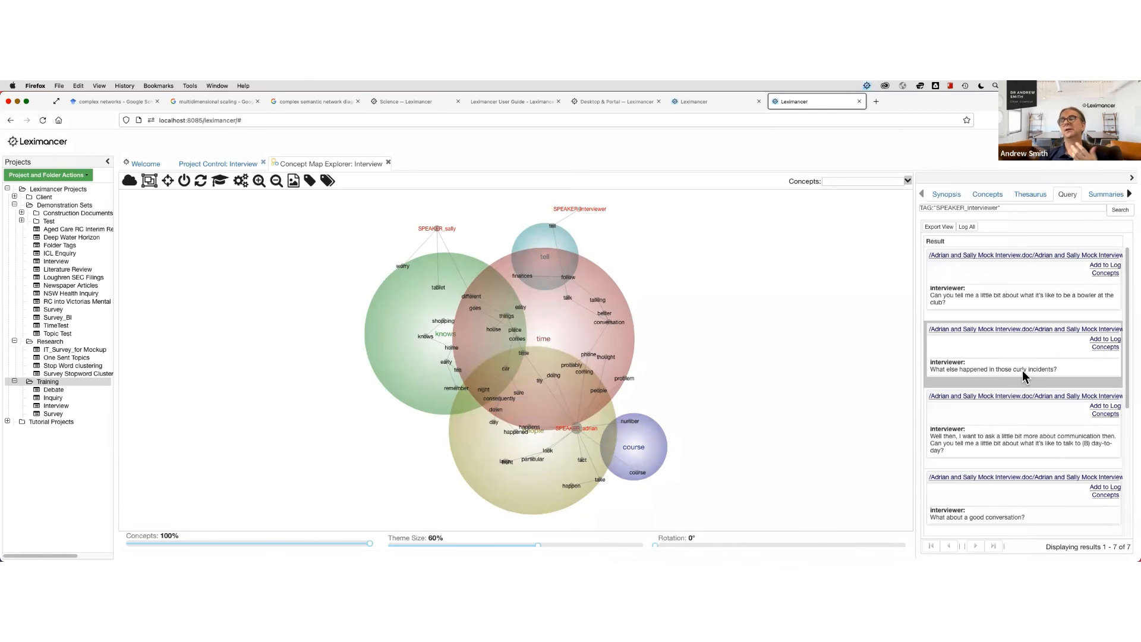
pyautogui.moveTo(1018, 372)
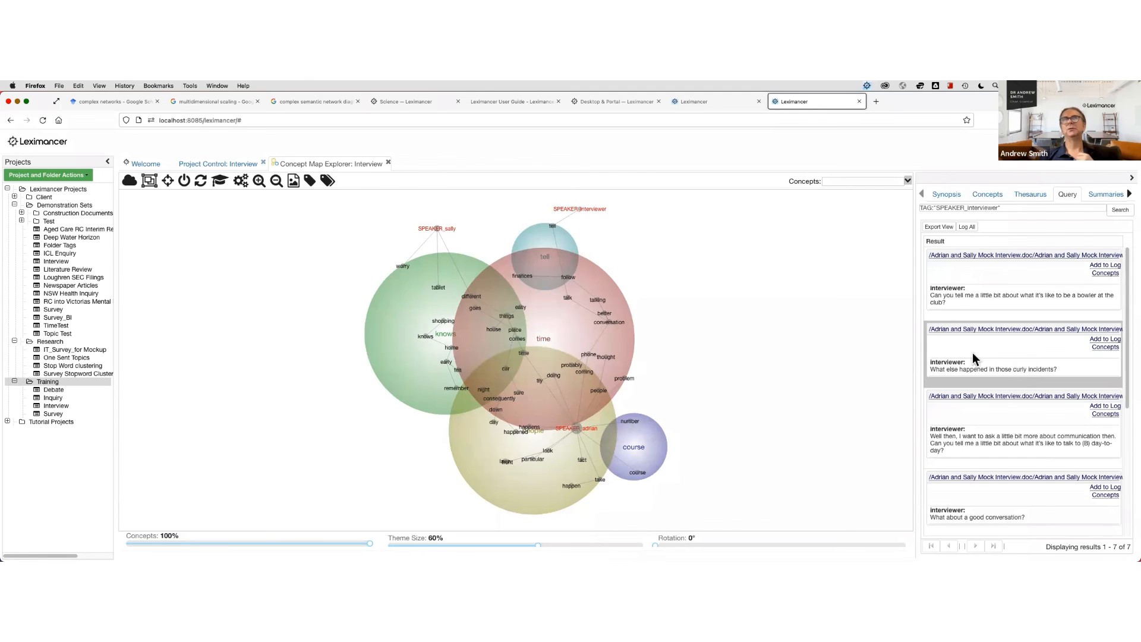
pyautogui.moveTo(877, 329)
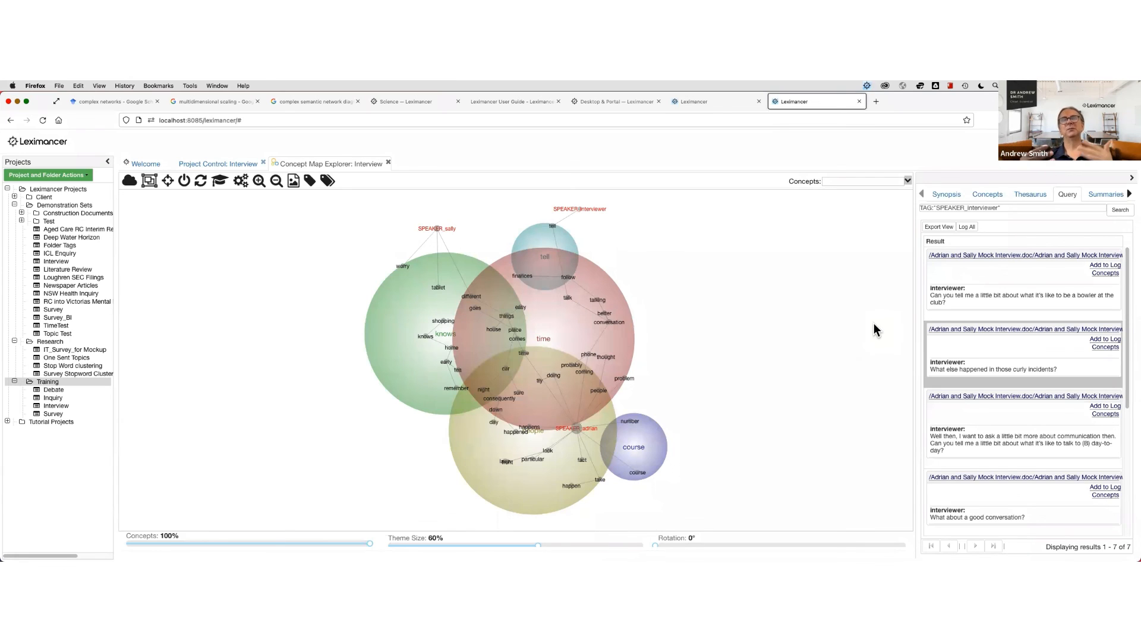
pyautogui.moveTo(852, 325)
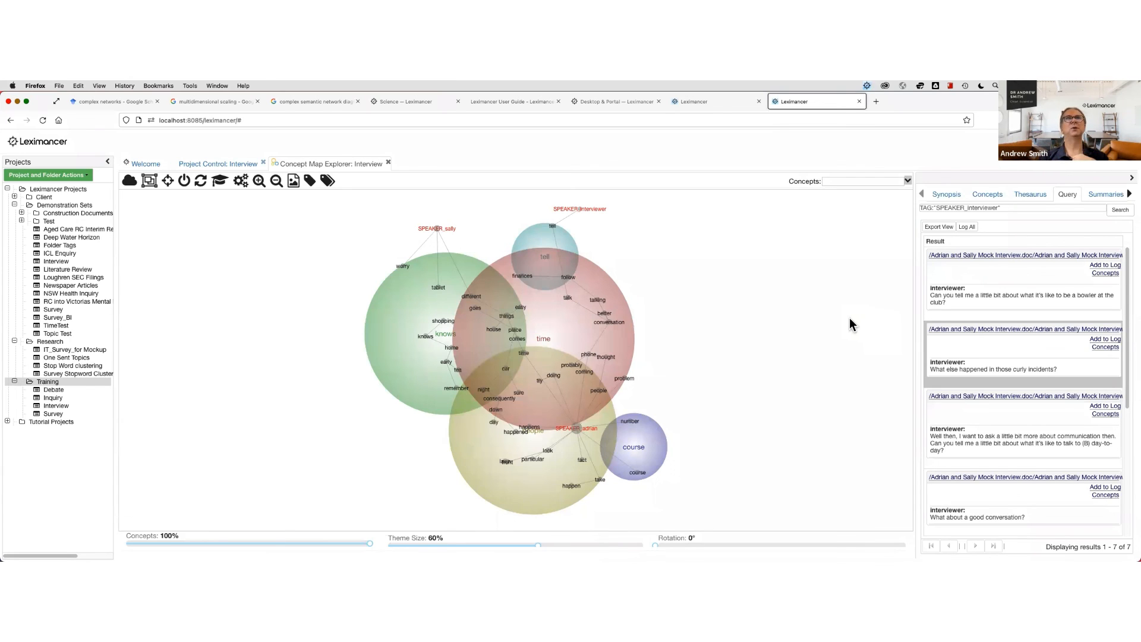
pyautogui.moveTo(710, 212)
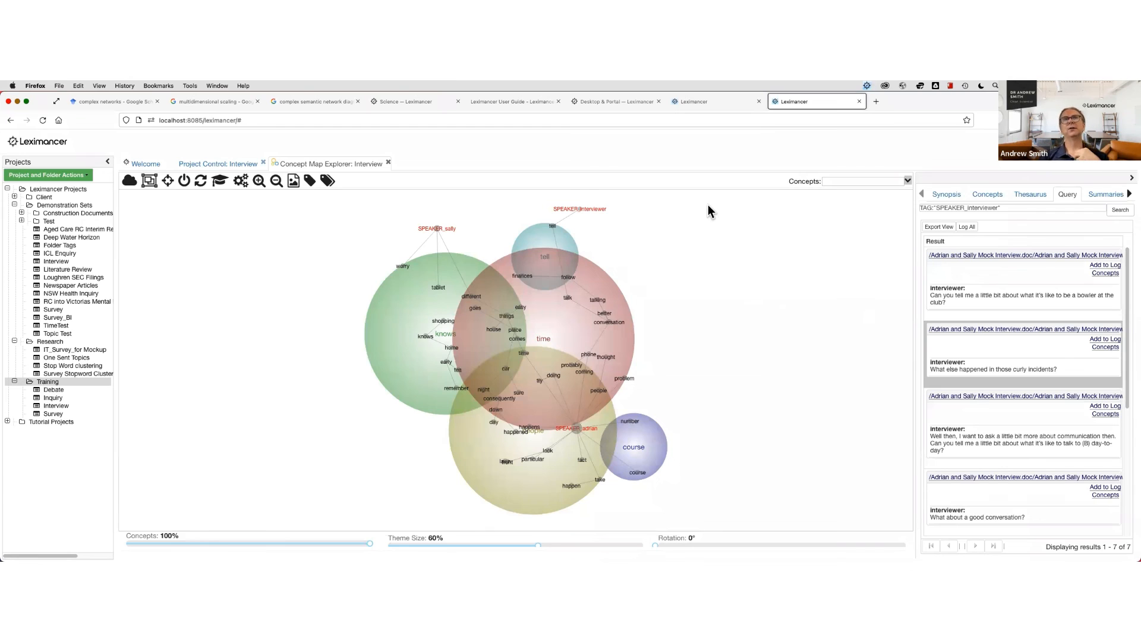
pyautogui.moveTo(585, 216)
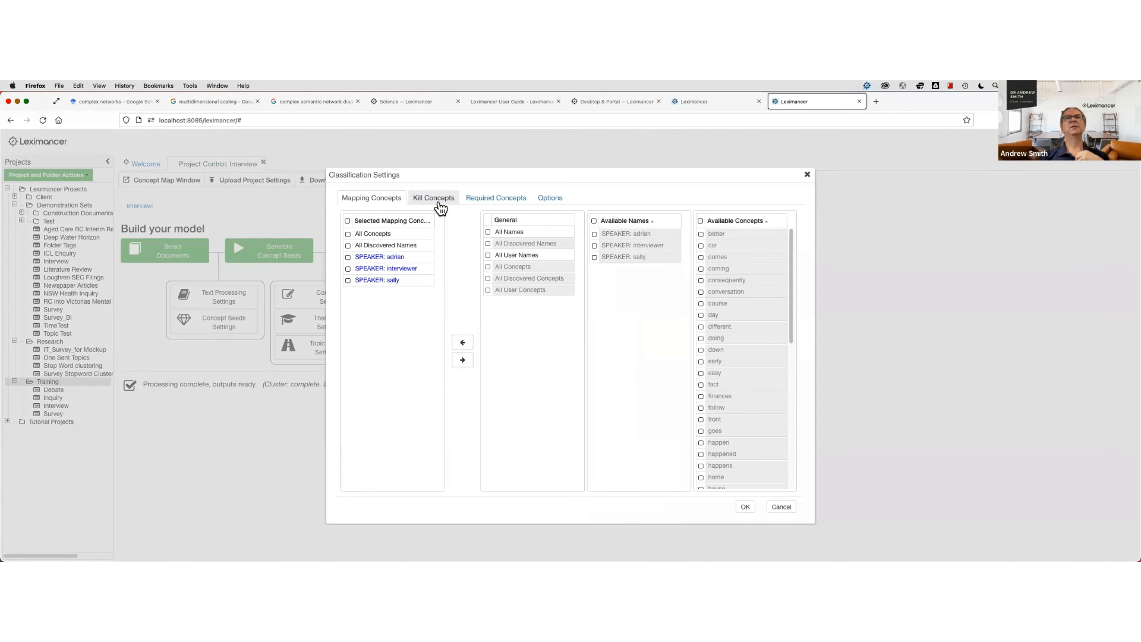
pyautogui.moveTo(432, 201)
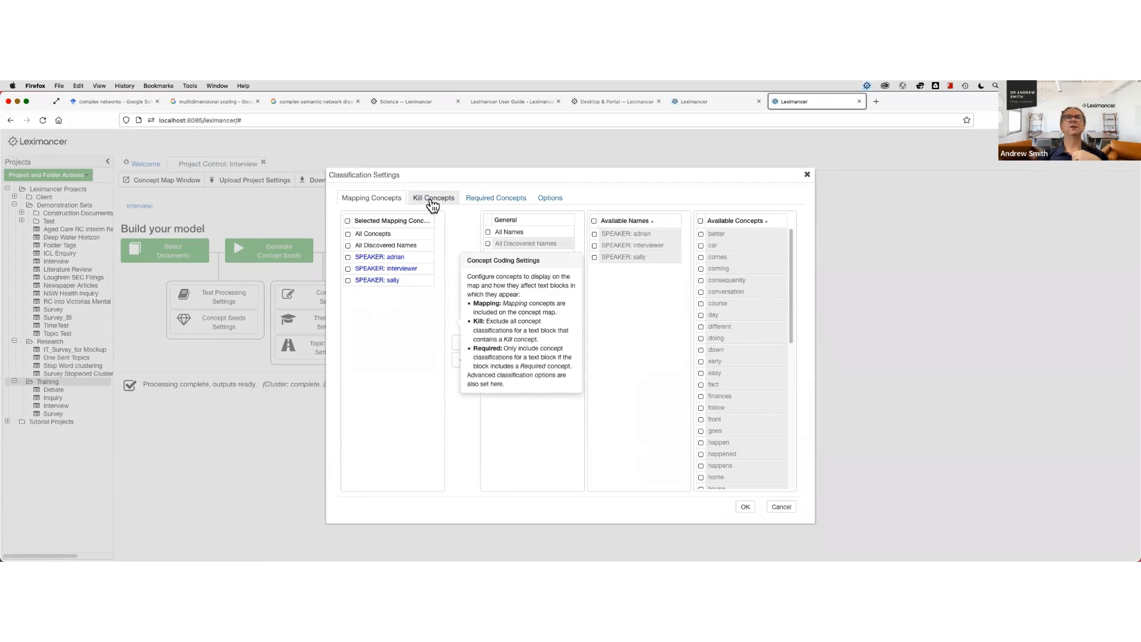
# - Move SPEAKER: interviewer to Selected Kill Concepts and confirm the settings
pyautogui.click(433, 198)
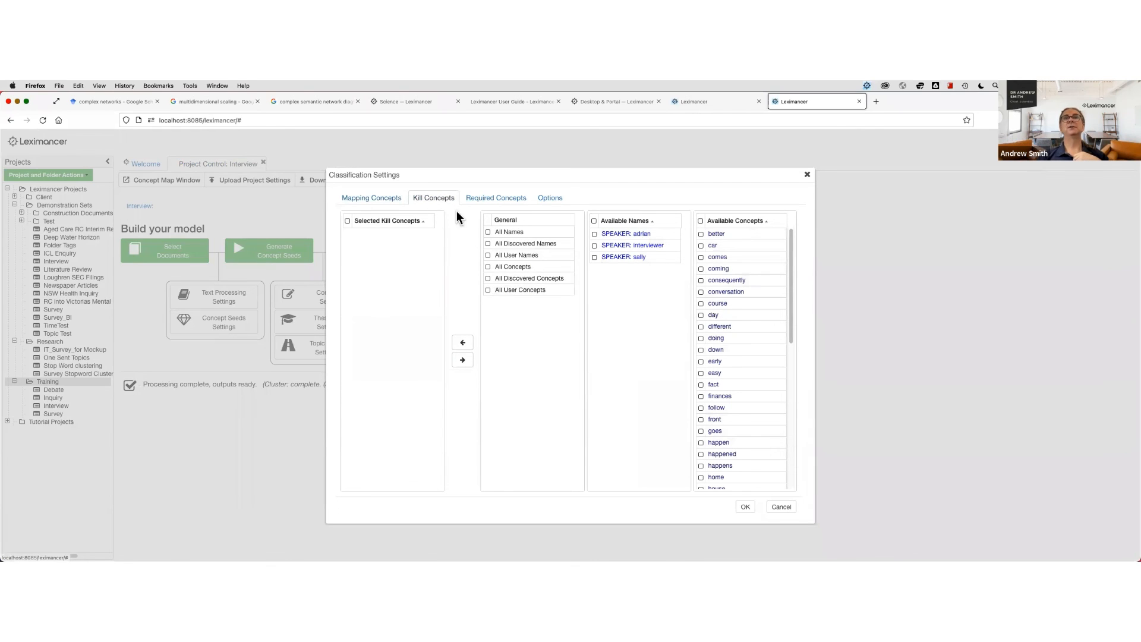
pyautogui.click(595, 245)
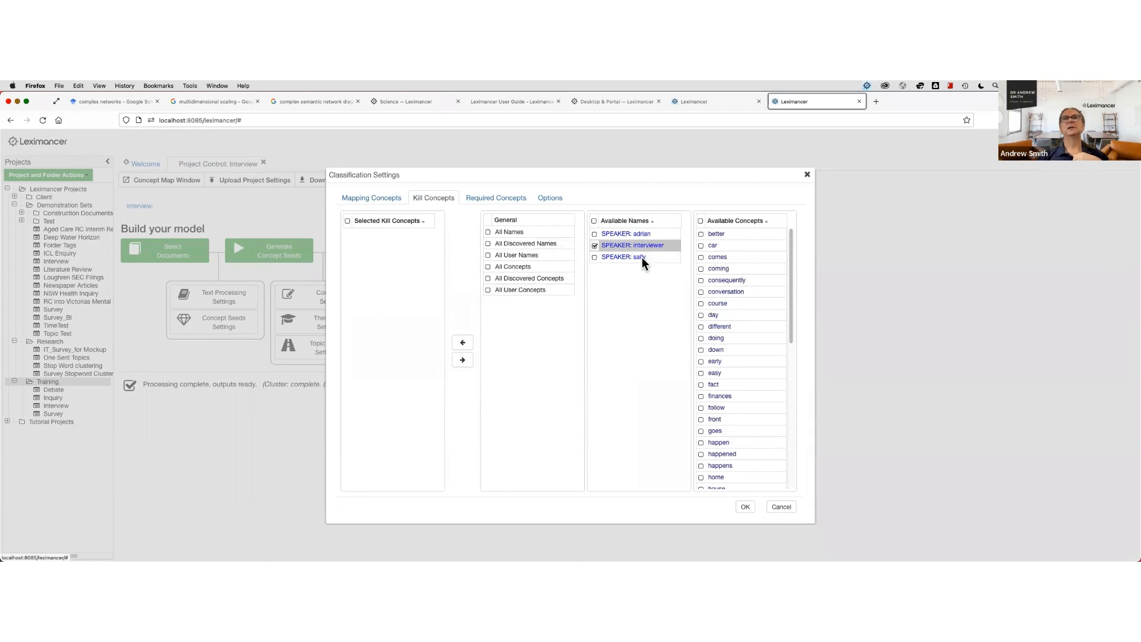
pyautogui.click(462, 342)
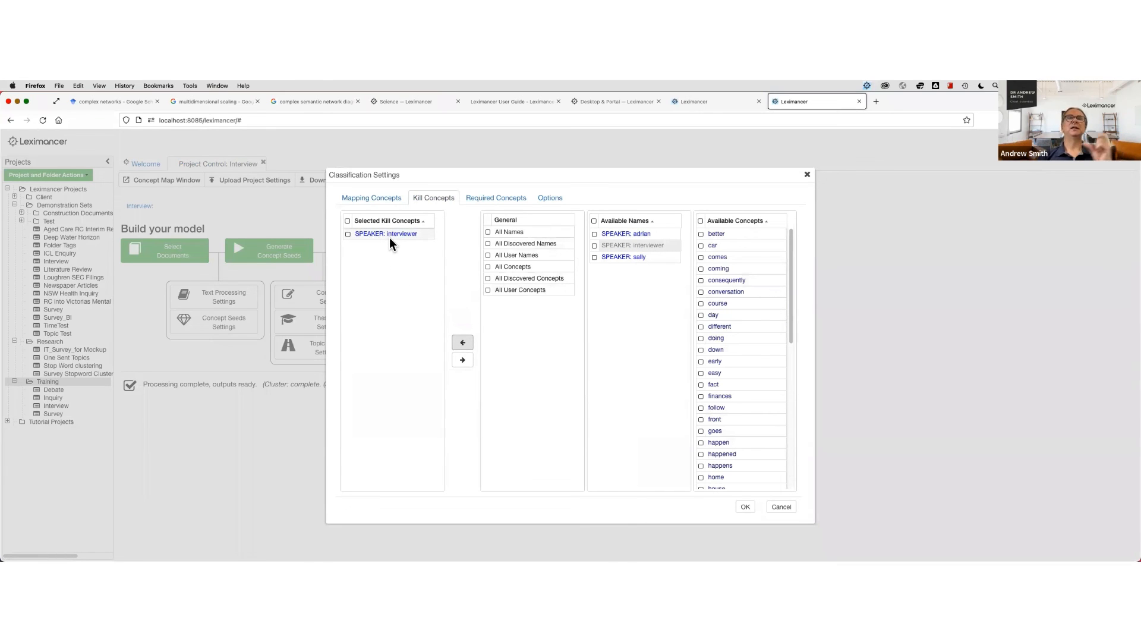
pyautogui.moveTo(377, 244)
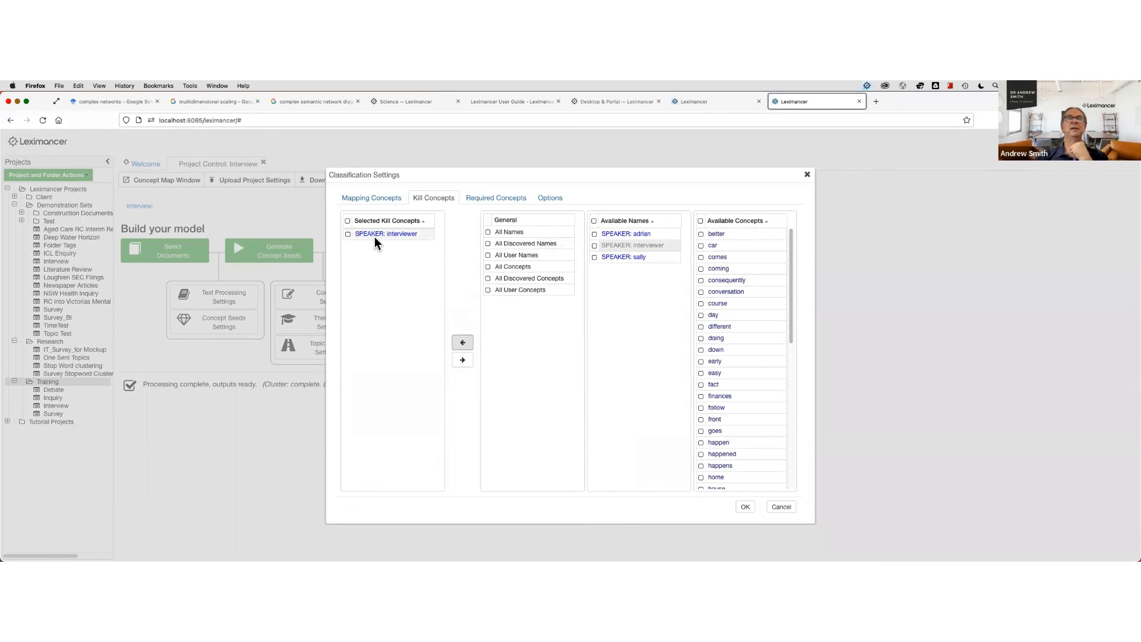
pyautogui.moveTo(398, 244)
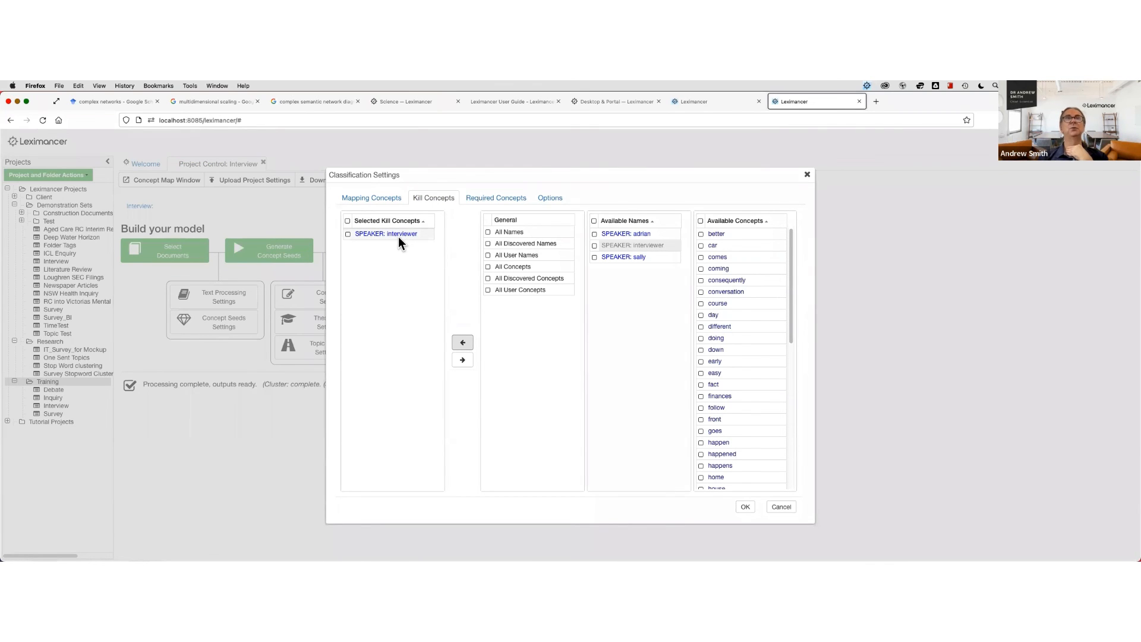
pyautogui.moveTo(744, 506)
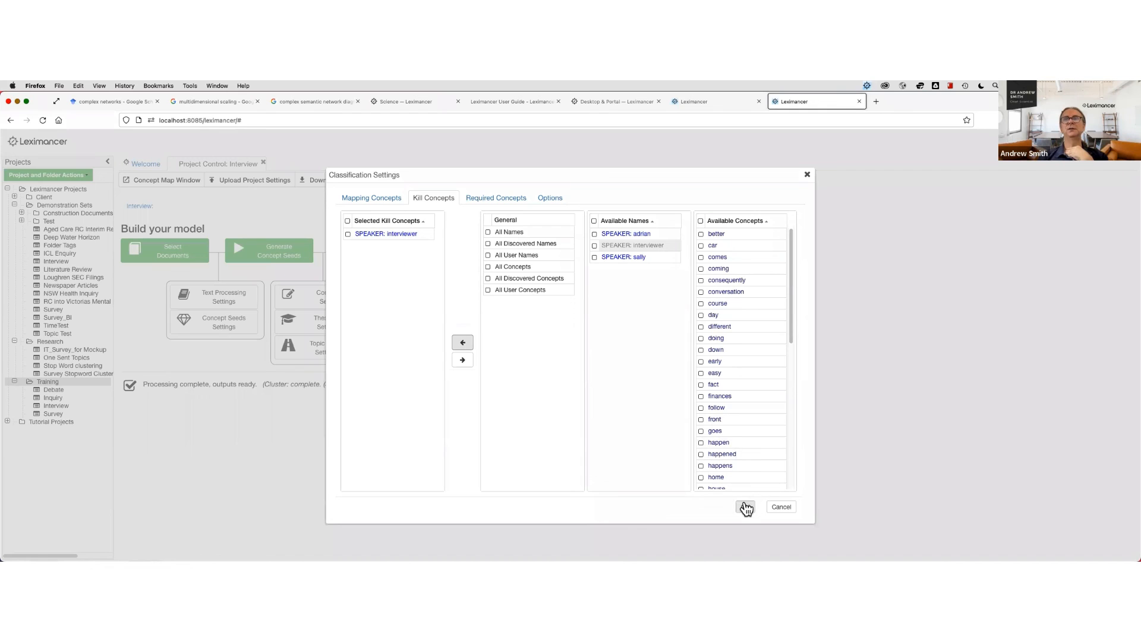
pyautogui.click(745, 506)
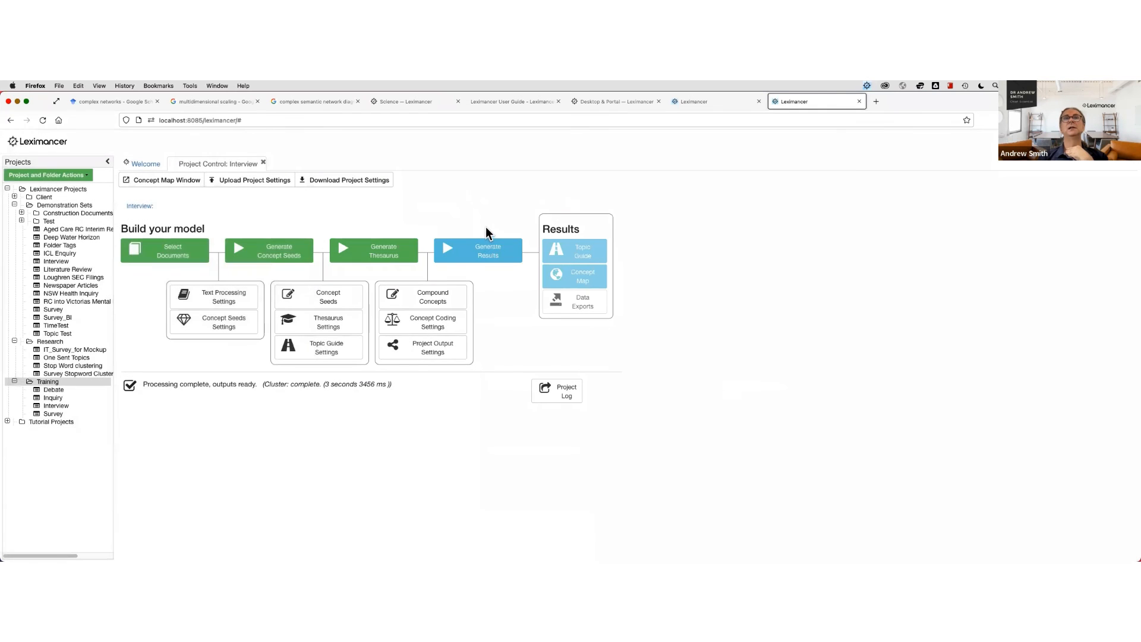
# - Regenerate results and view the concept map with only Adrian's and Sally's tags
pyautogui.click(477, 251)
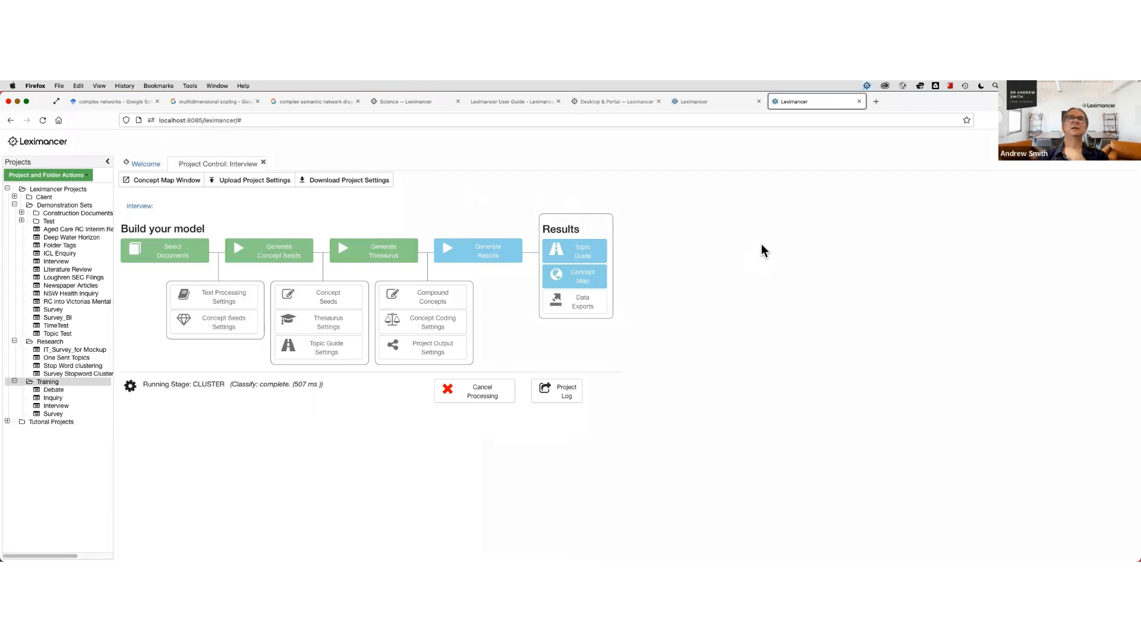
pyautogui.moveTo(591, 277)
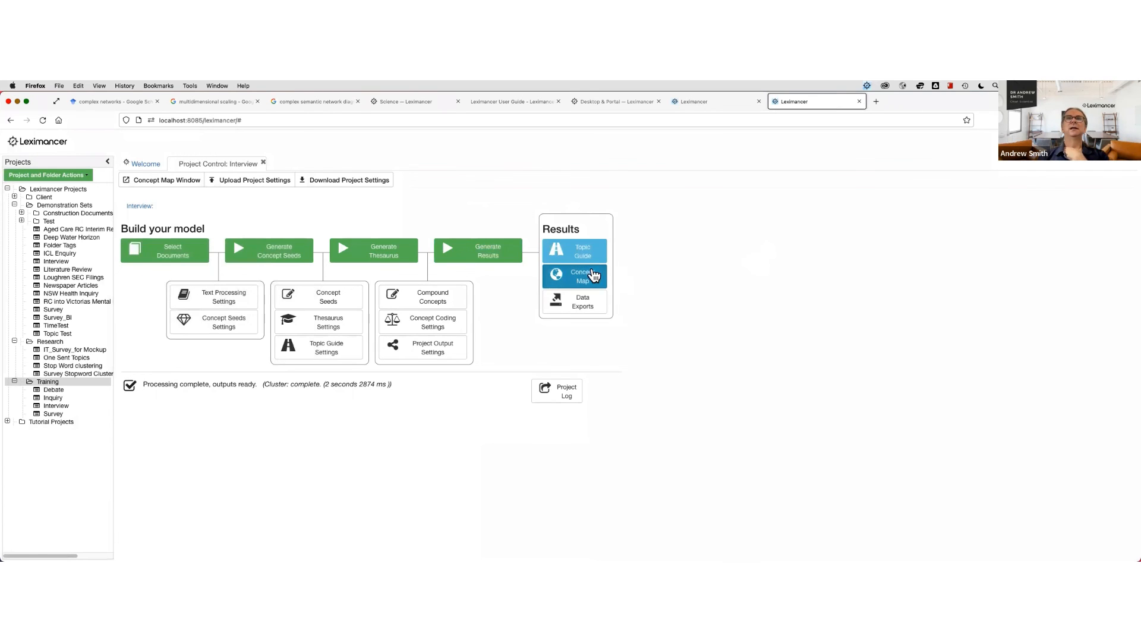
pyautogui.click(582, 277)
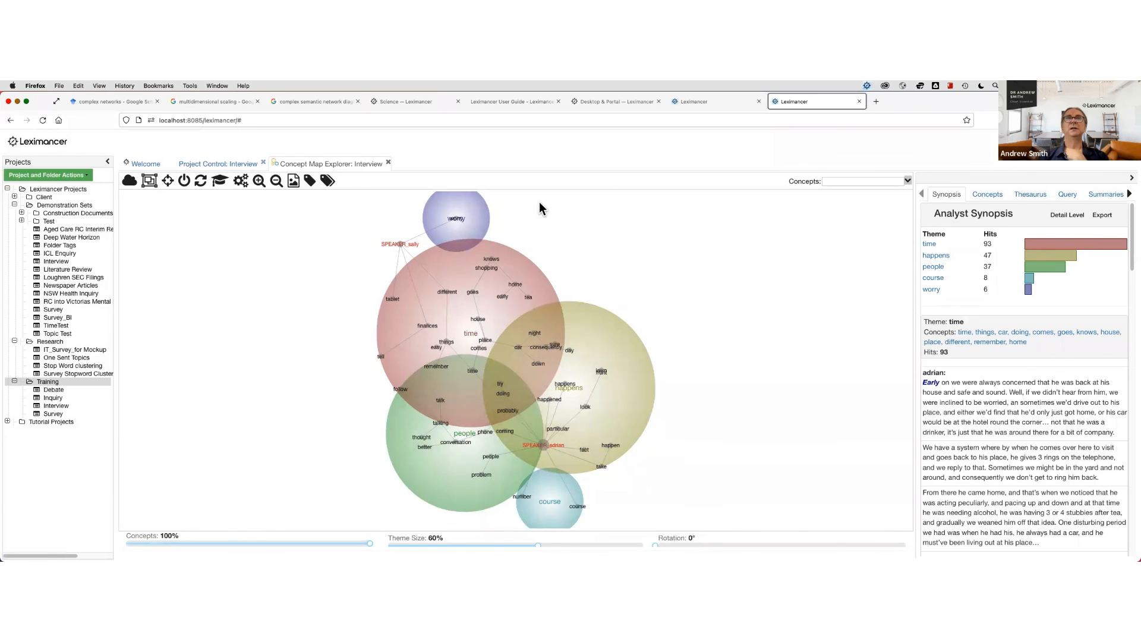
pyautogui.moveTo(550, 243)
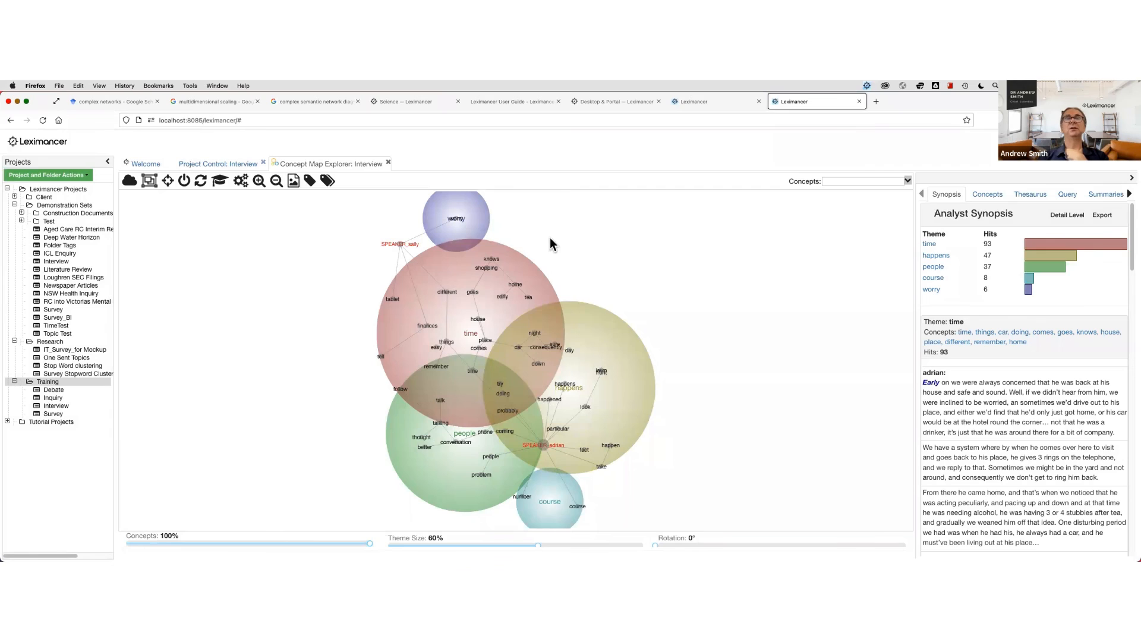
pyautogui.moveTo(549, 233)
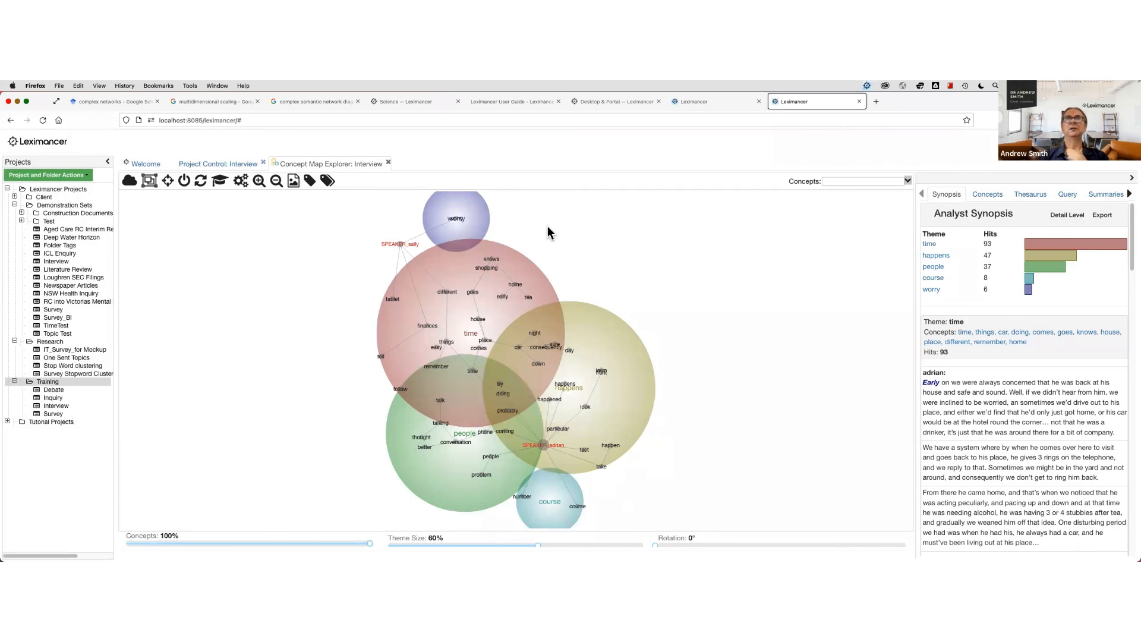
pyautogui.moveTo(498, 229)
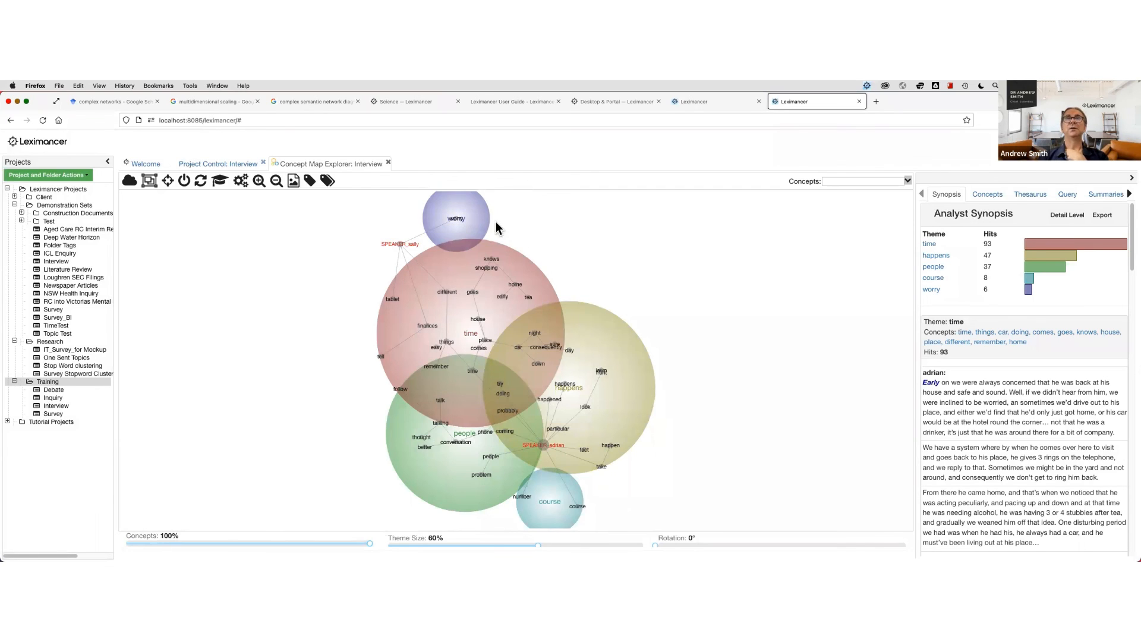
pyautogui.moveTo(637, 263)
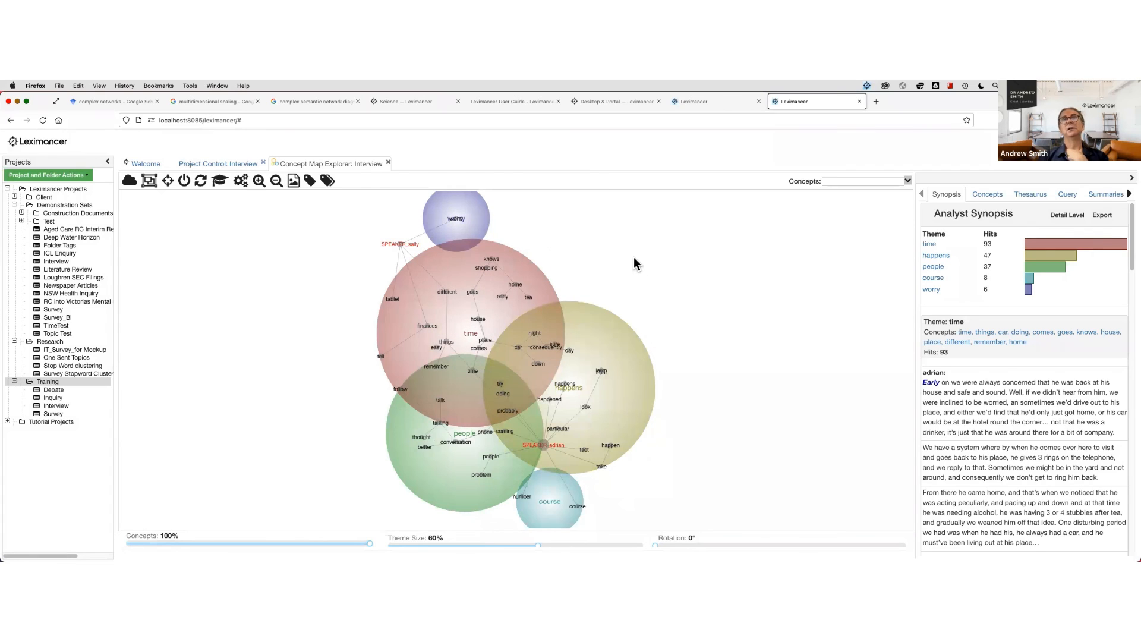
pyautogui.moveTo(523, 226)
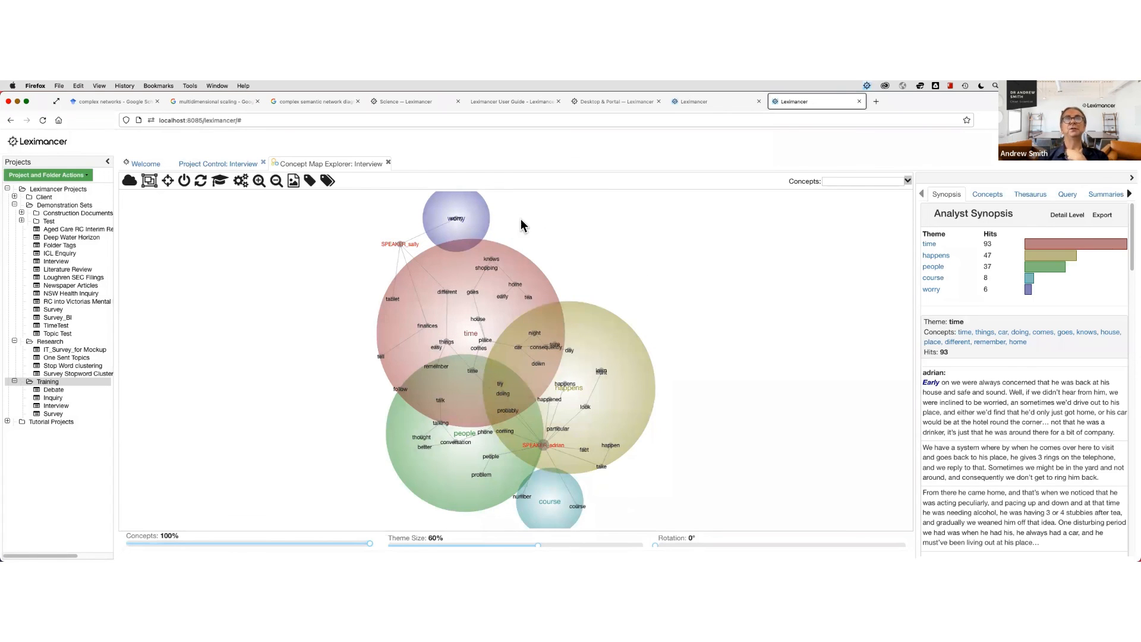
pyautogui.moveTo(523, 240)
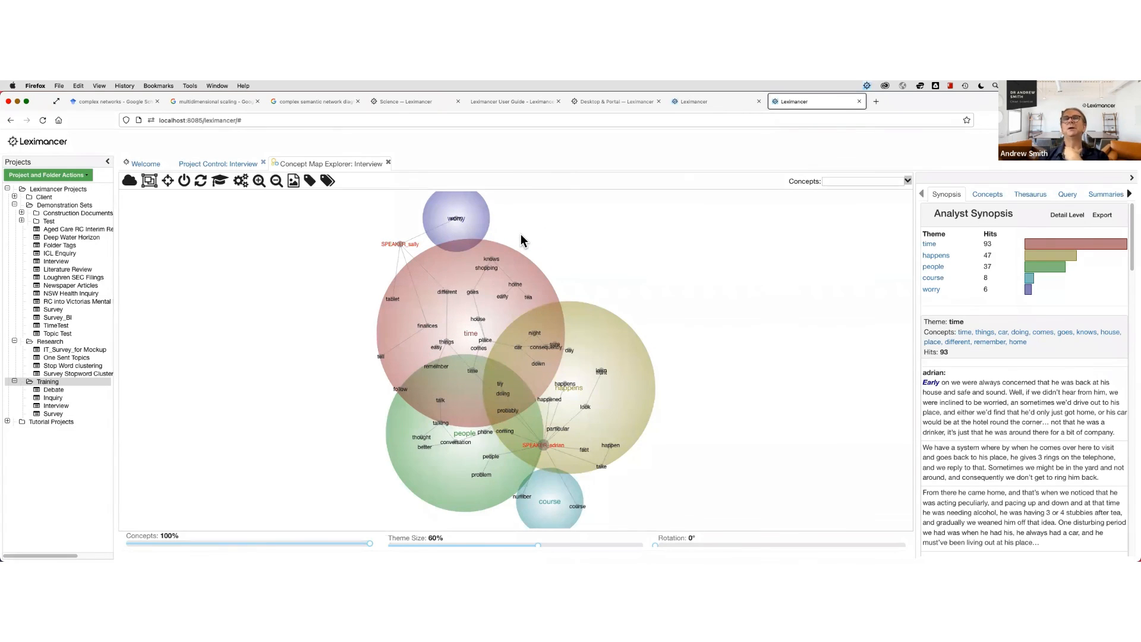